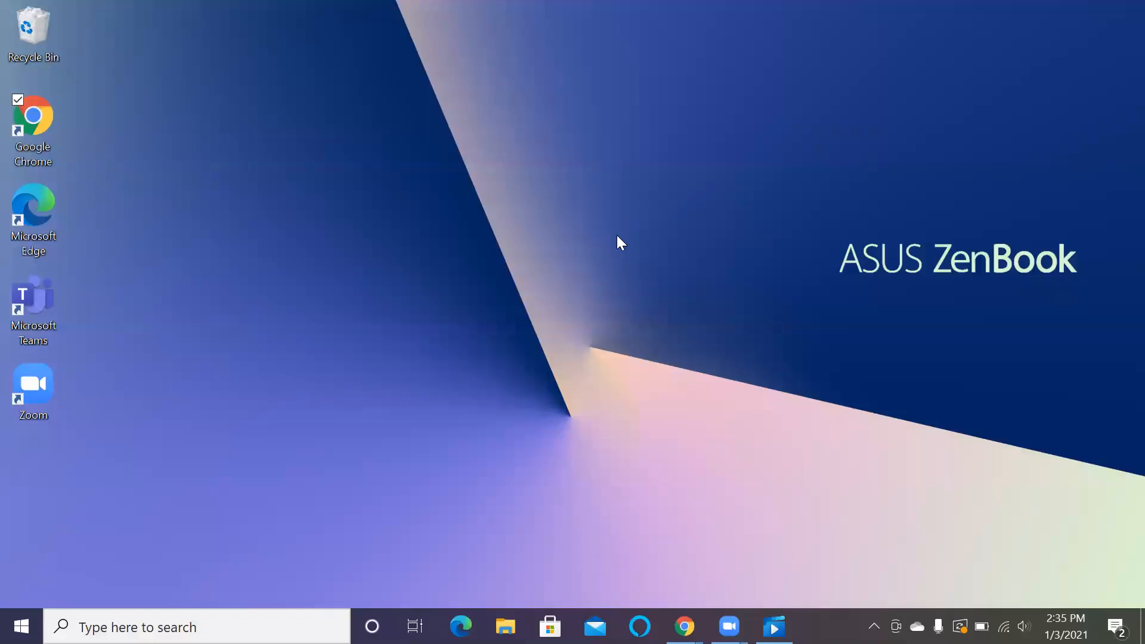
mouse_move(38, 118)
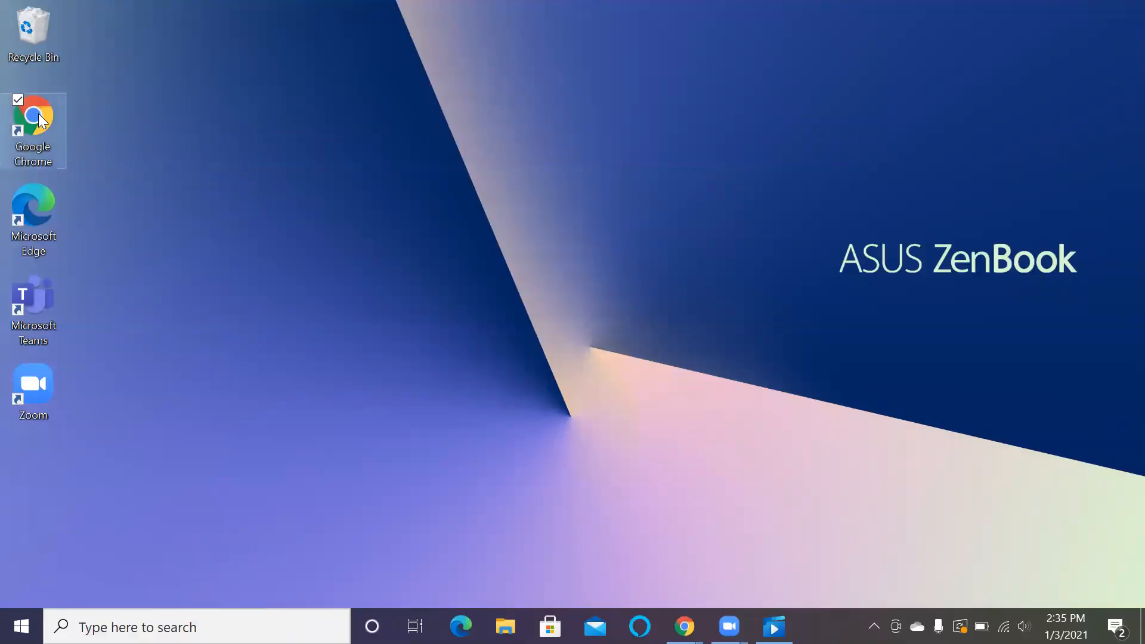
mouse_move(255, 195)
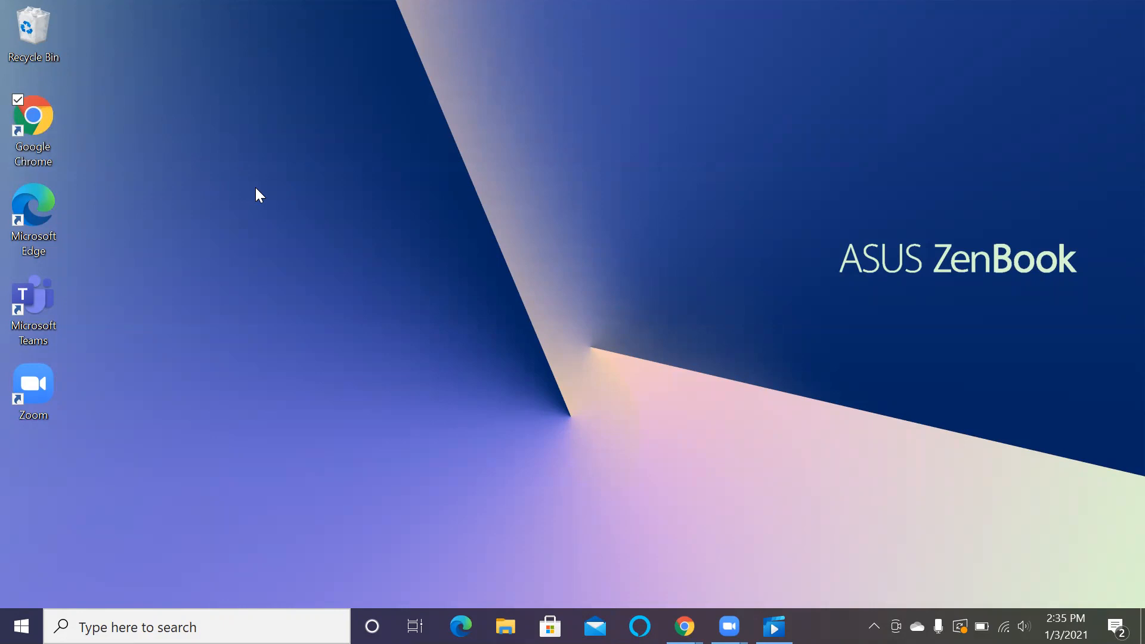
mouse_move(245, 188)
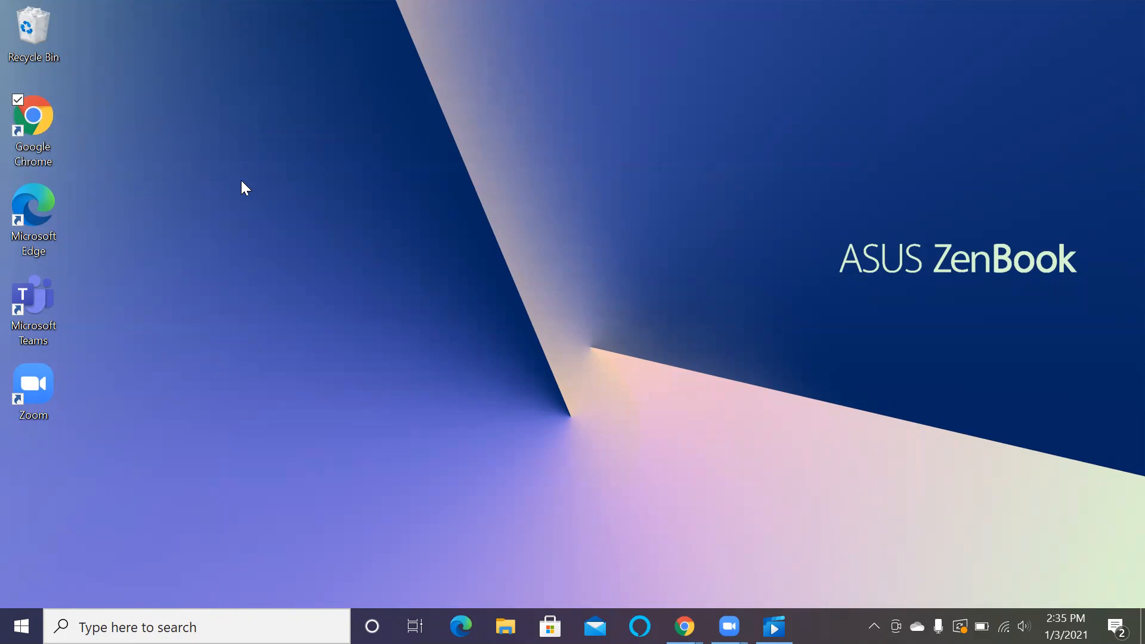
mouse_move(215, 143)
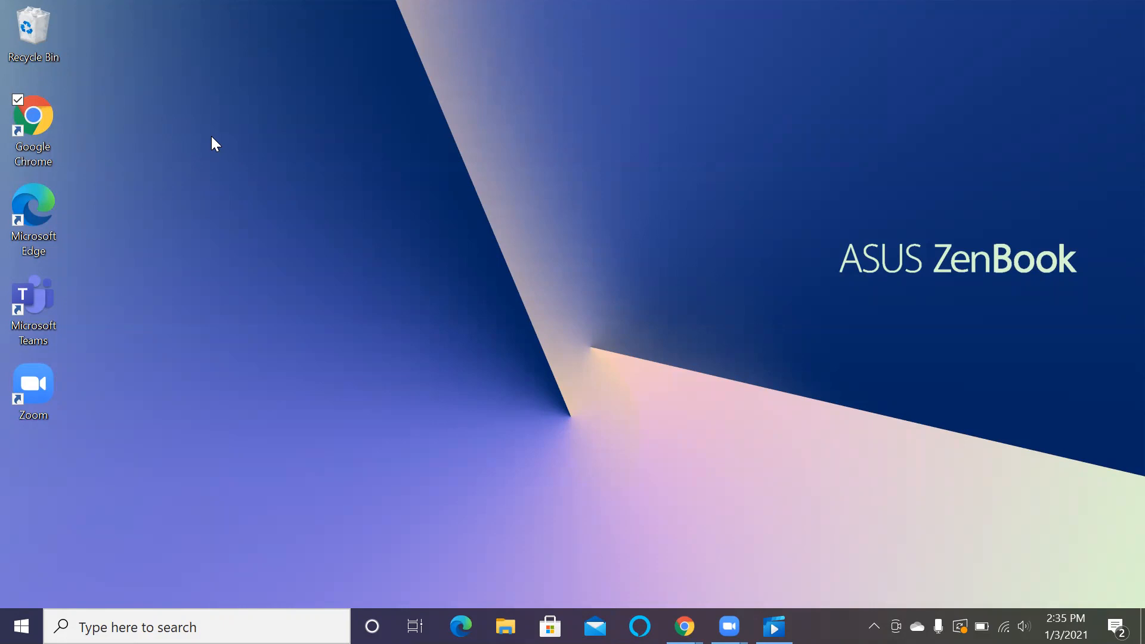
mouse_move(190, 148)
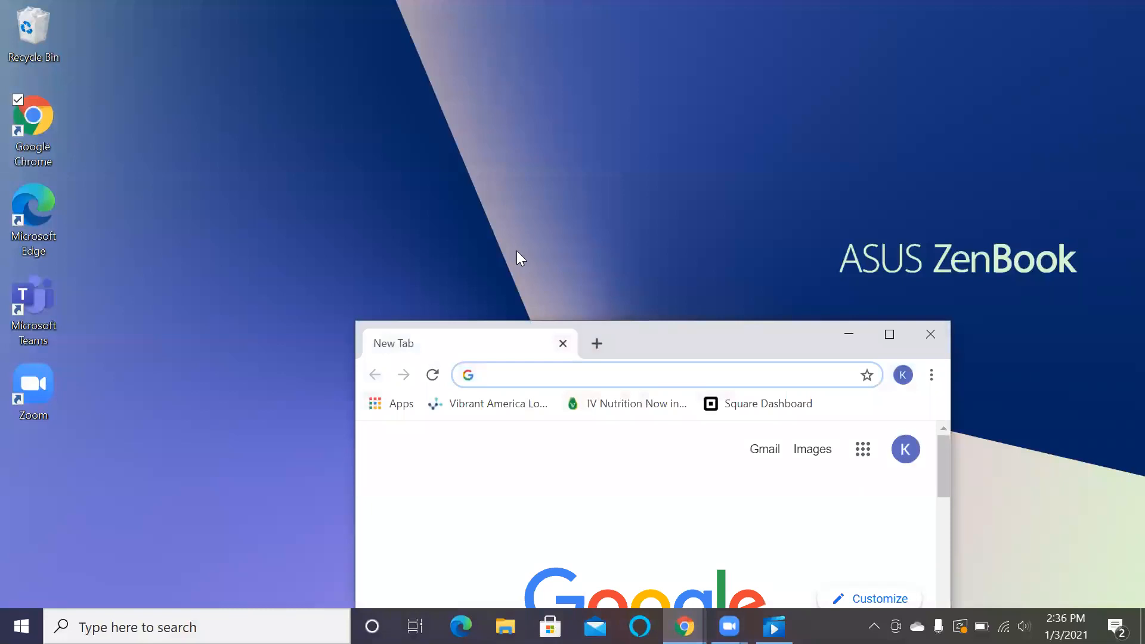
mouse_move(890, 334)
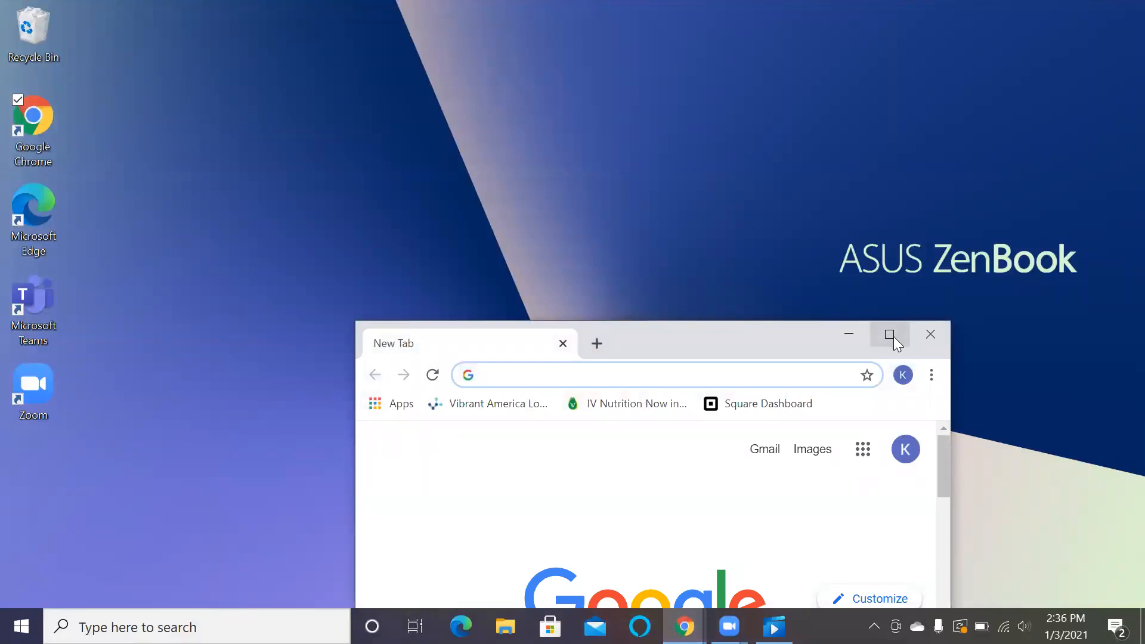
Step: Maximize Chrome and launch the Zenoti.com shortcut for IV Nutrition
click(889, 334)
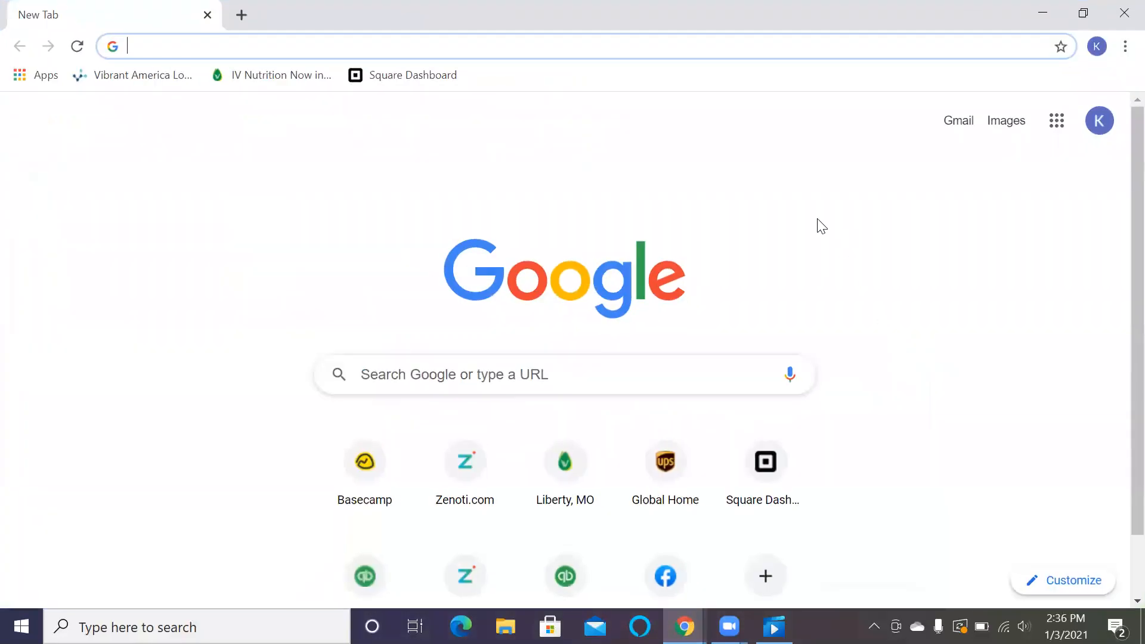
mouse_move(812, 229)
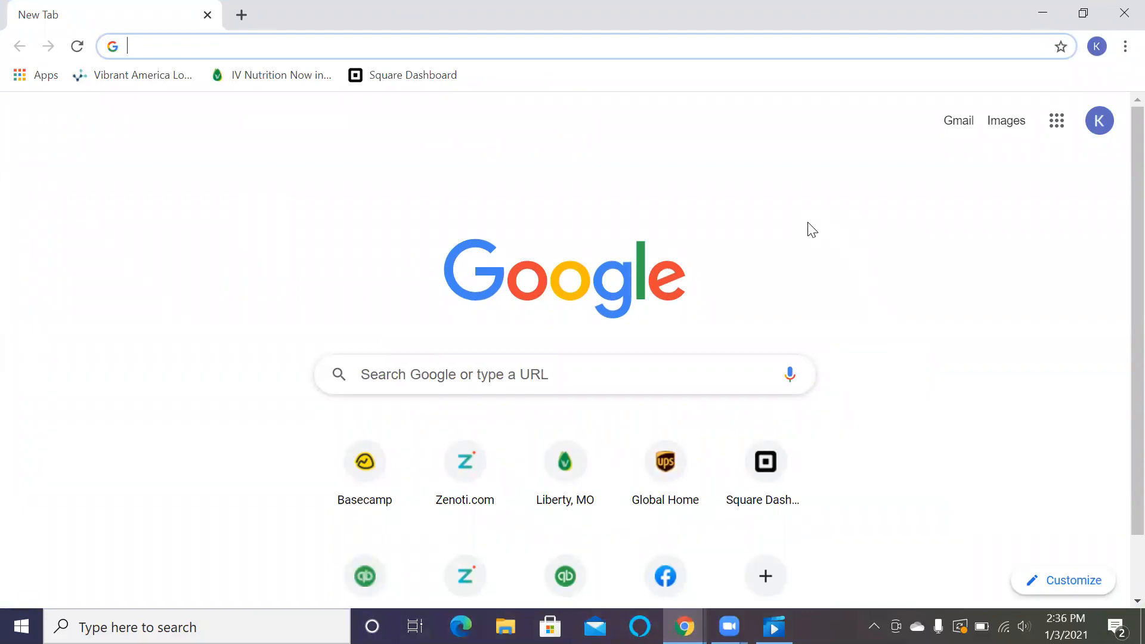
mouse_move(815, 242)
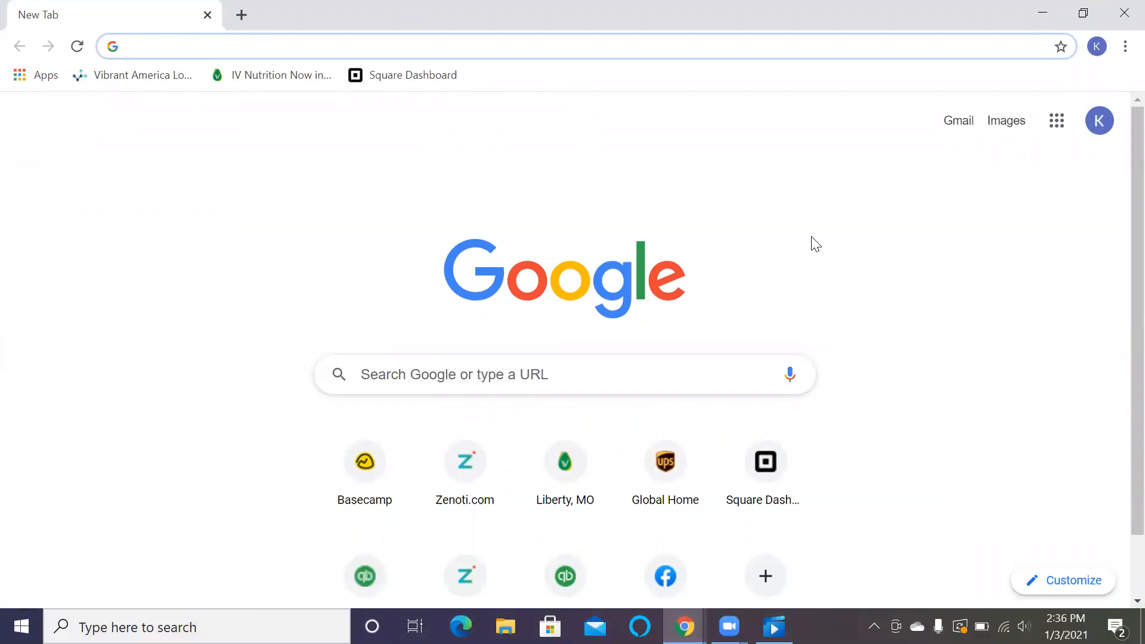
click(464, 460)
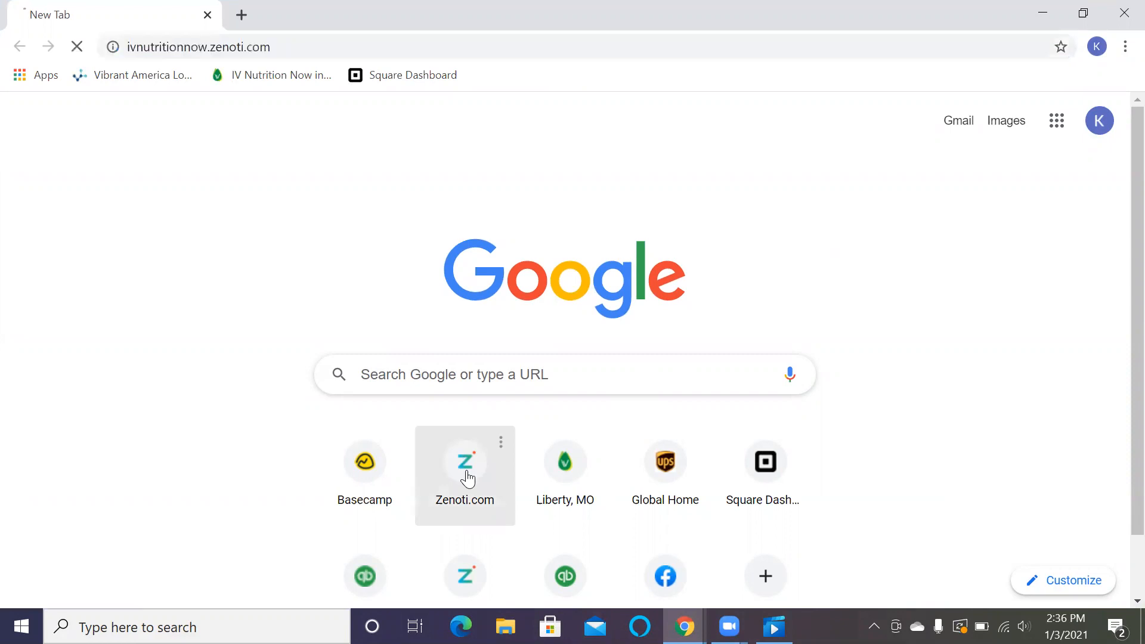
click(464, 461)
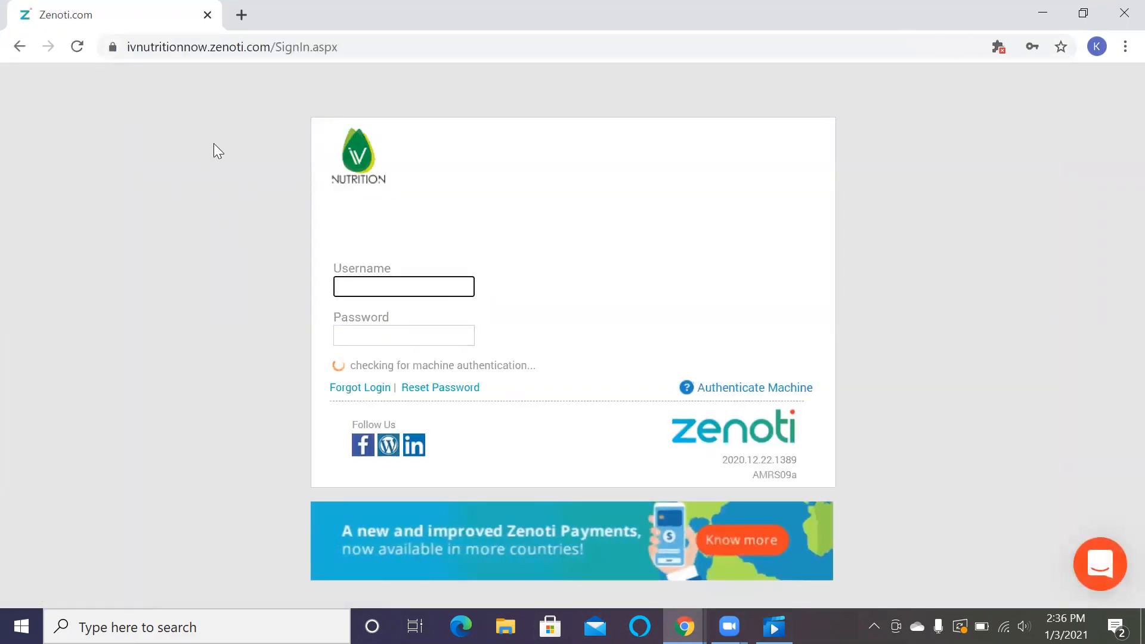
click(403, 287)
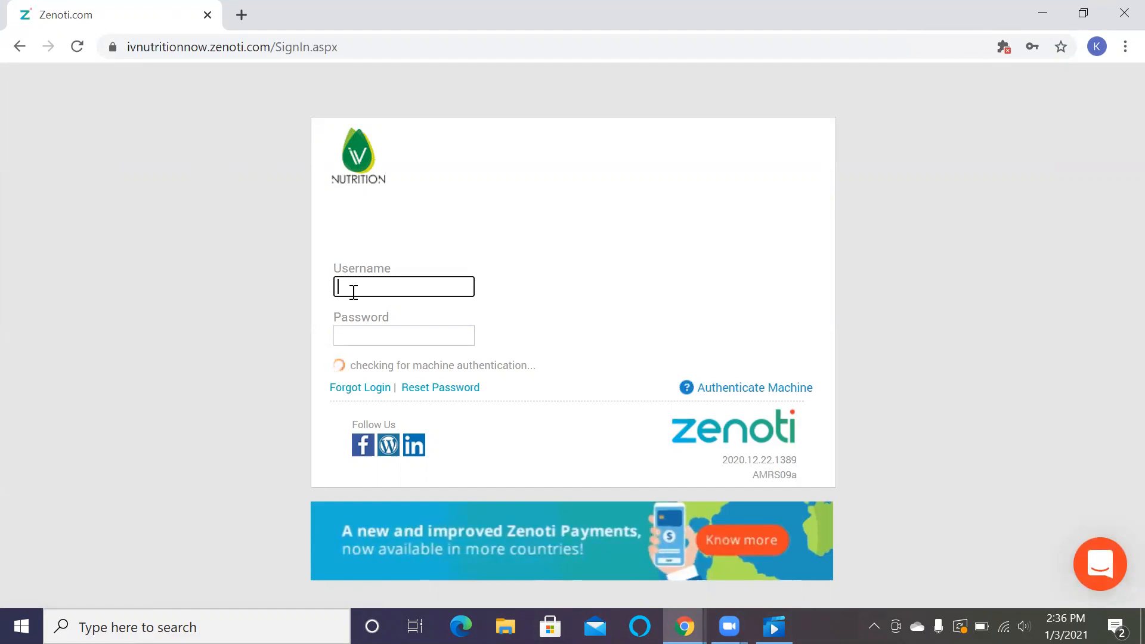
text(k.blackmon)
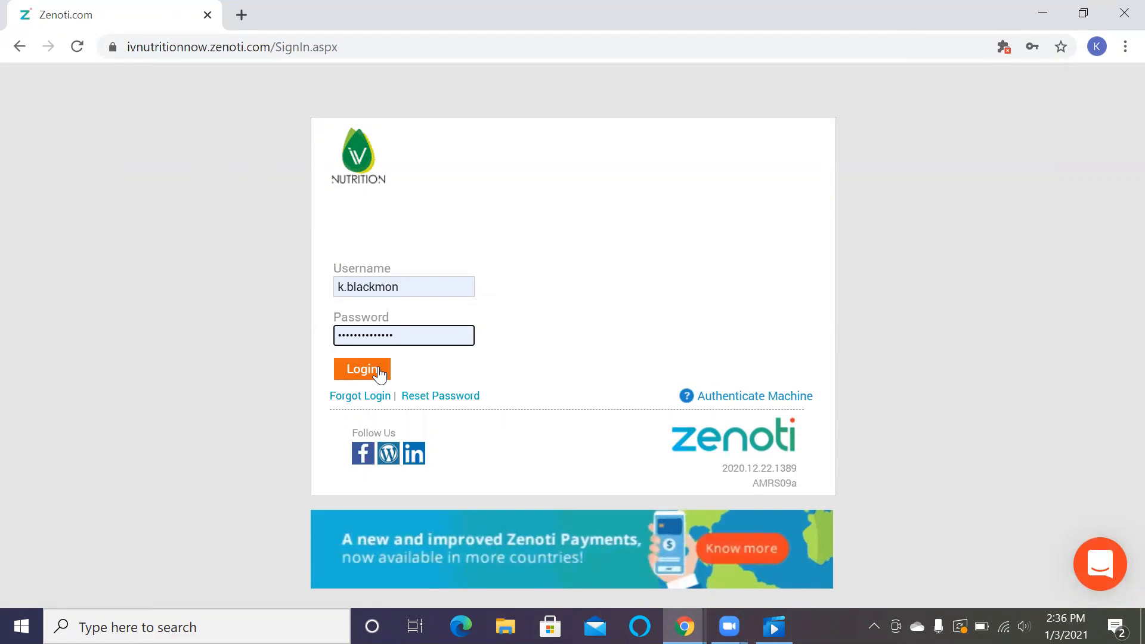
click(361, 368)
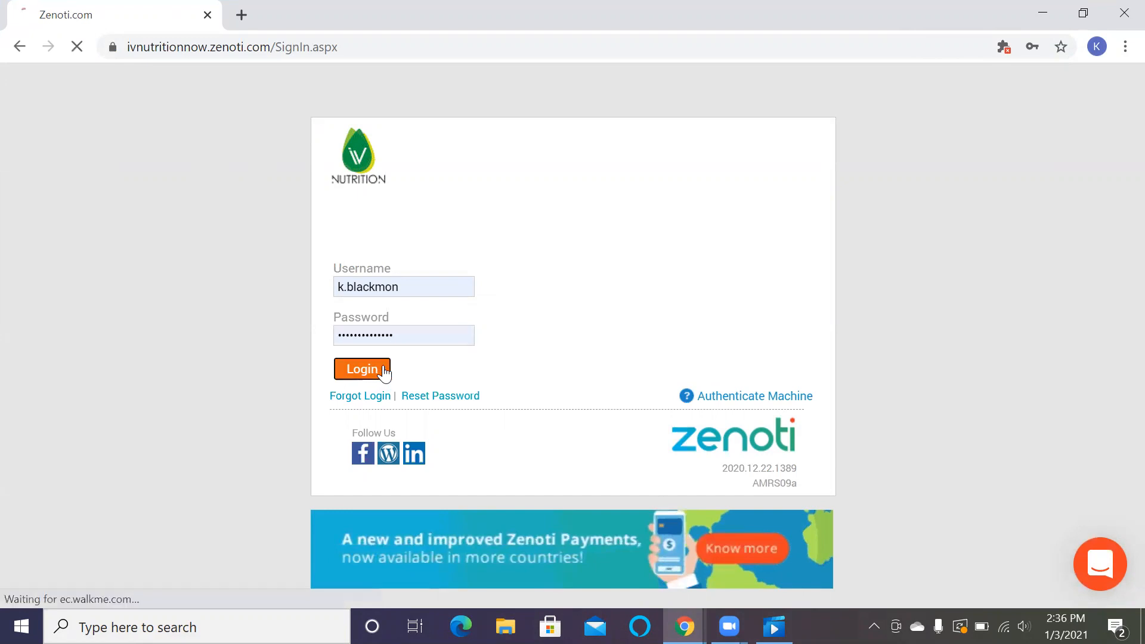
click(361, 368)
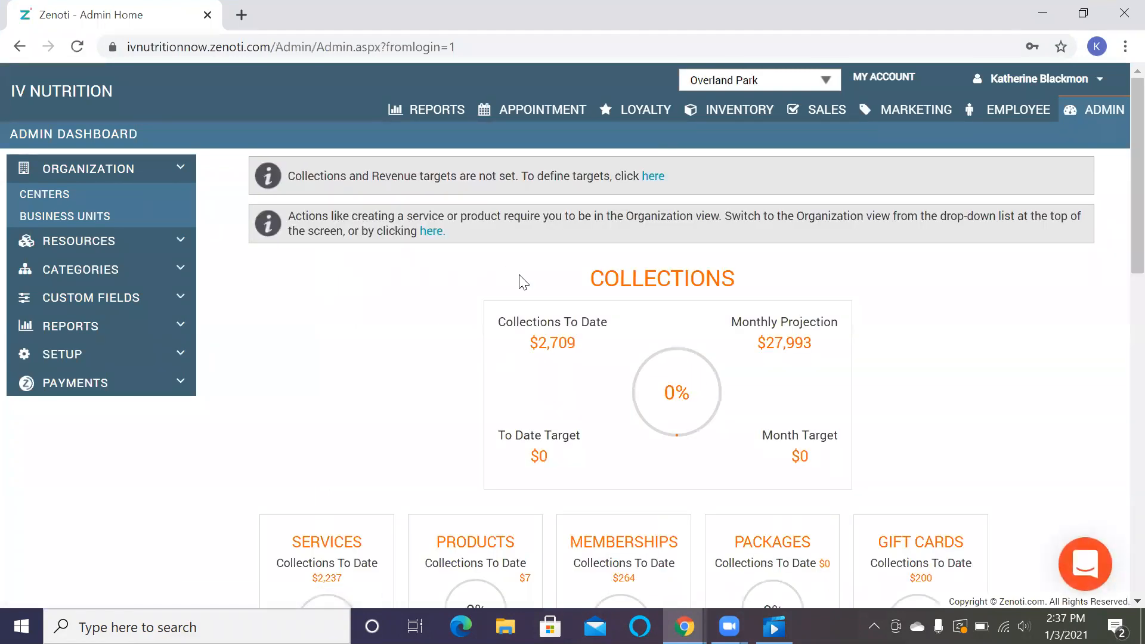
Step: Review the Admin Dashboard totals and go to the Appointment Book for Sunday, January 3
scroll(down, 3)
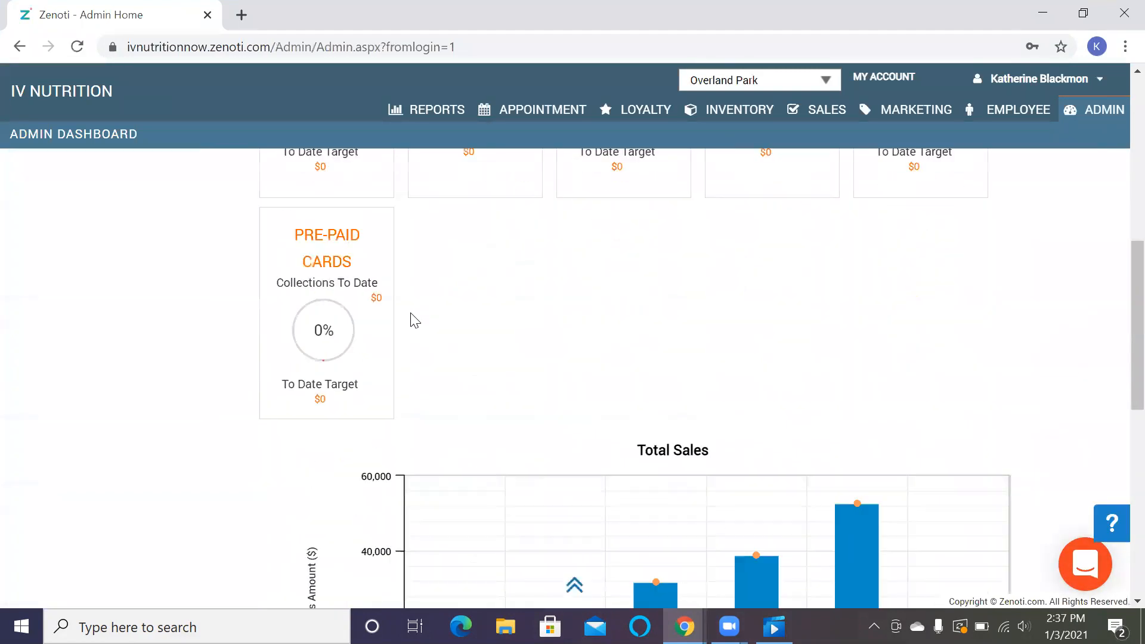
scroll(up, 3)
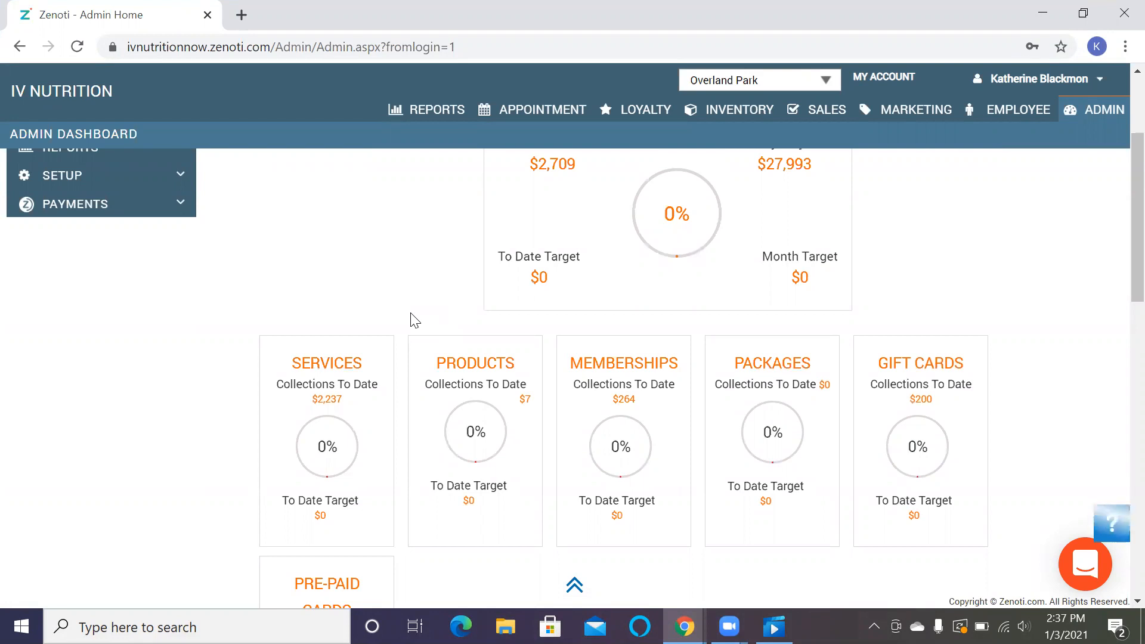
scroll(down, 3)
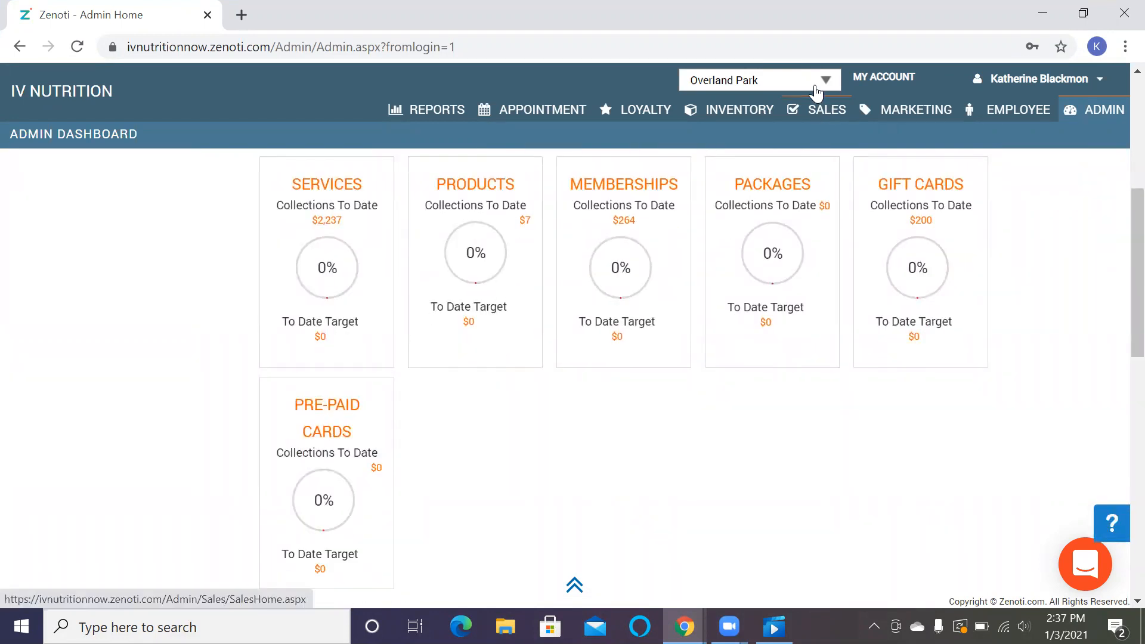
mouse_move(542, 416)
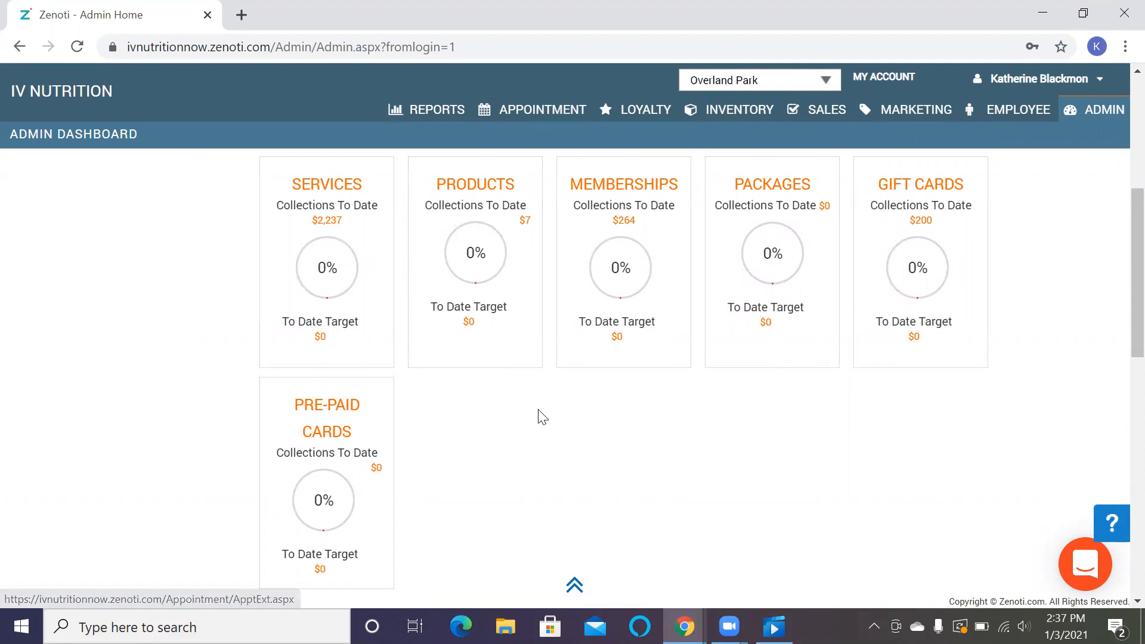
mouse_move(533, 114)
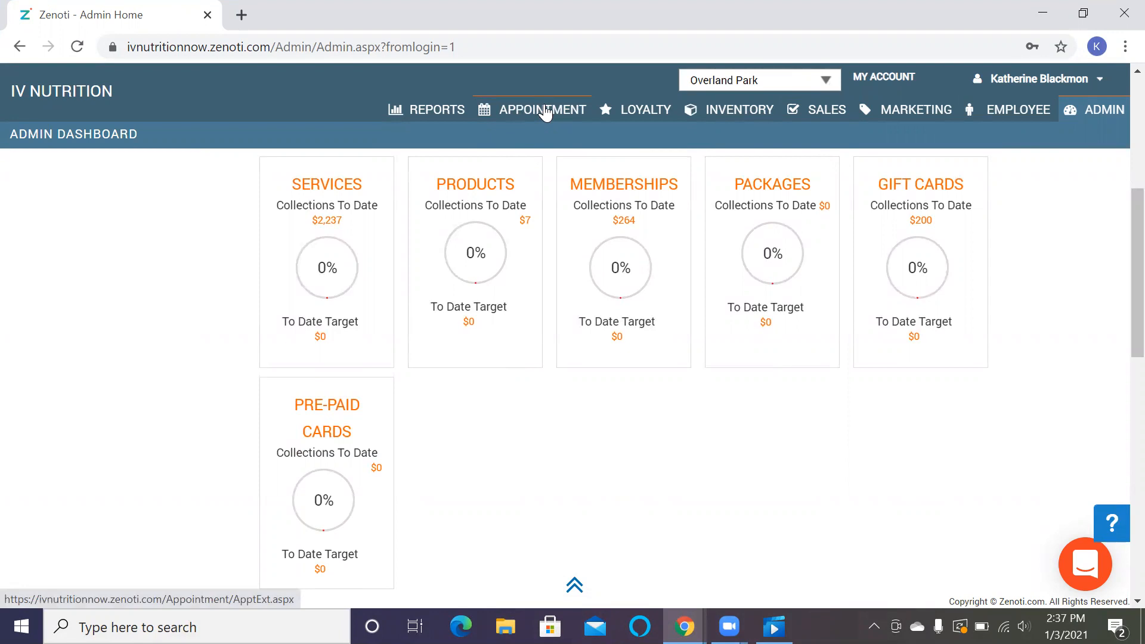
click(541, 109)
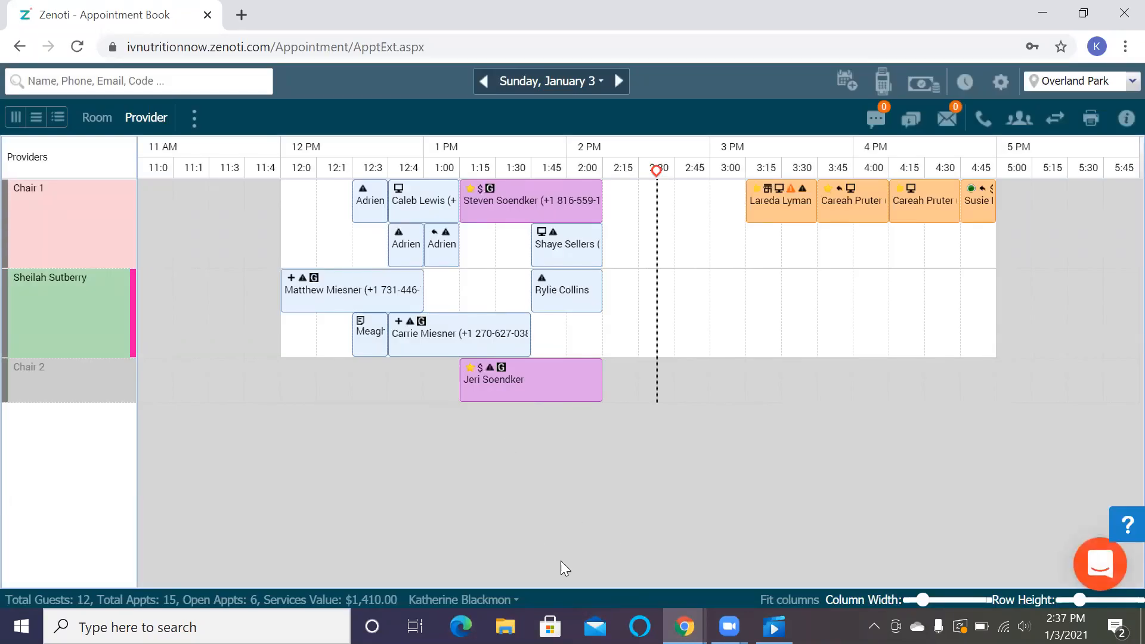
mouse_move(868, 344)
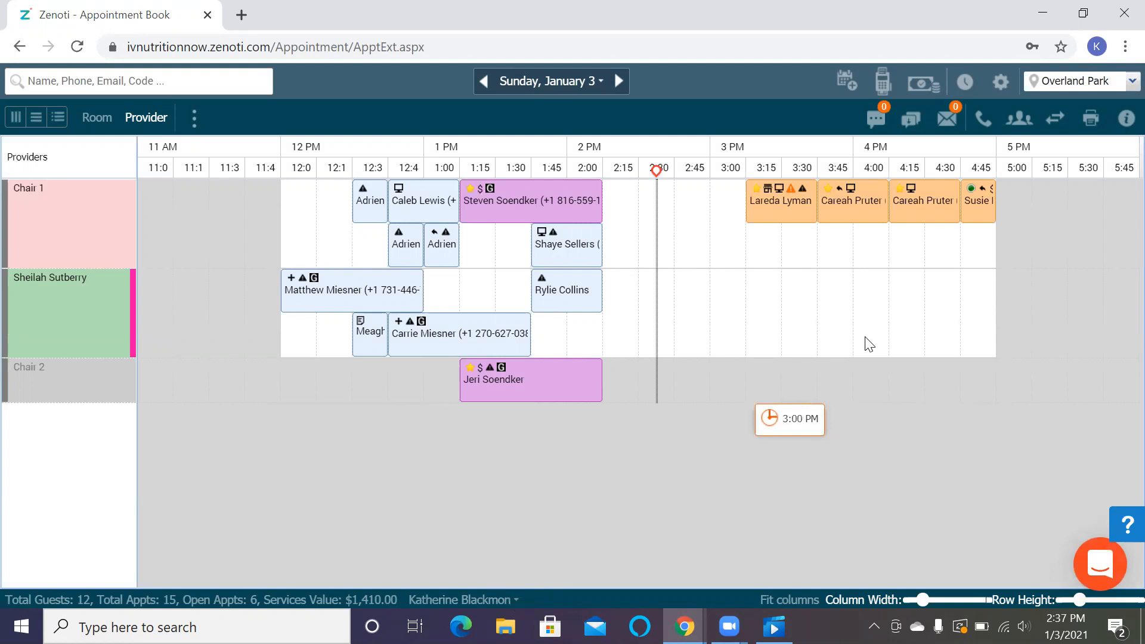
mouse_move(1129, 85)
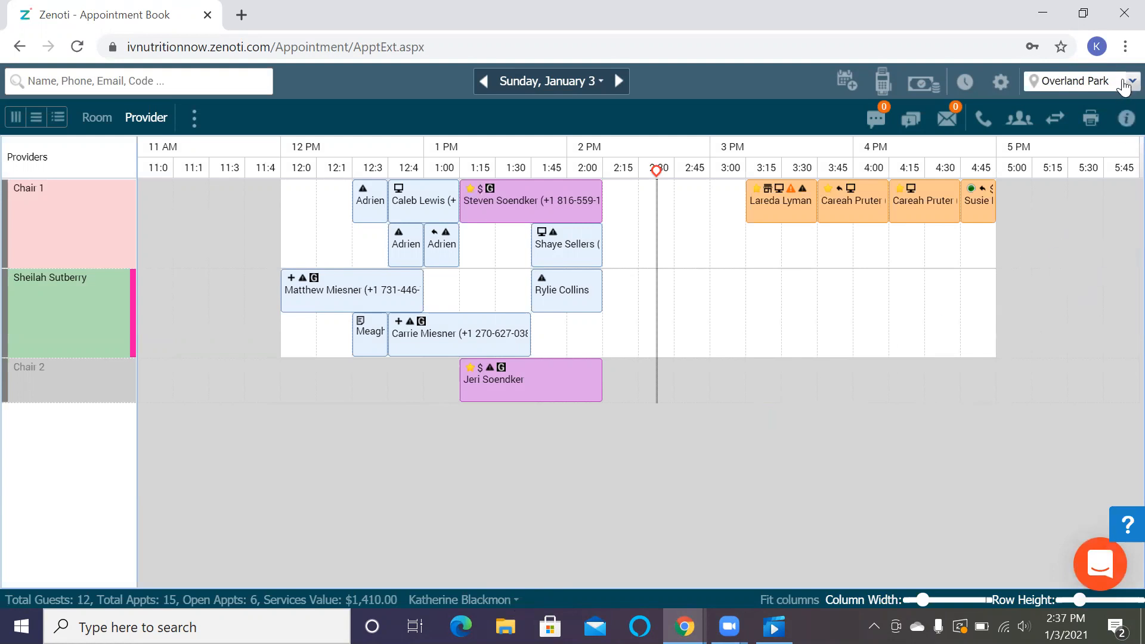
Step: Show the center list (Dallas, Liberty, Oklahoma City, Overland Park, Phoenix, Training Center, Tulsa)
click(1080, 81)
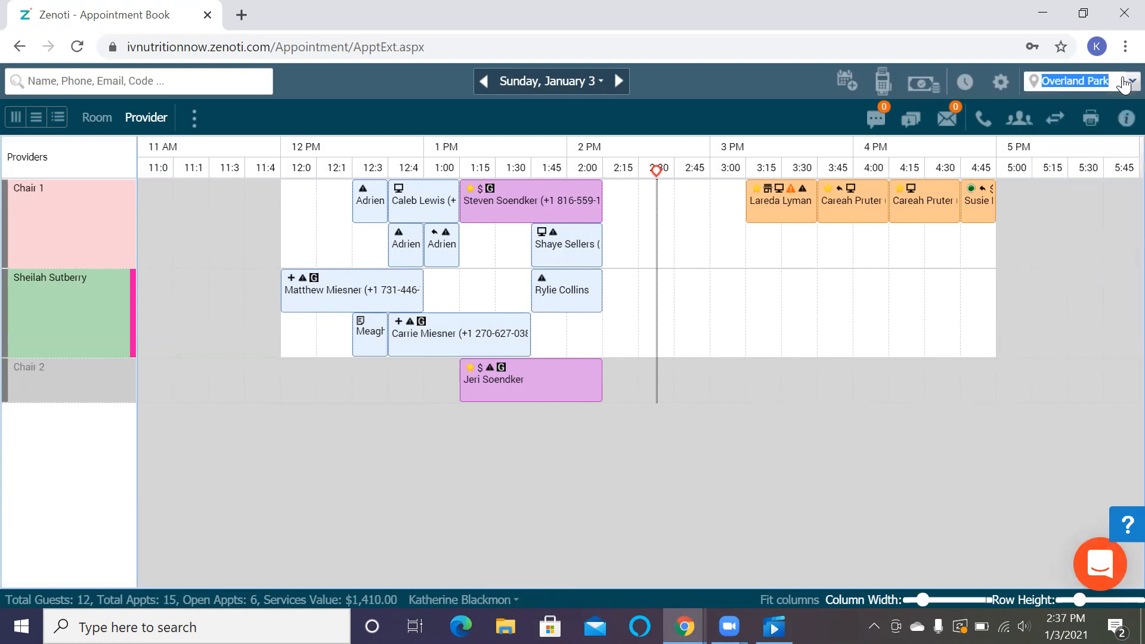
click(1127, 81)
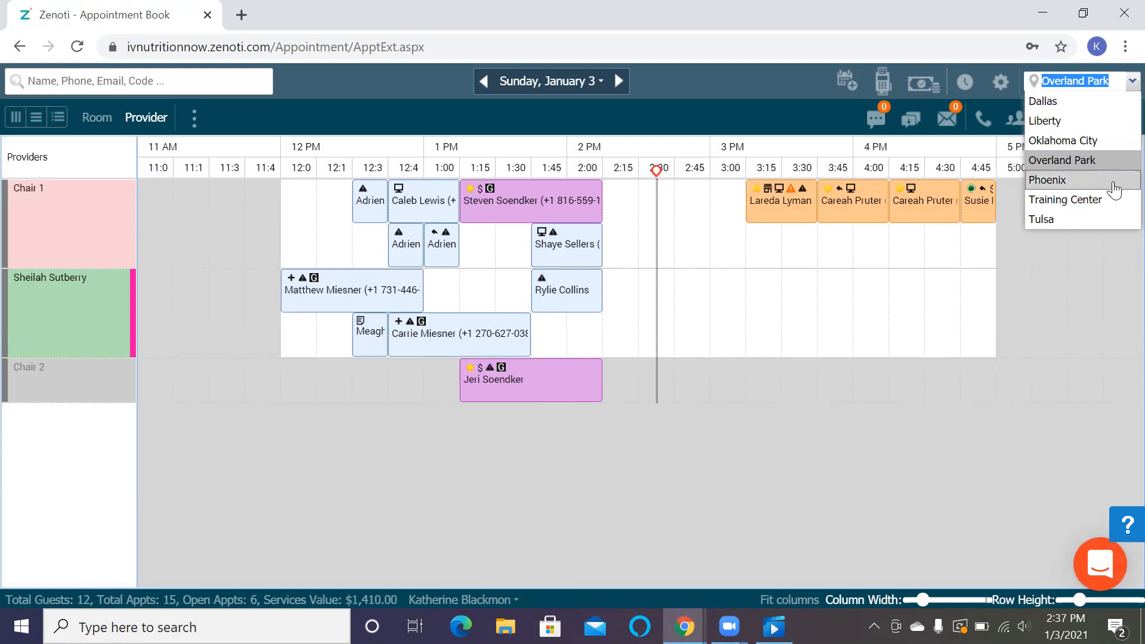
mouse_move(1116, 189)
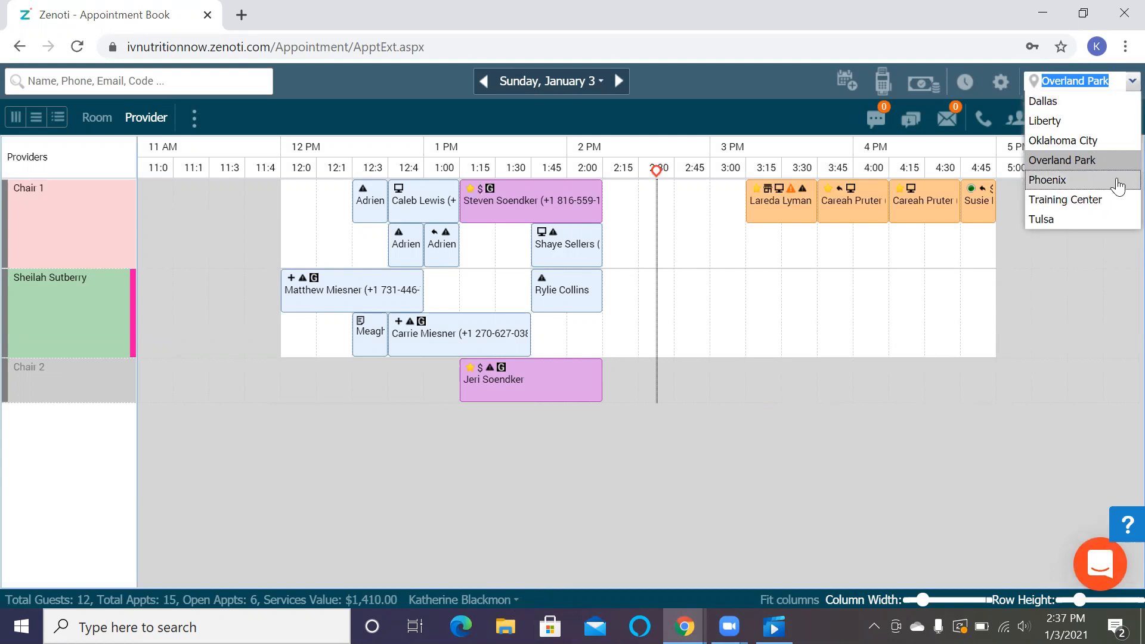
mouse_move(1127, 79)
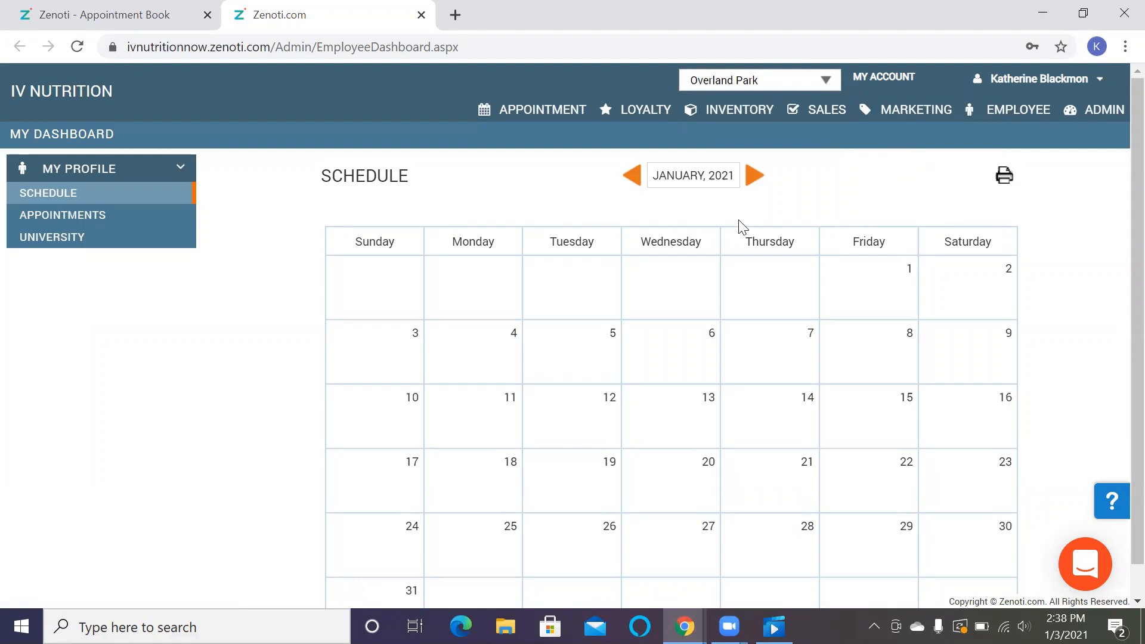
mouse_move(316, 274)
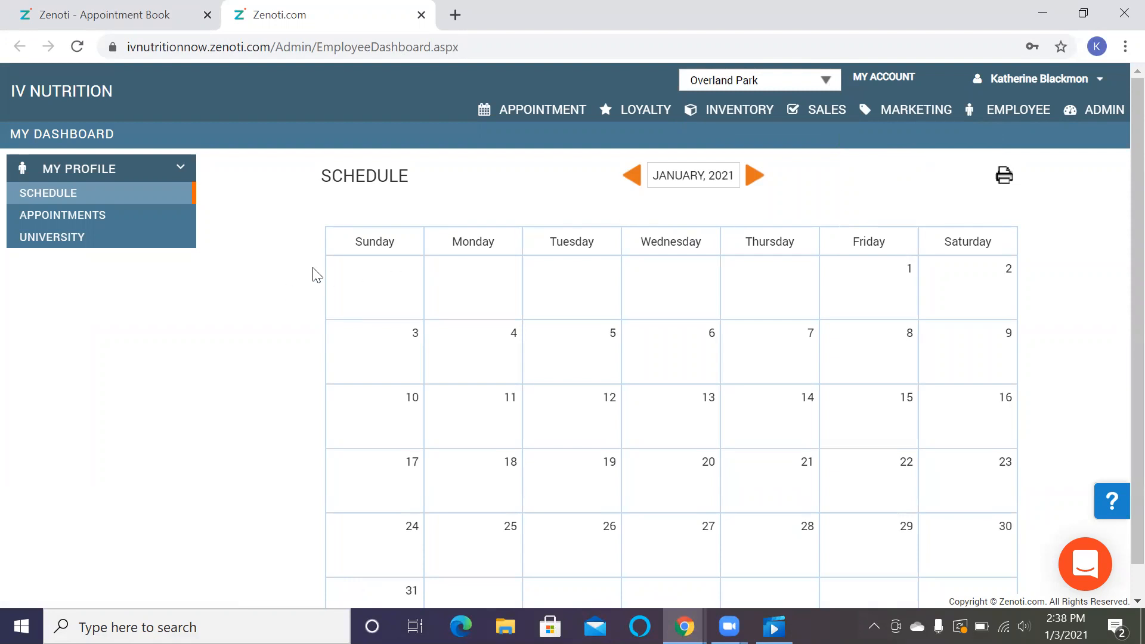
mouse_move(233, 284)
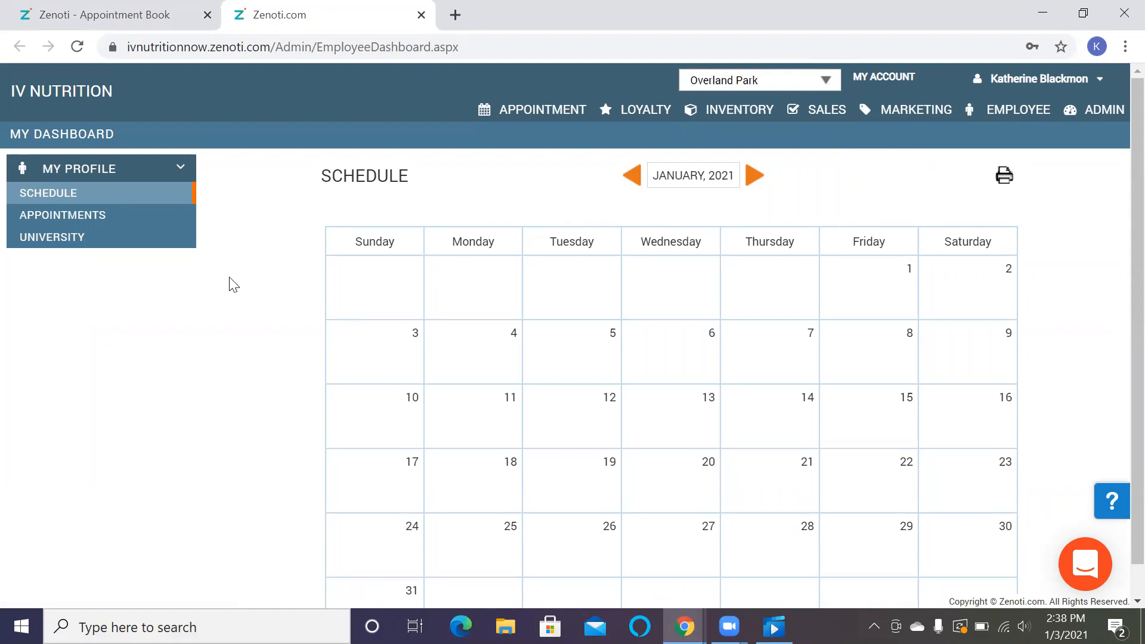
mouse_move(1017, 110)
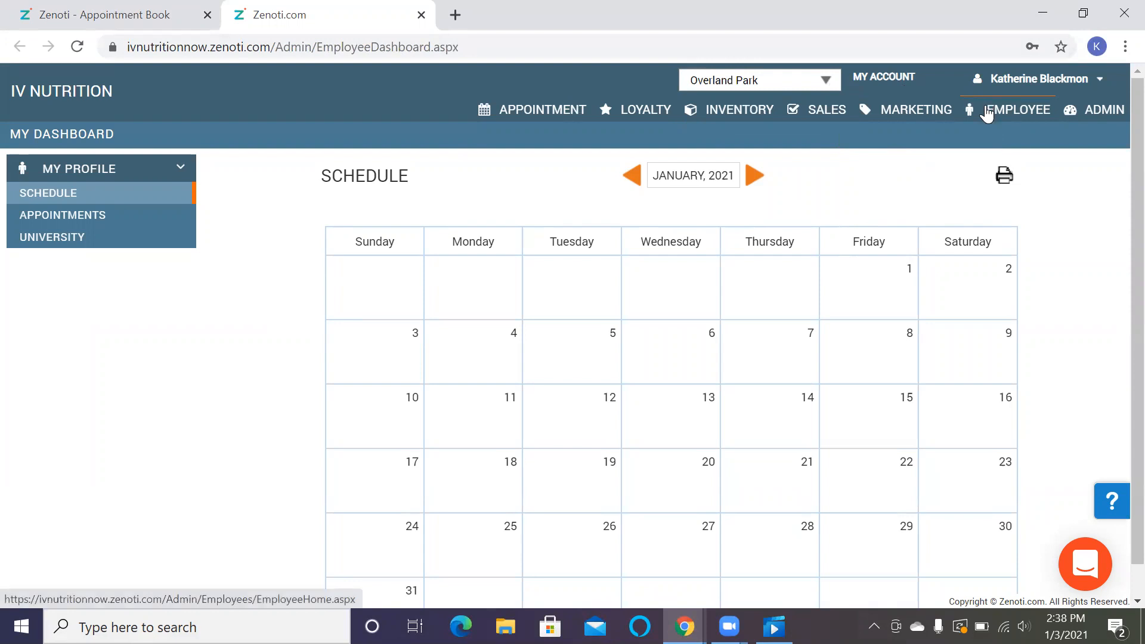
Step: Visit the Employee Dashboard and Employees list, then go to the employee Schedule
click(1018, 110)
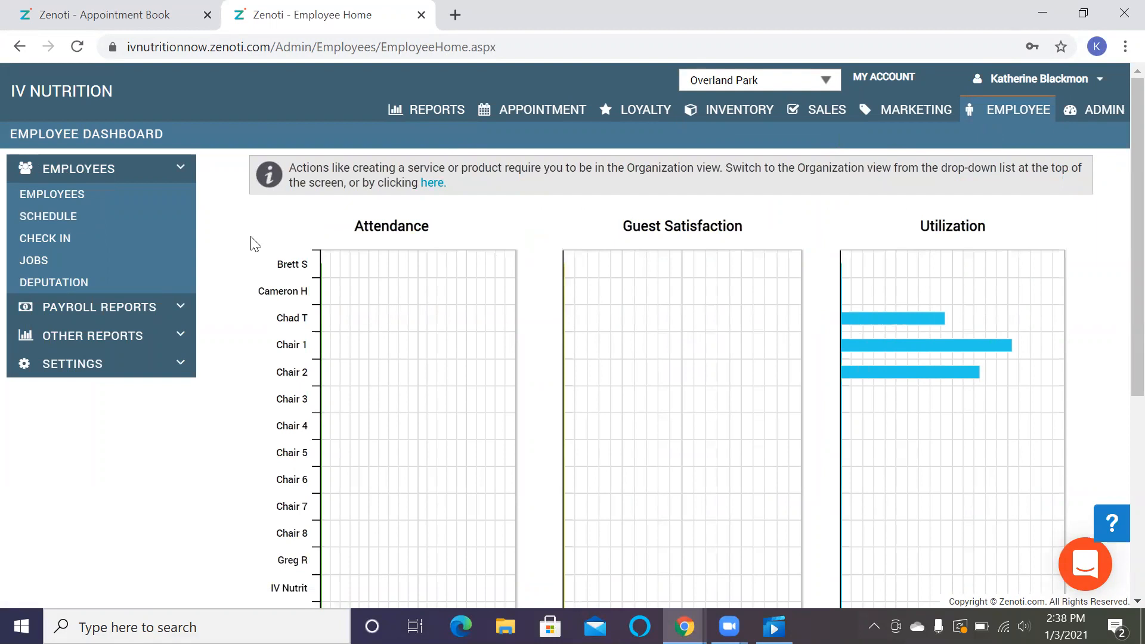
click(51, 193)
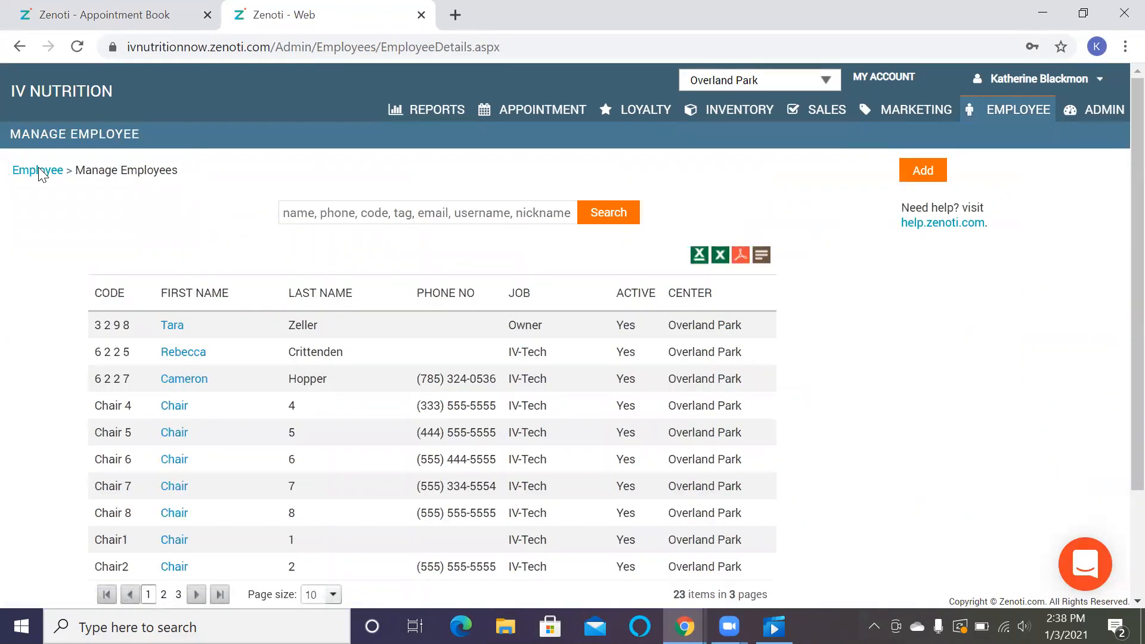
click(1017, 110)
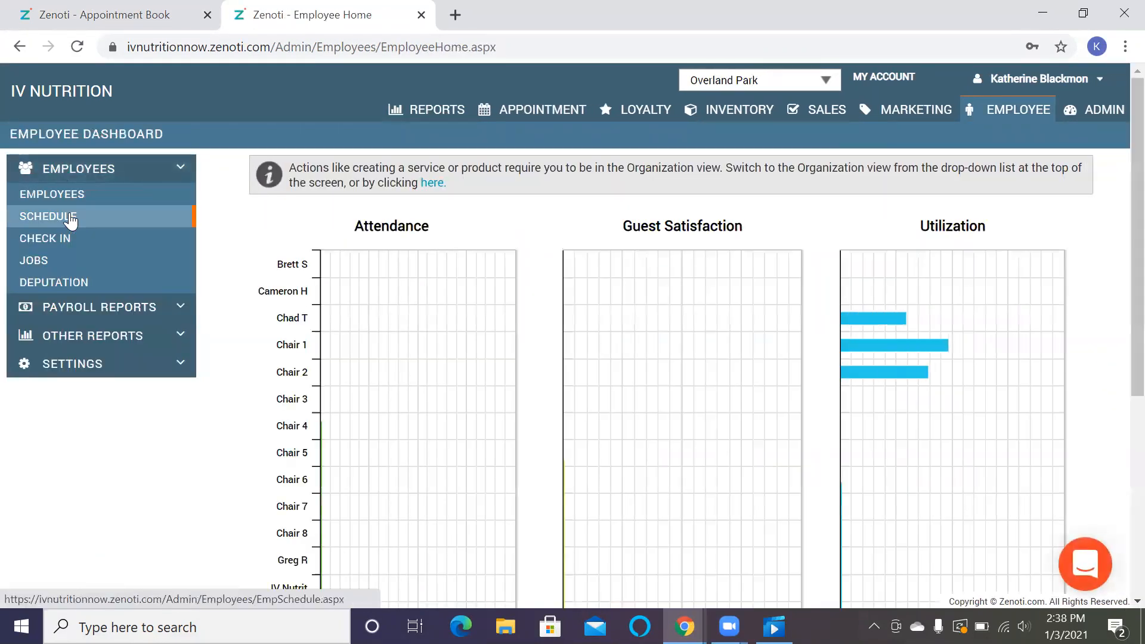
click(47, 217)
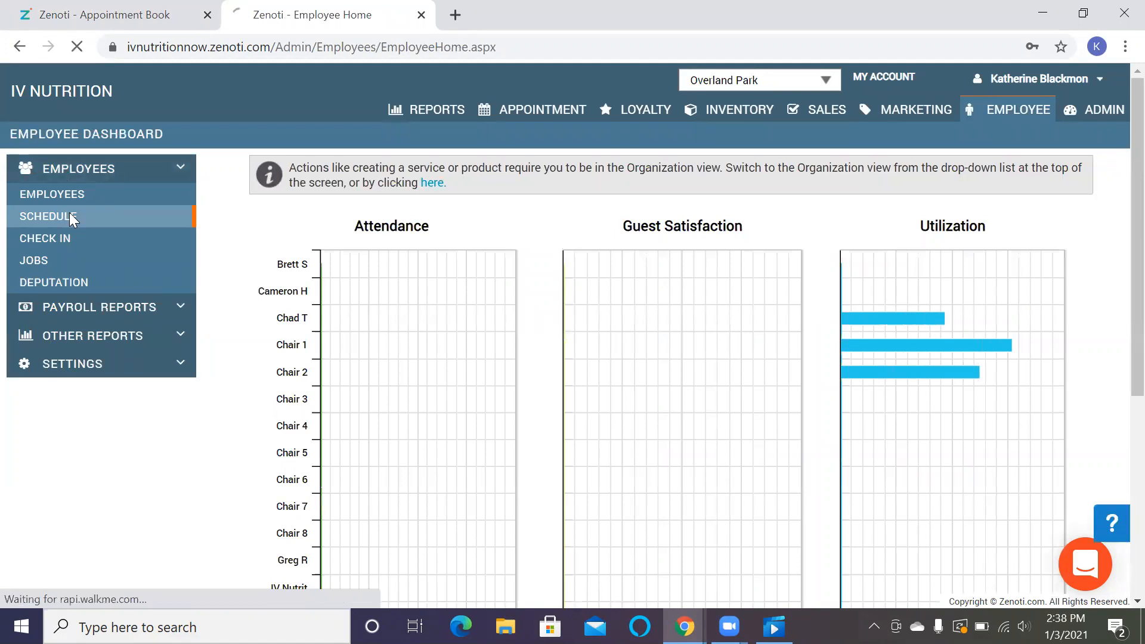
click(49, 215)
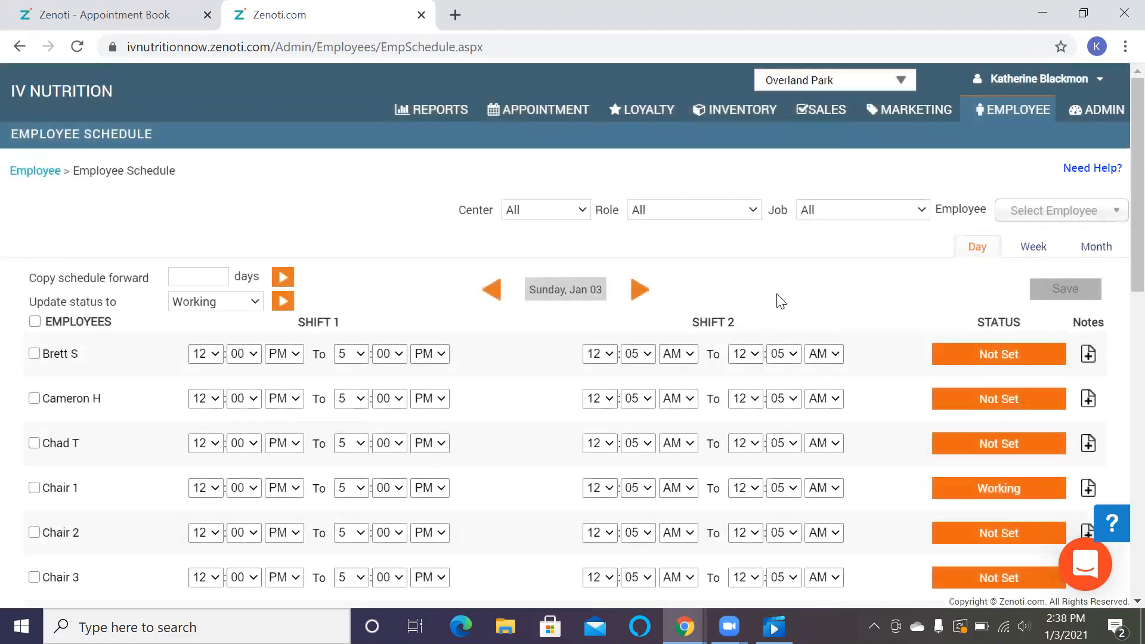
scroll(up, 3)
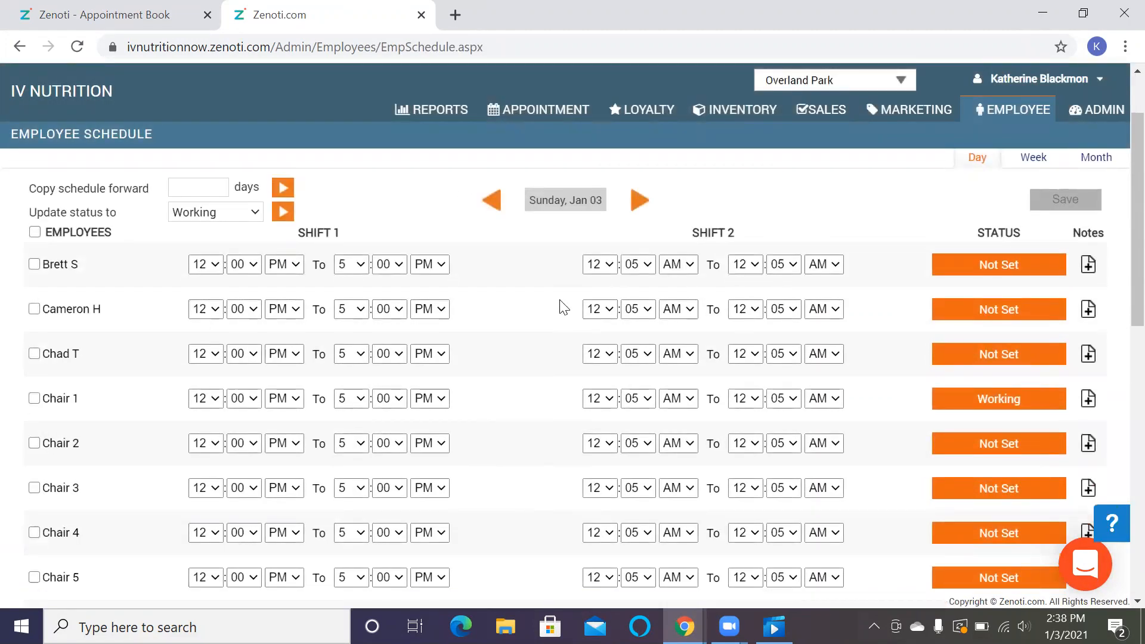
scroll(down, 3)
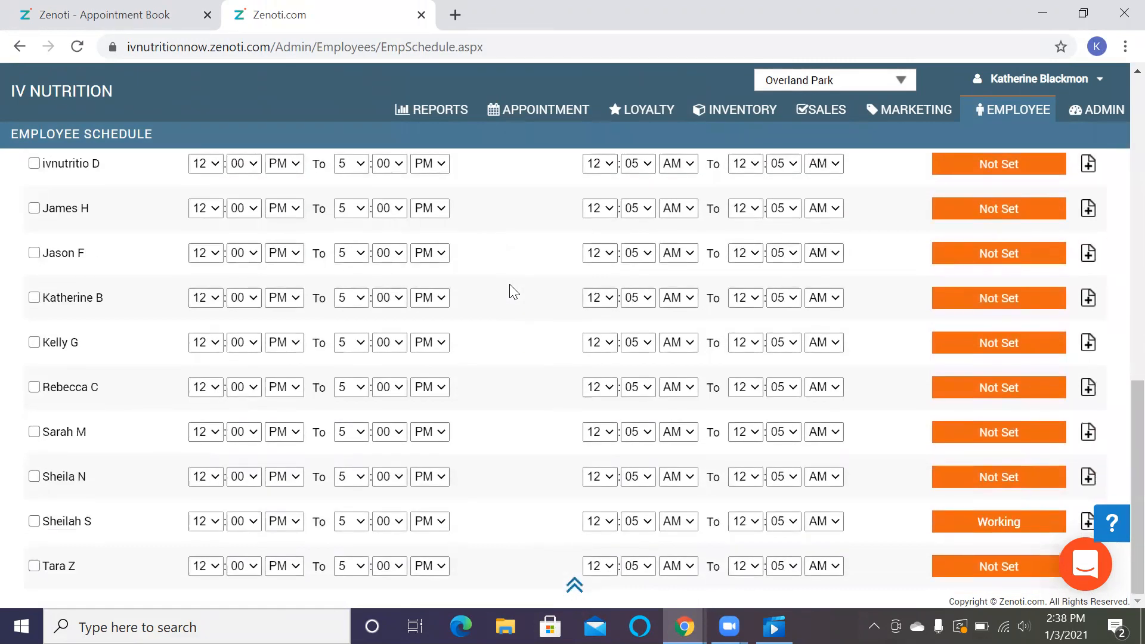
scroll(up, 3)
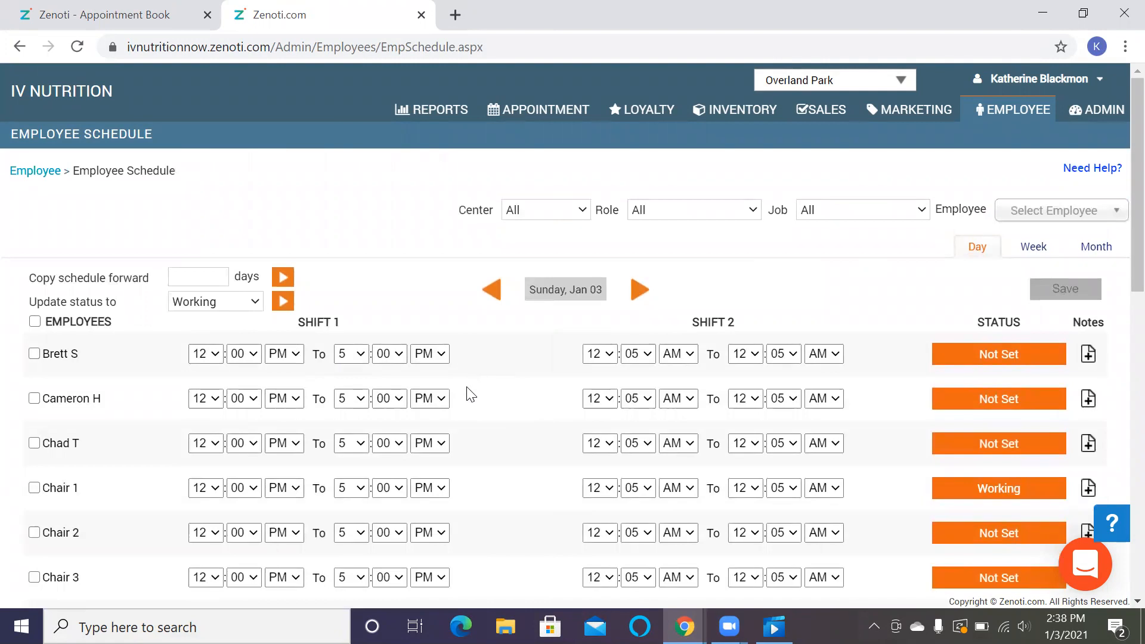
mouse_move(503, 367)
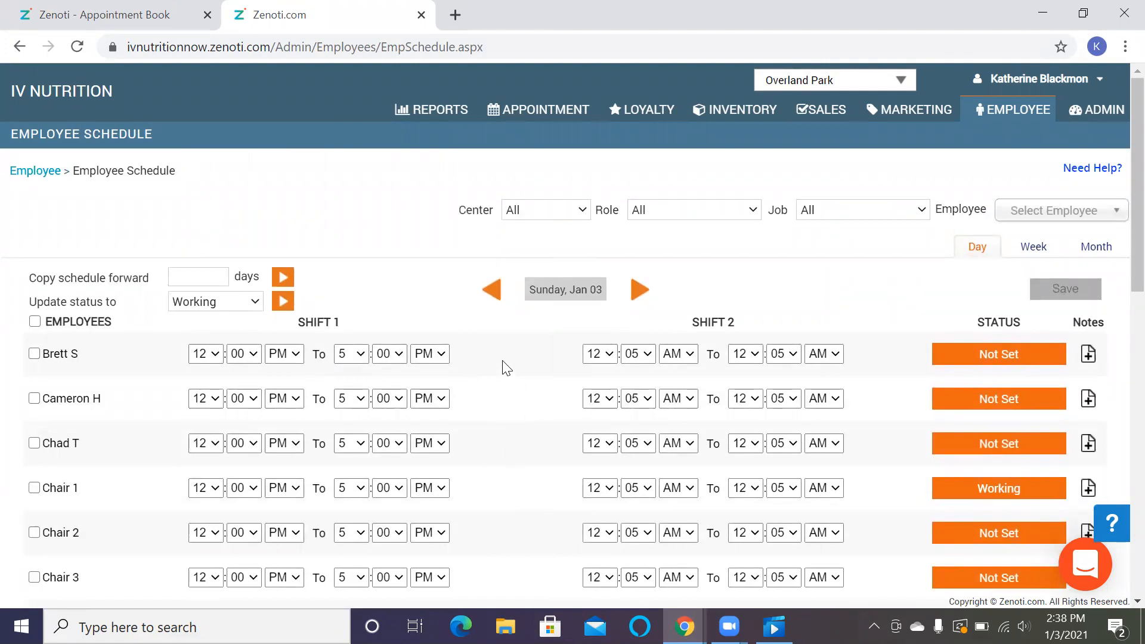
mouse_move(821, 327)
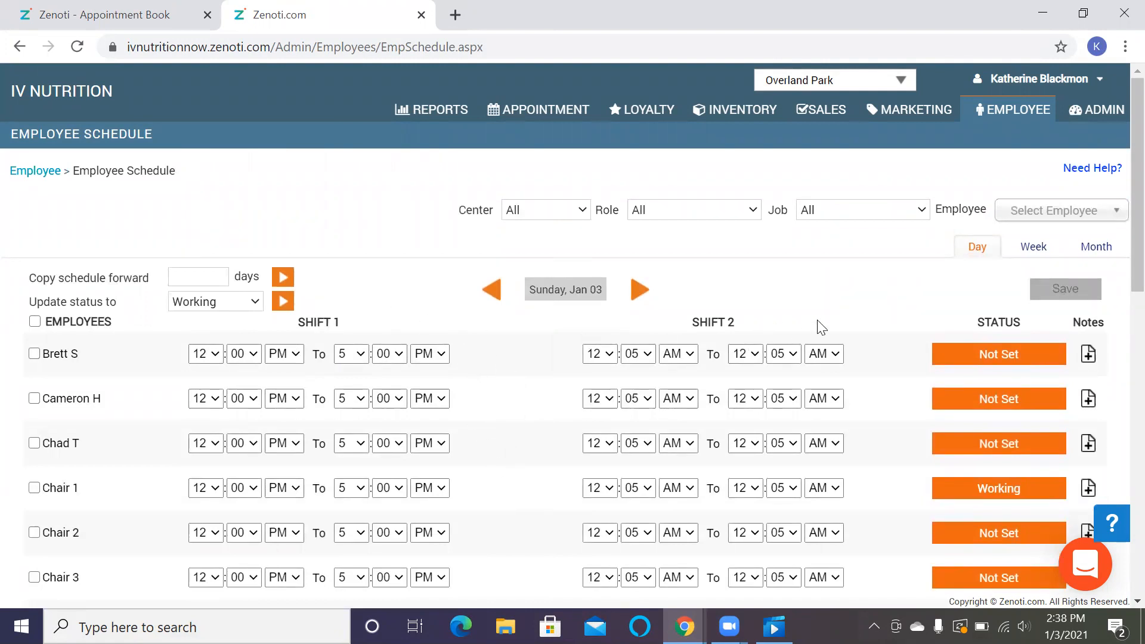
mouse_move(577, 327)
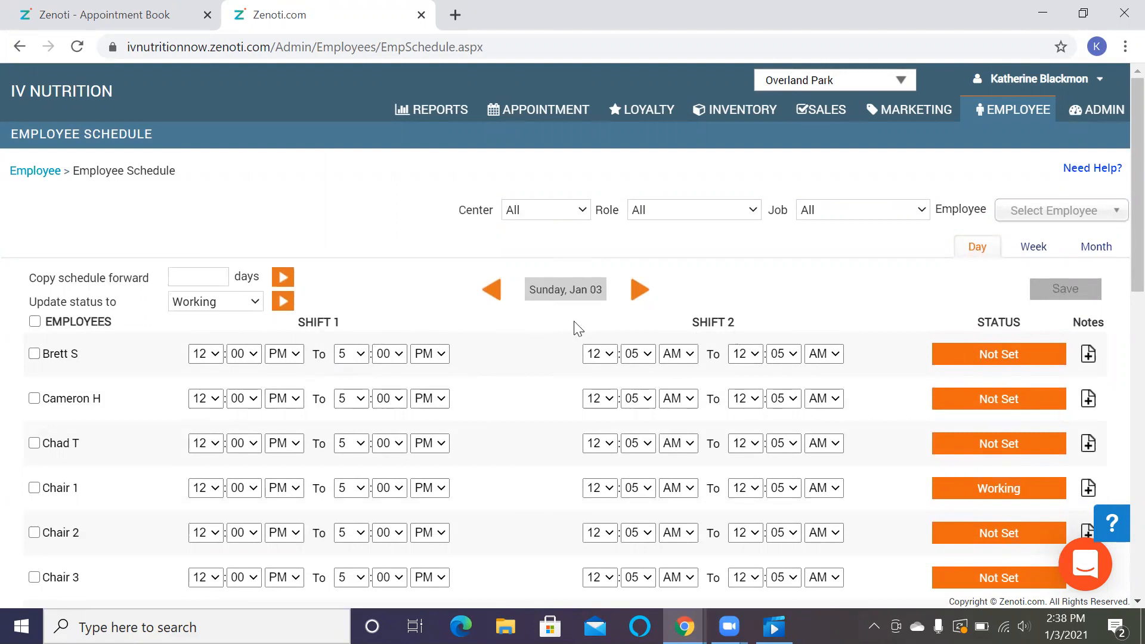
mouse_move(404, 313)
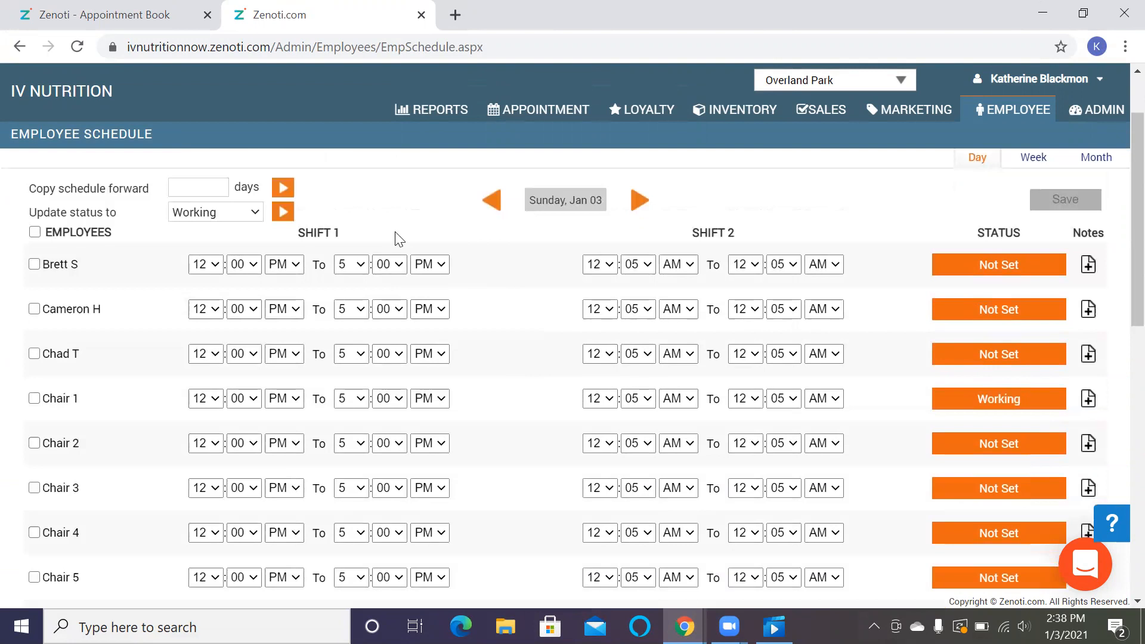
mouse_move(437, 310)
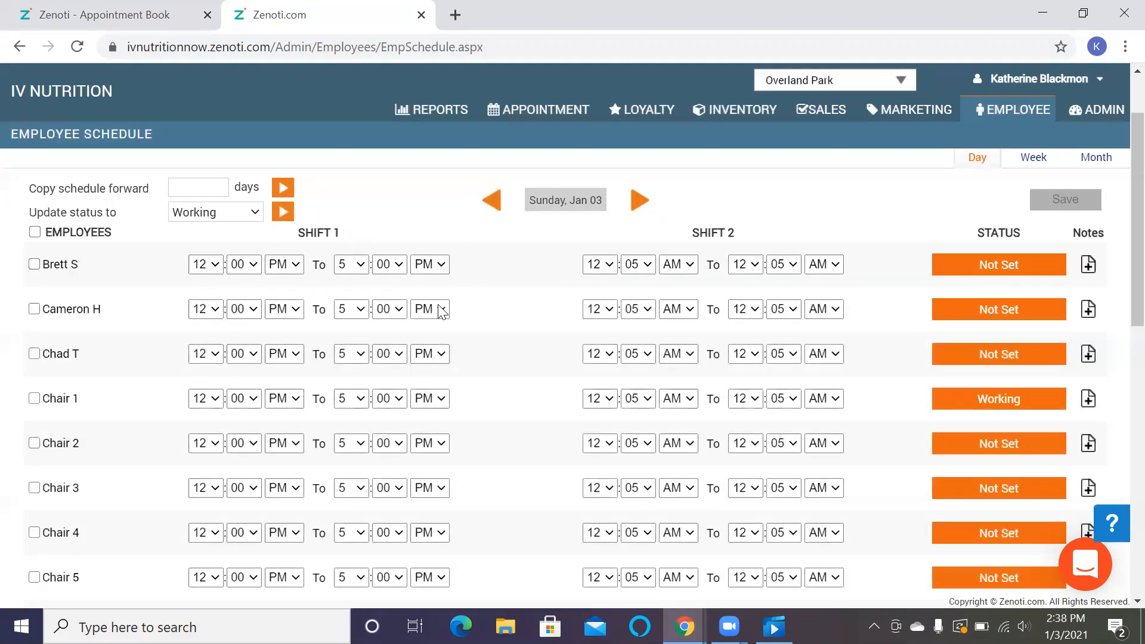
scroll(down, 3)
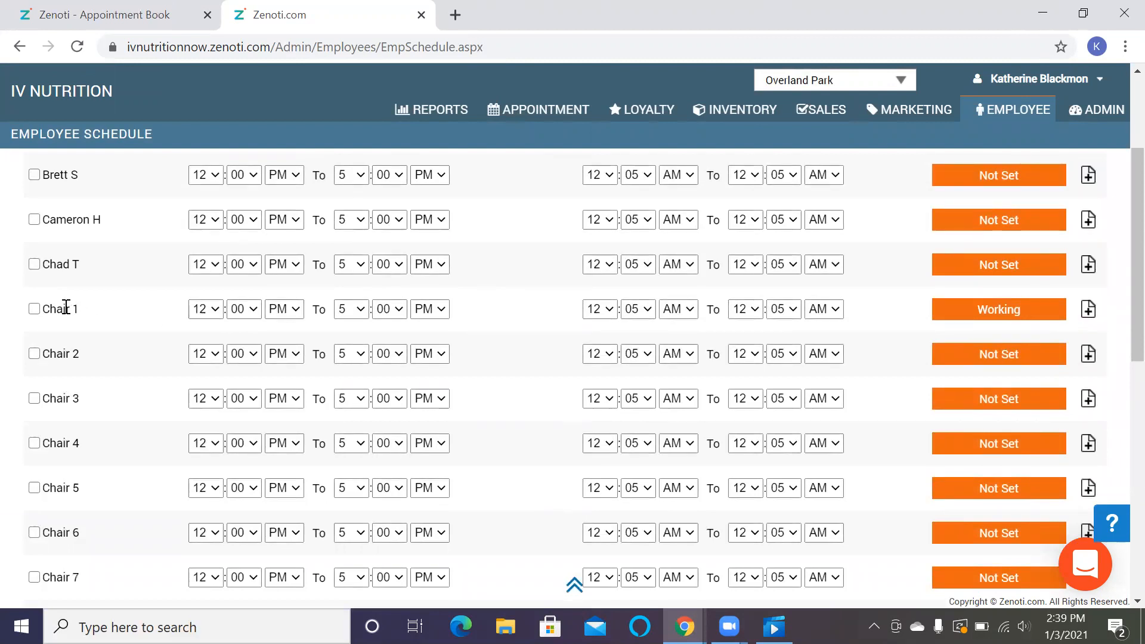
mouse_move(883, 313)
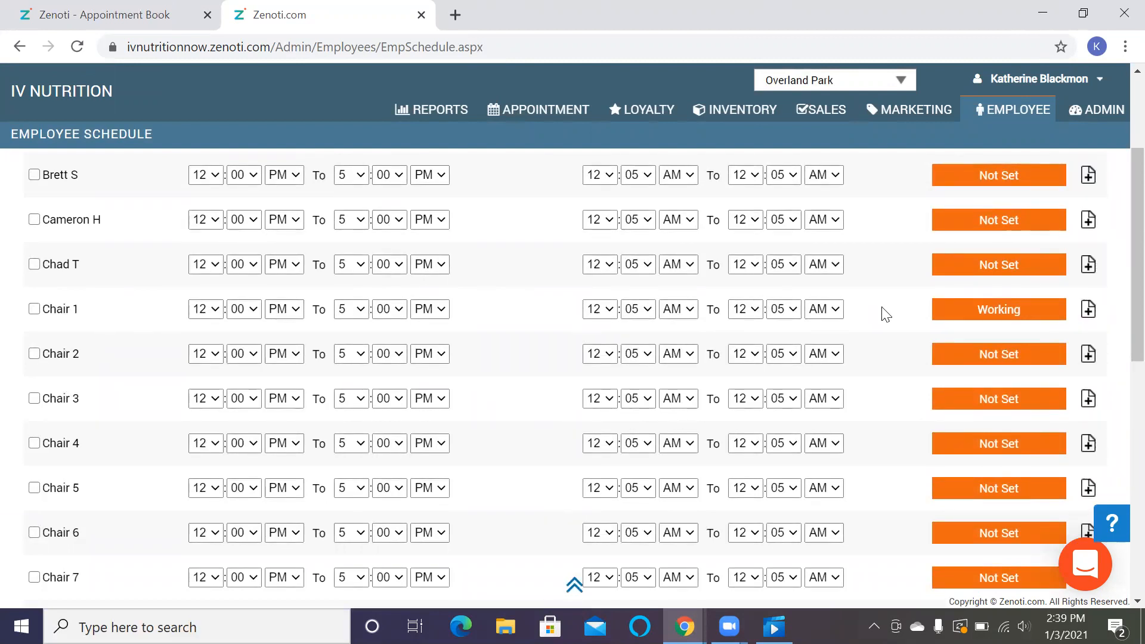
mouse_move(206, 309)
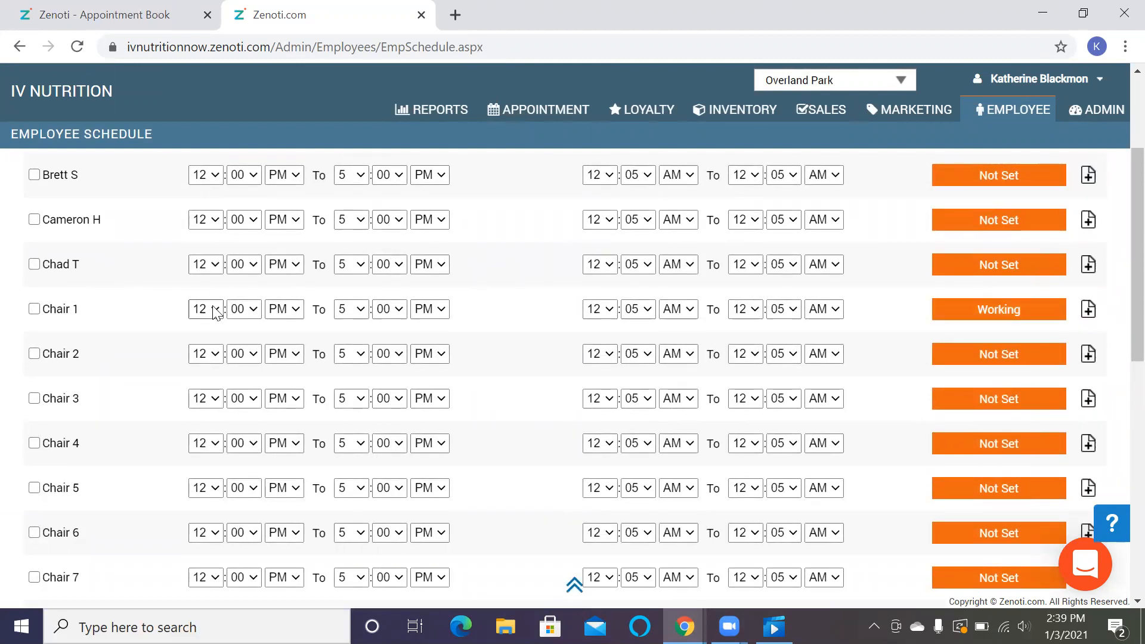
mouse_move(867, 315)
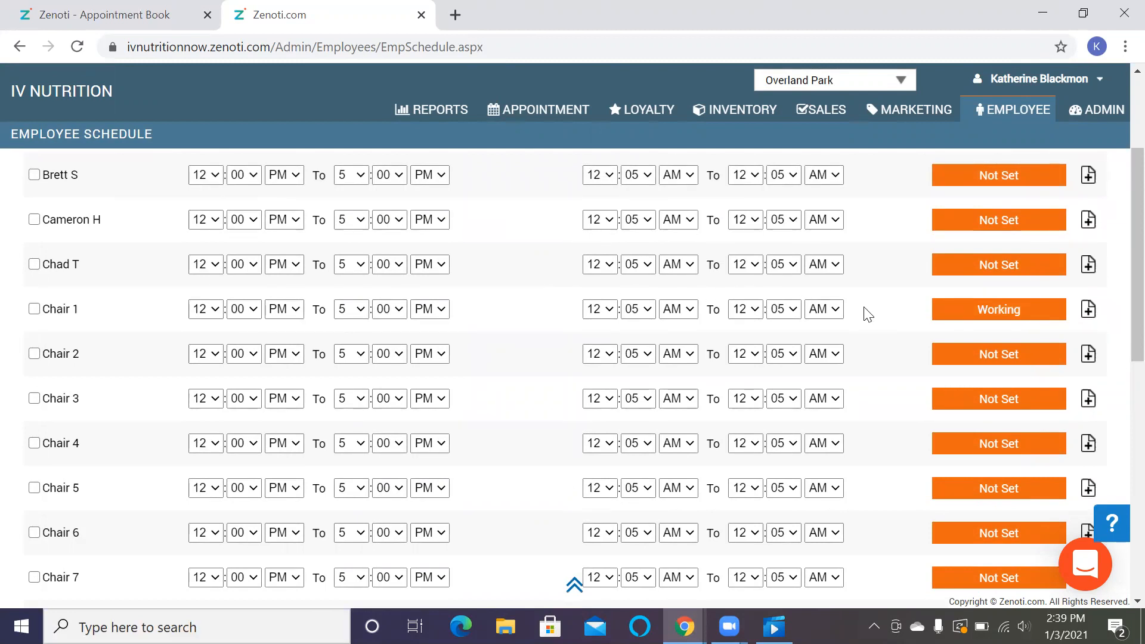
mouse_move(372, 412)
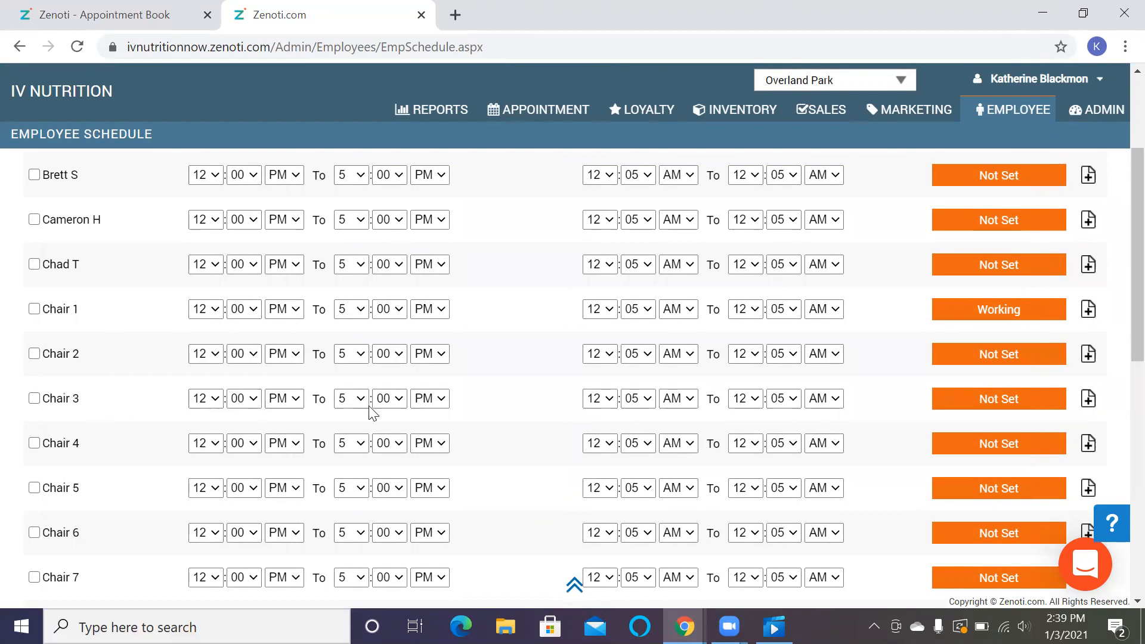
mouse_move(130, 306)
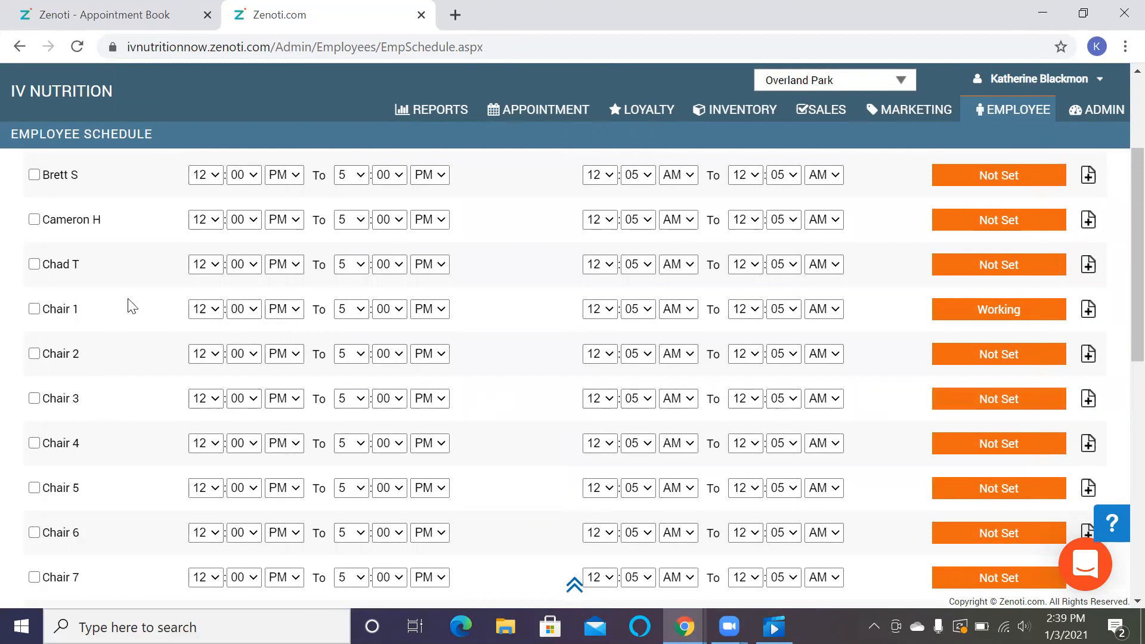
mouse_move(141, 310)
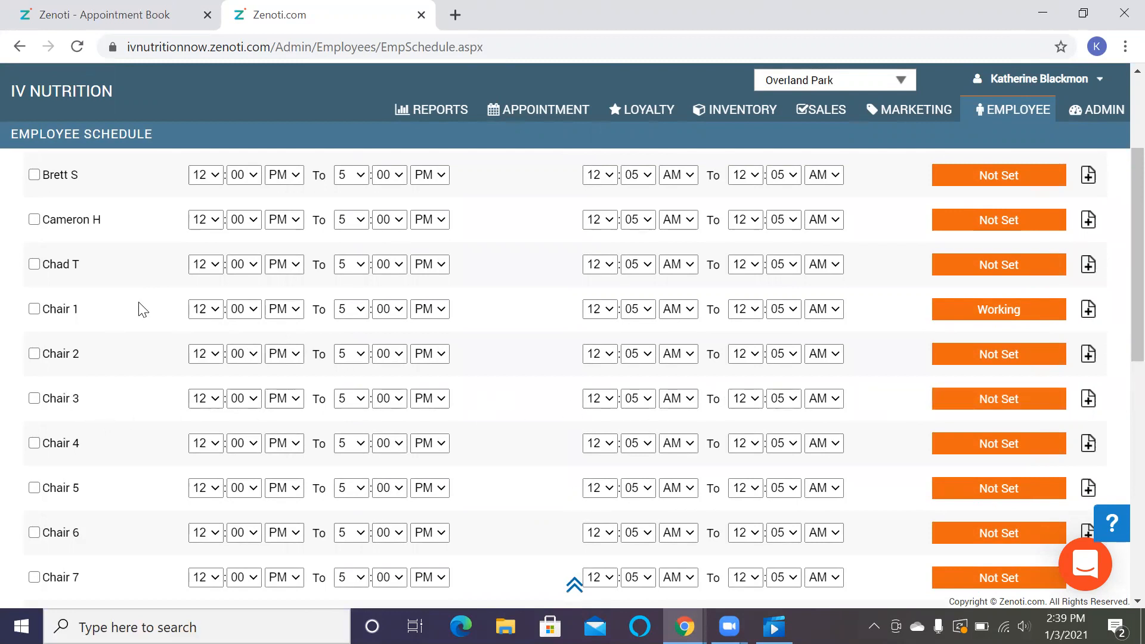
mouse_move(130, 317)
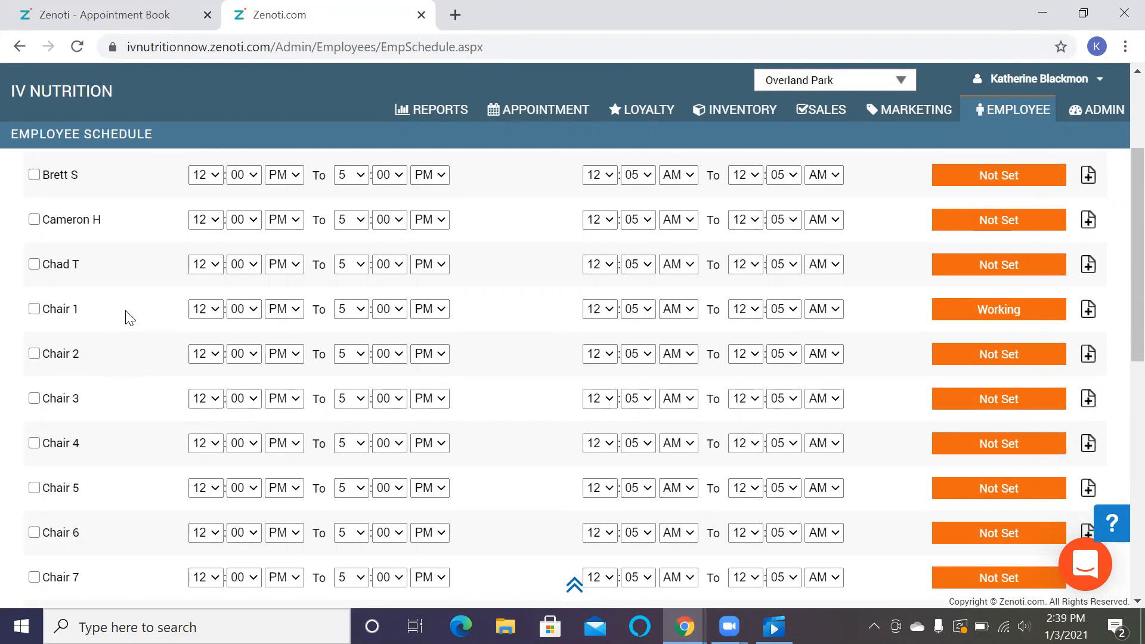
mouse_move(310, 316)
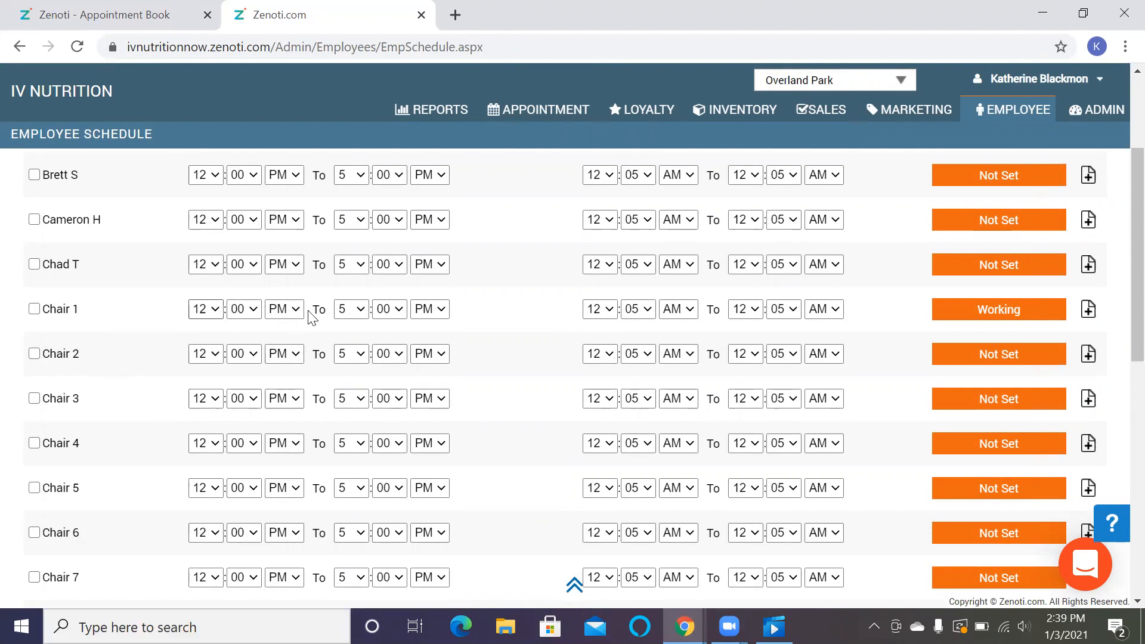
mouse_move(998, 309)
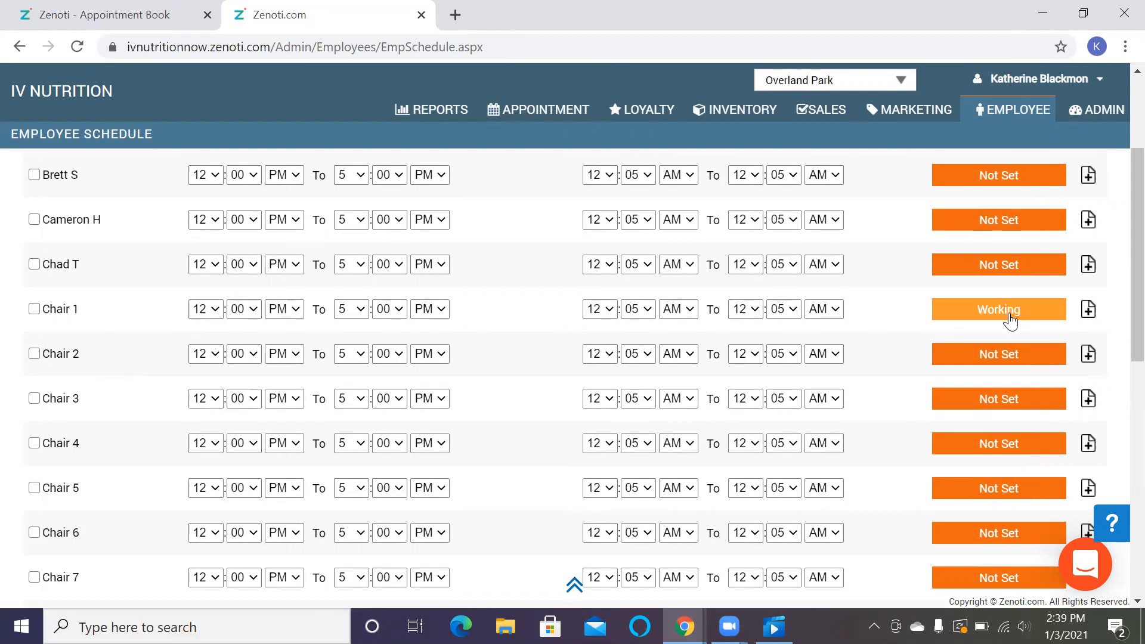
mouse_move(515, 336)
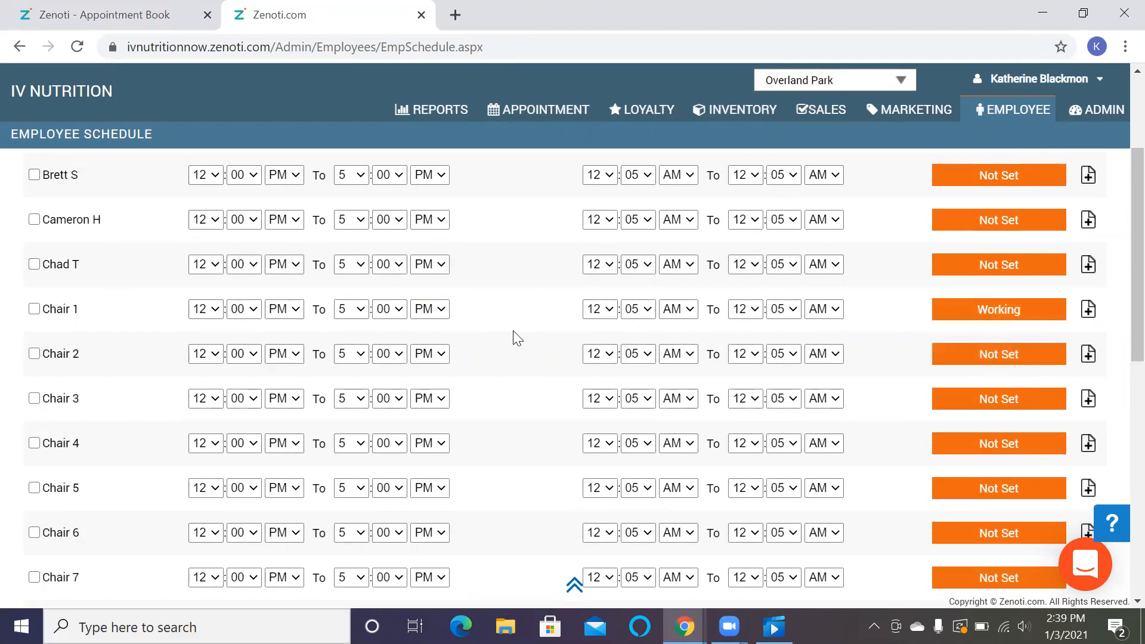
mouse_move(547, 434)
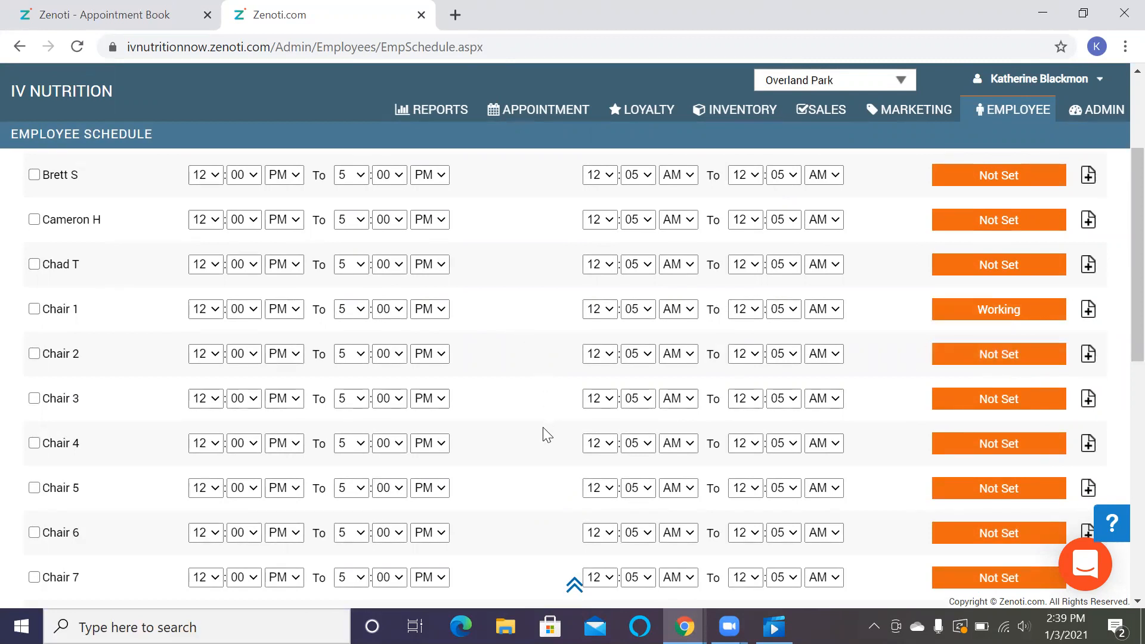
mouse_move(88, 456)
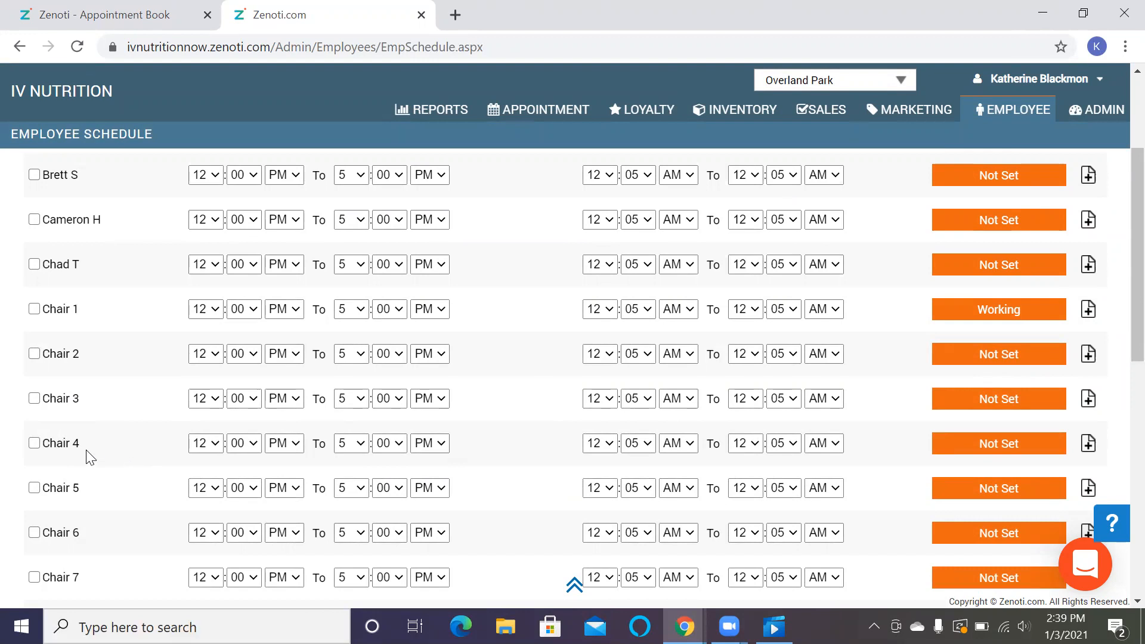
mouse_move(120, 332)
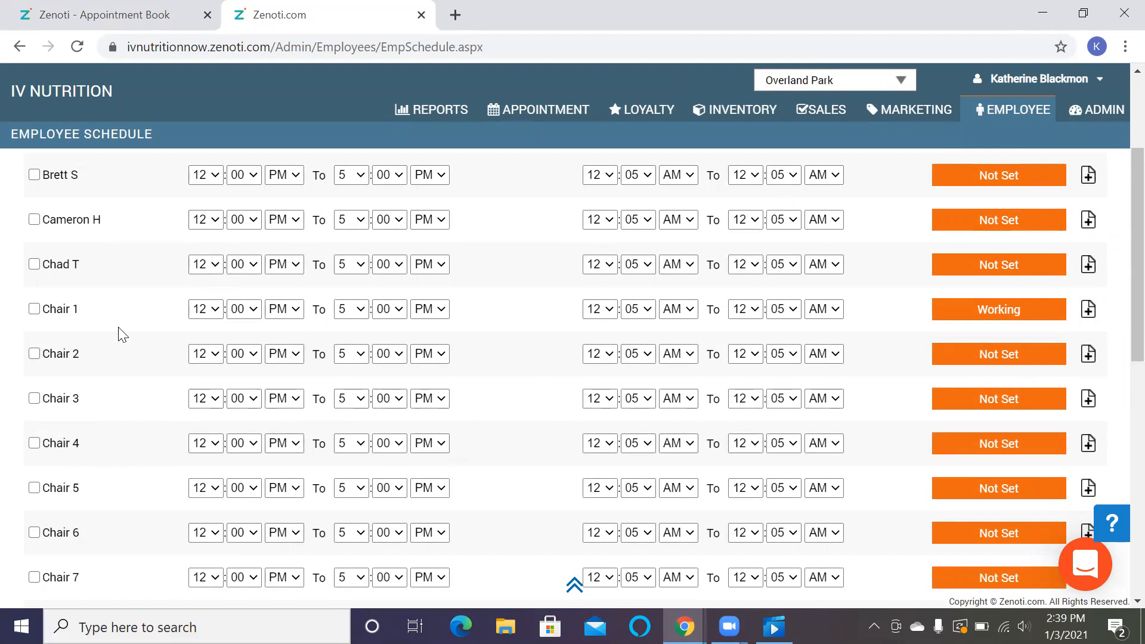
mouse_move(998, 308)
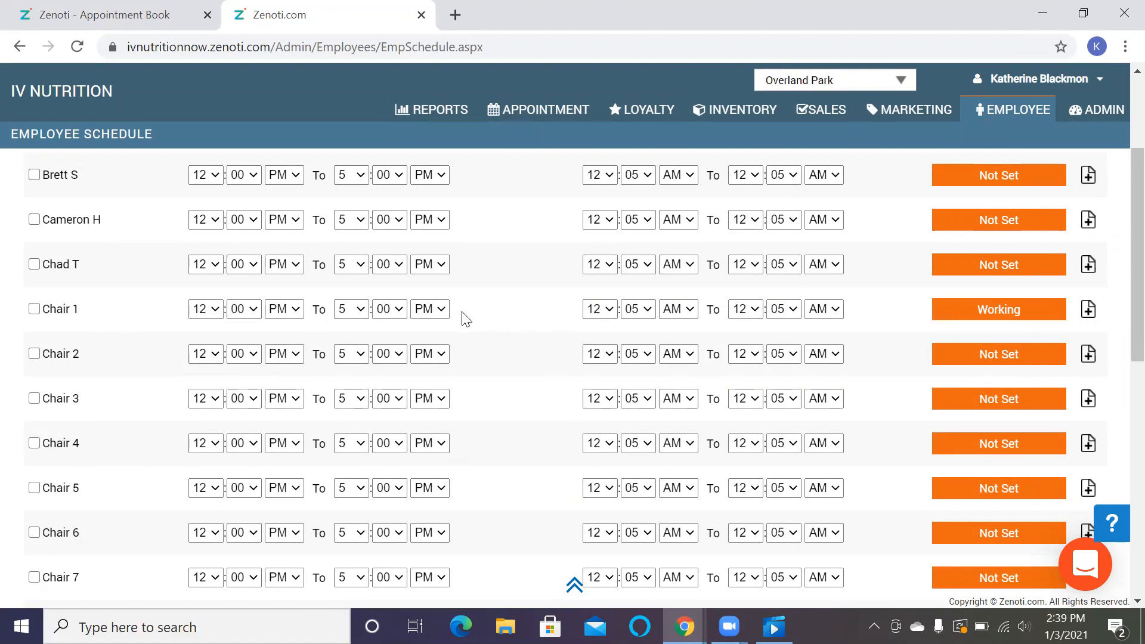
mouse_move(480, 320)
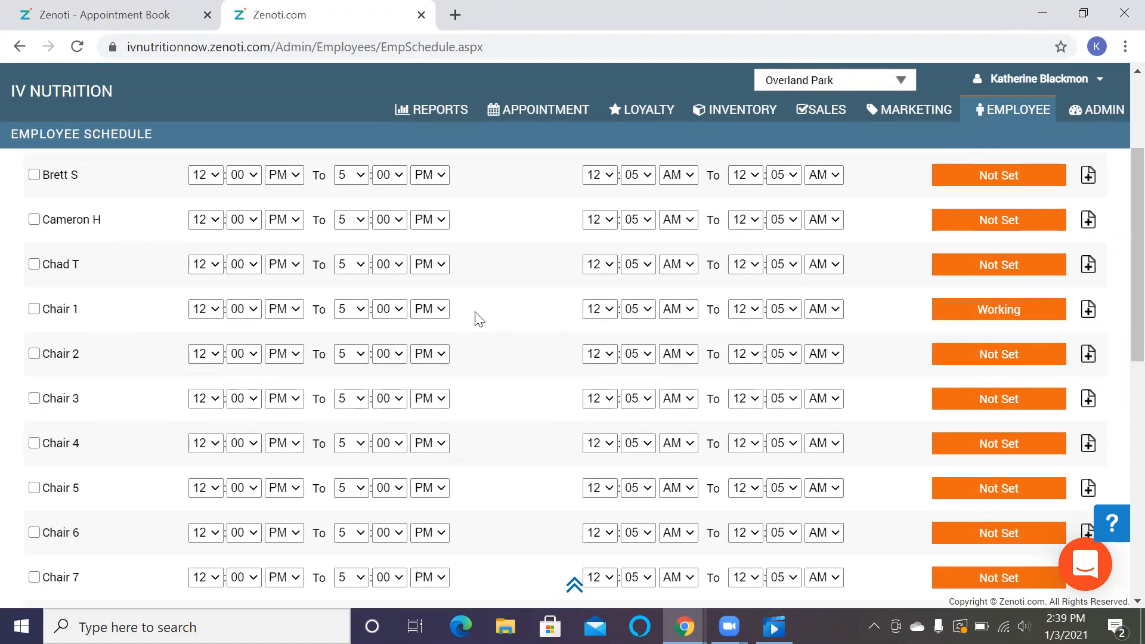
mouse_move(521, 314)
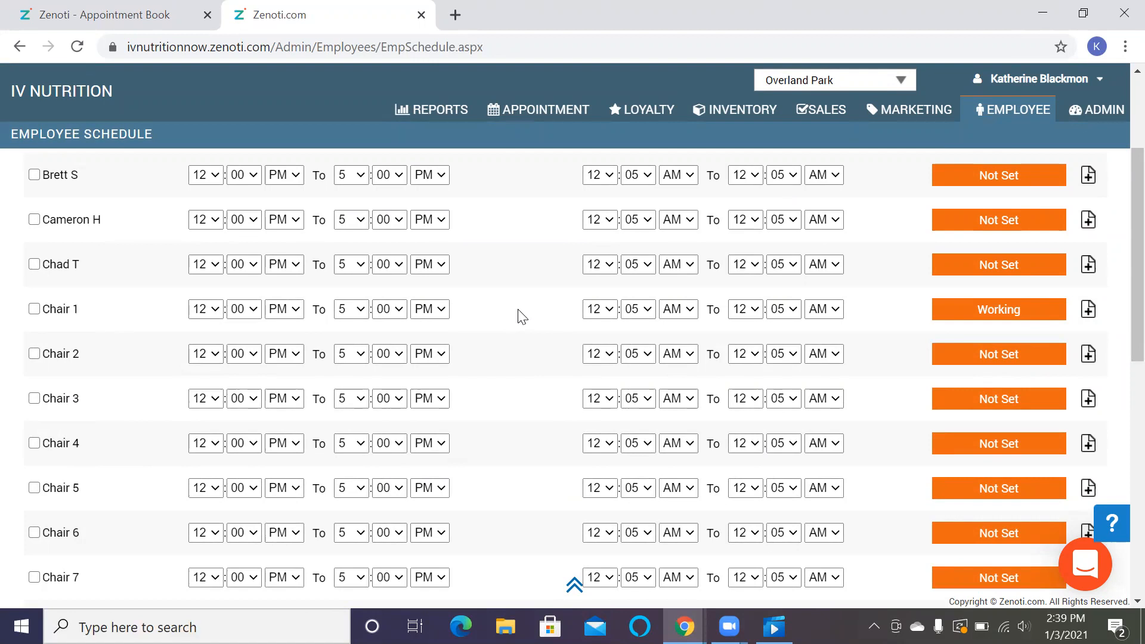
mouse_move(510, 320)
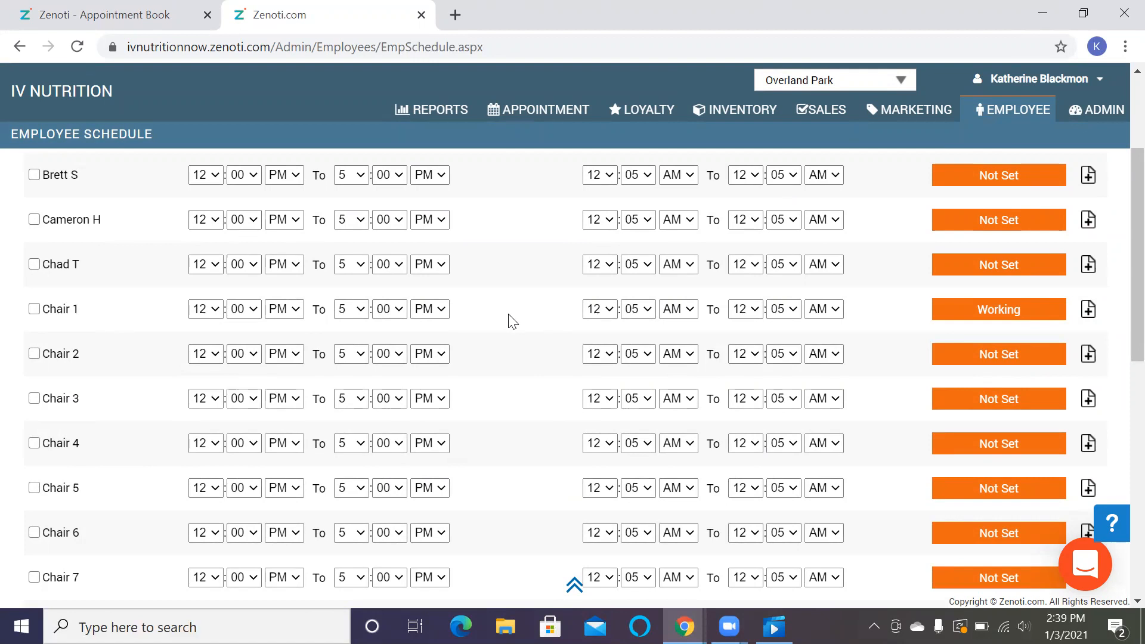
scroll(down, 3)
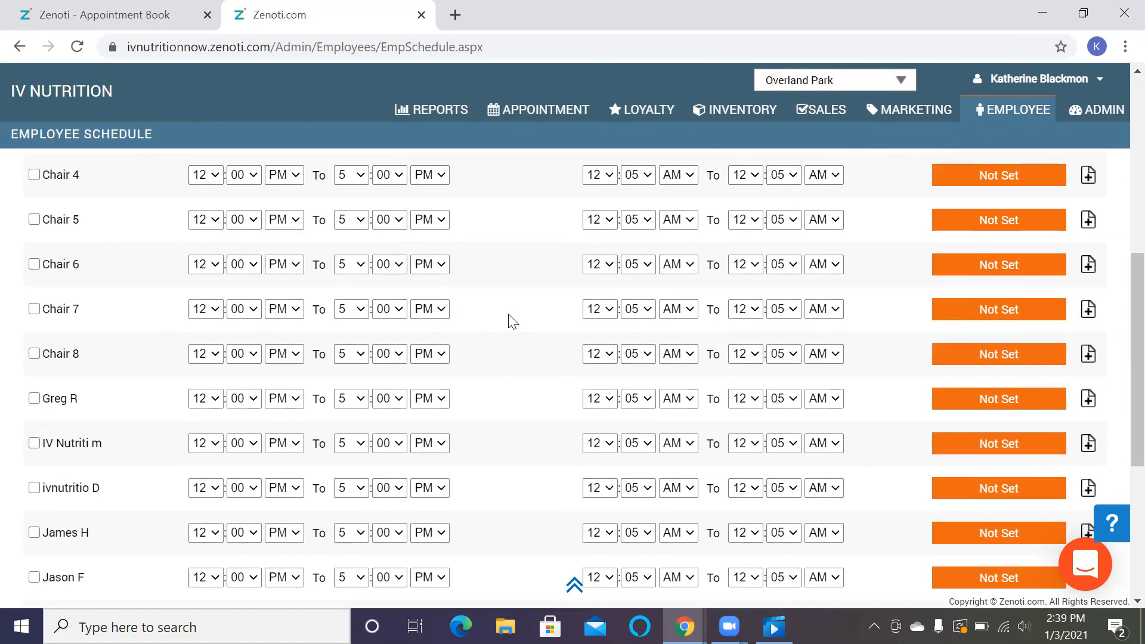
scroll(down, 3)
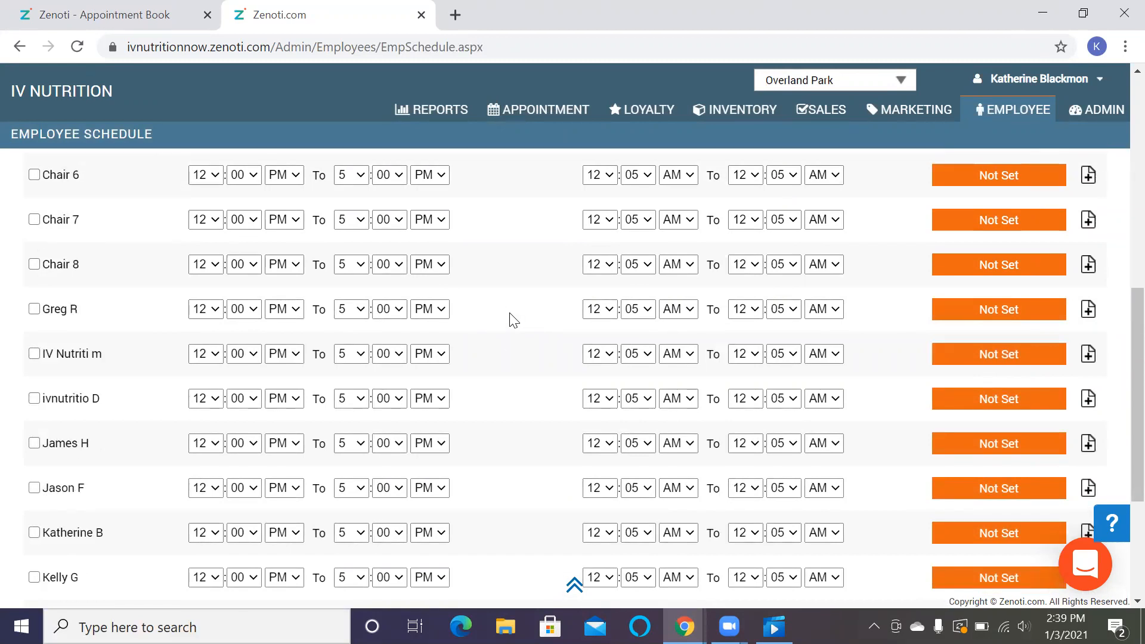
scroll(up, 3)
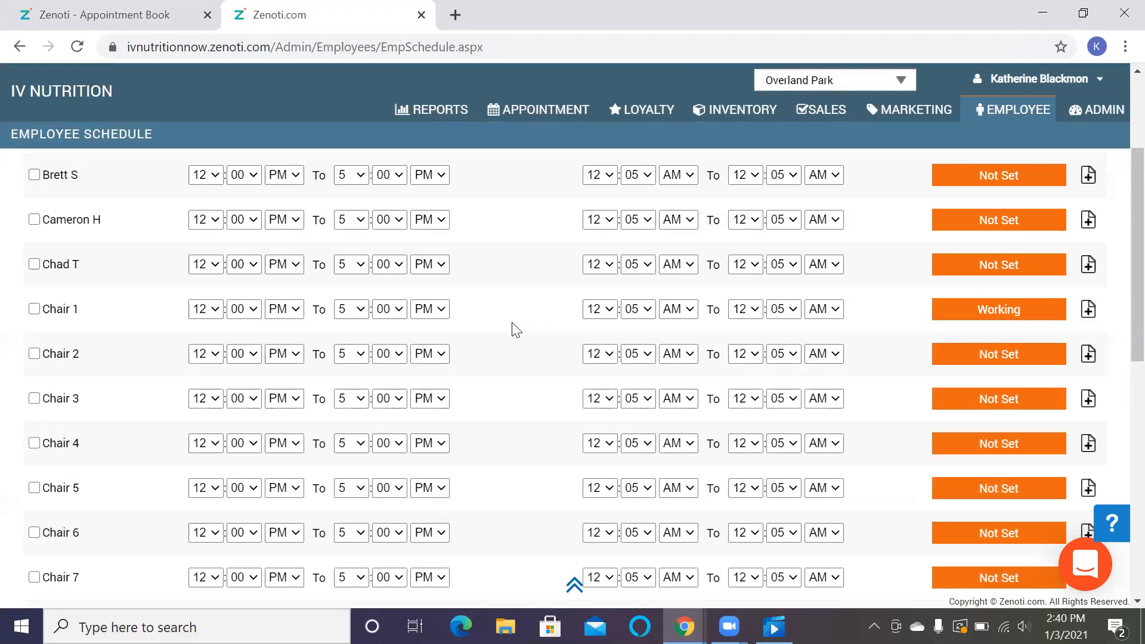
mouse_move(509, 330)
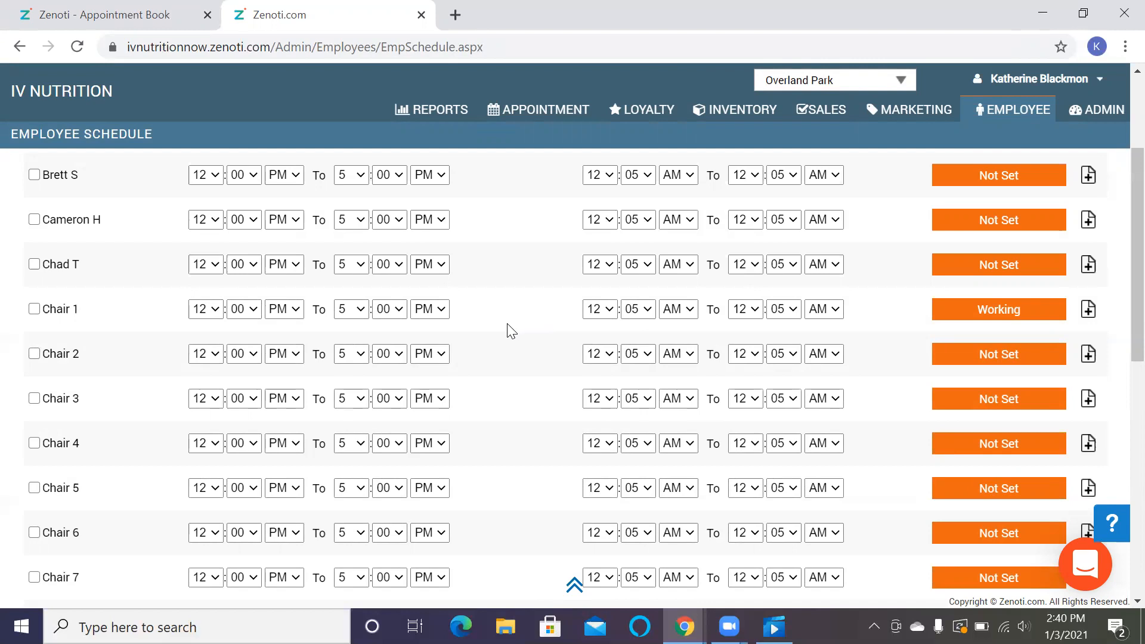
mouse_move(508, 333)
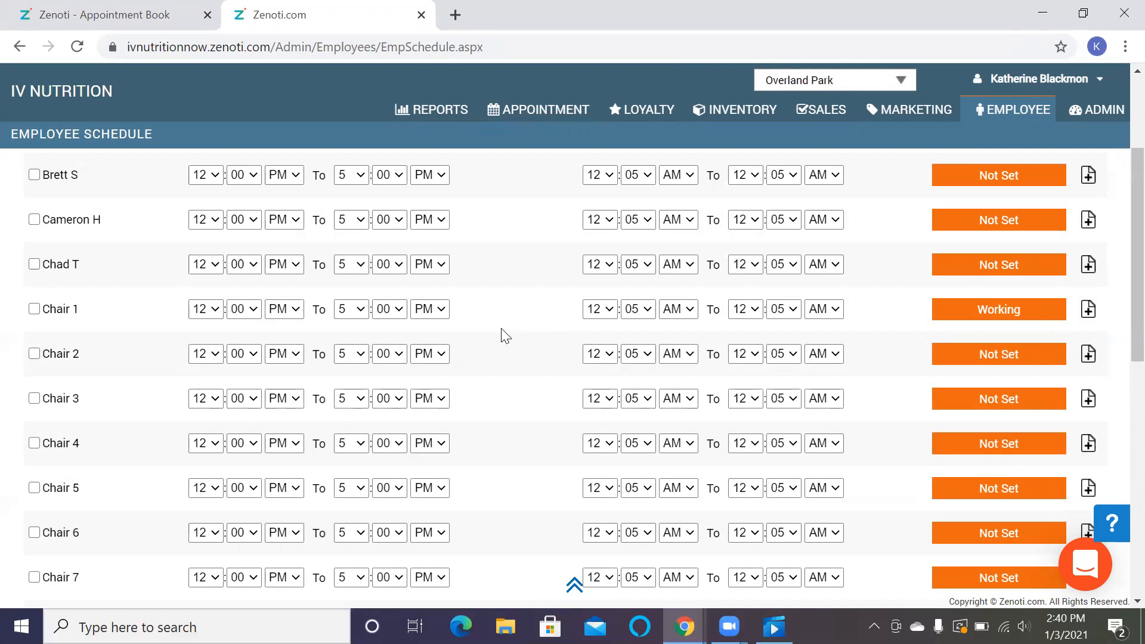
mouse_move(529, 307)
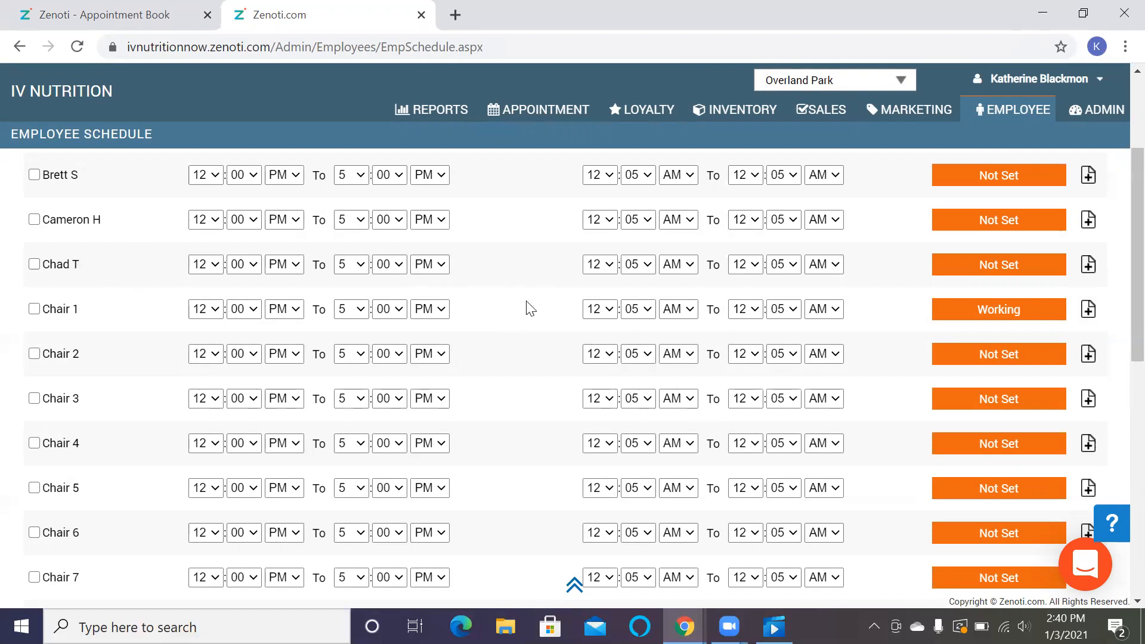
mouse_move(548, 280)
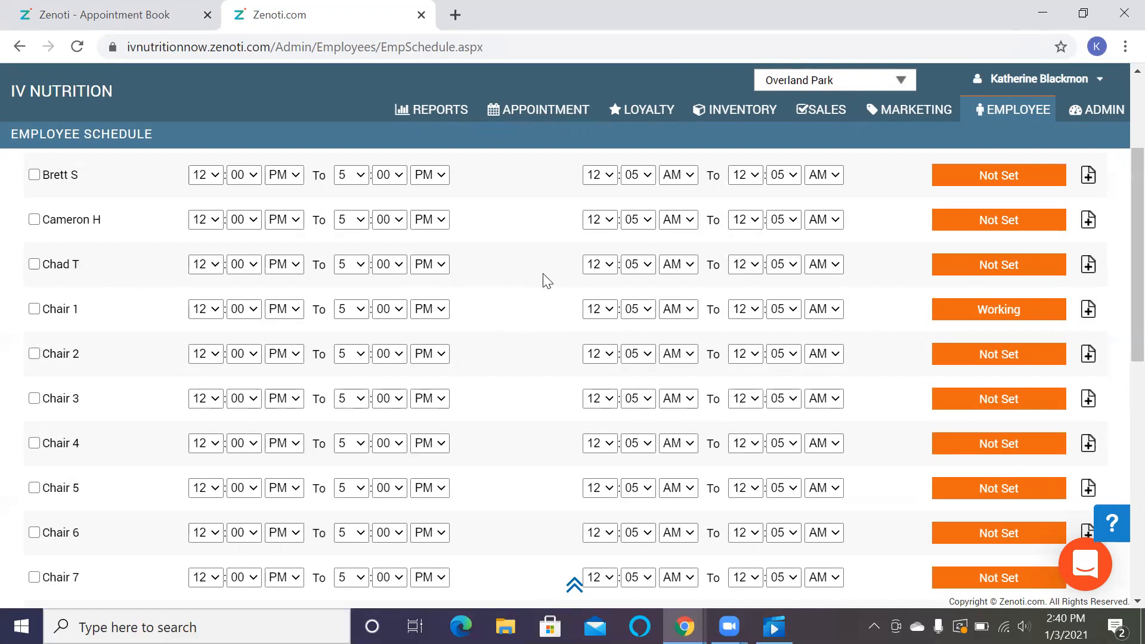
mouse_move(499, 340)
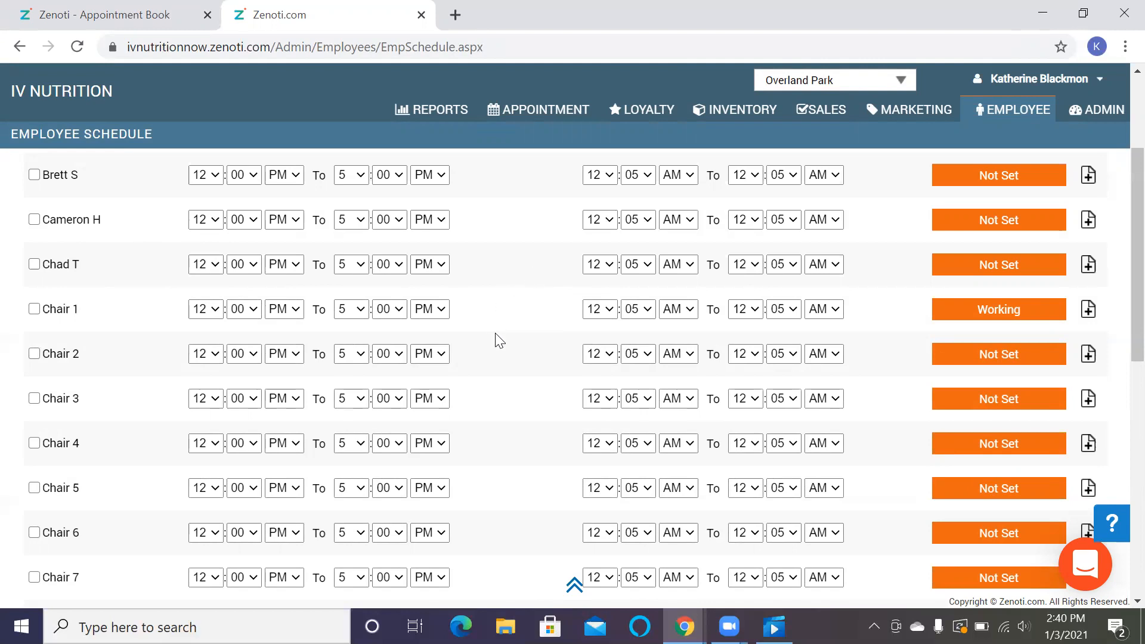
scroll(down, 3)
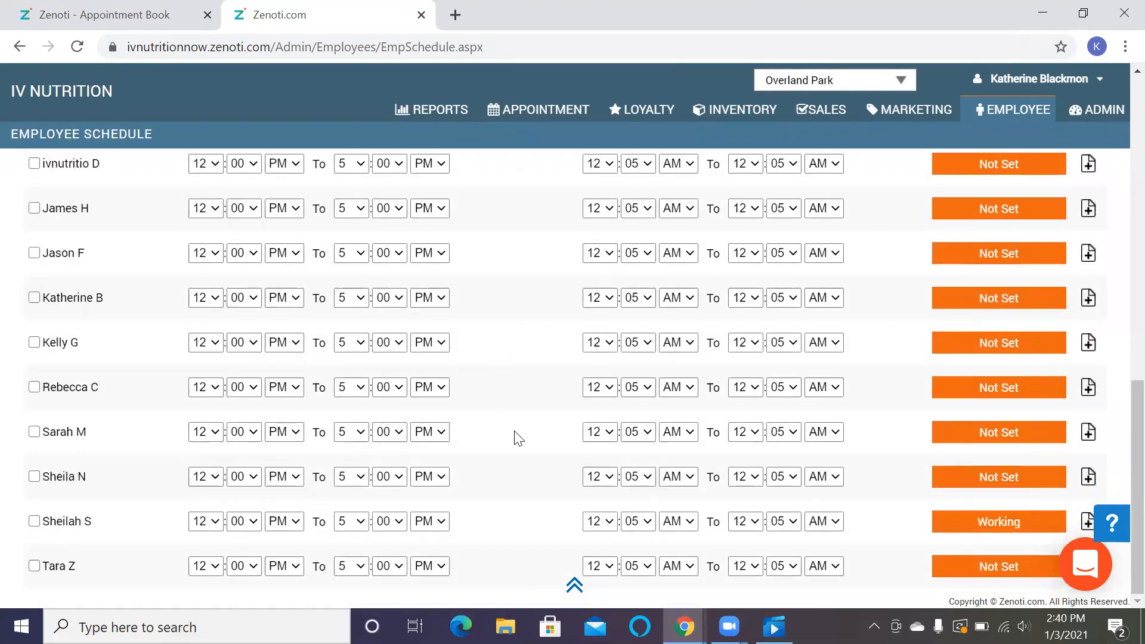
mouse_move(44, 540)
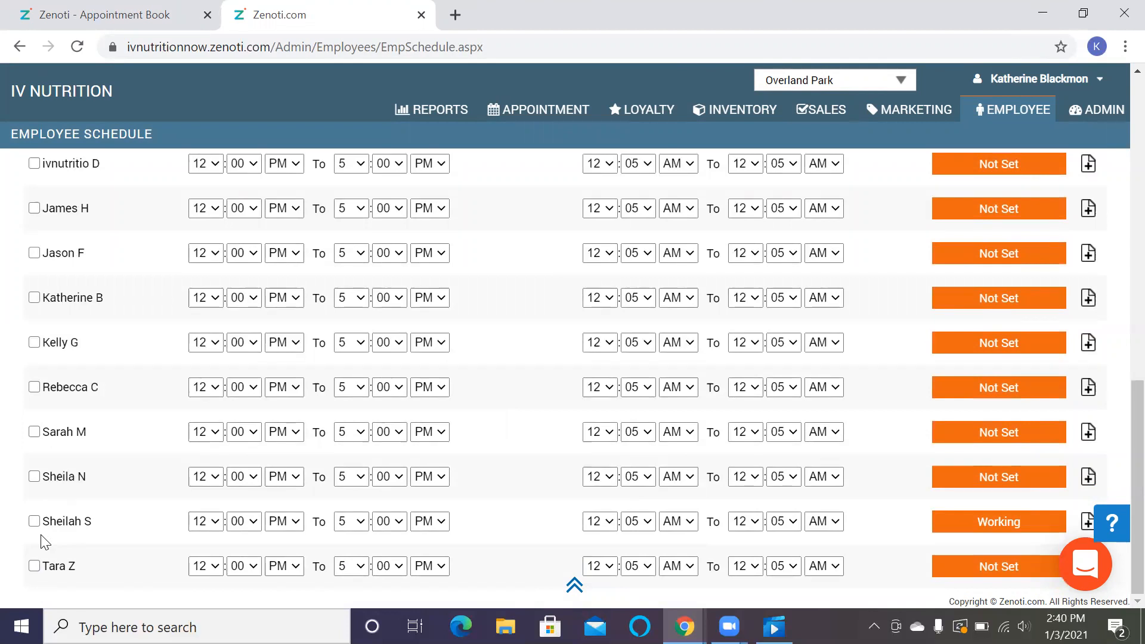
mouse_move(967, 532)
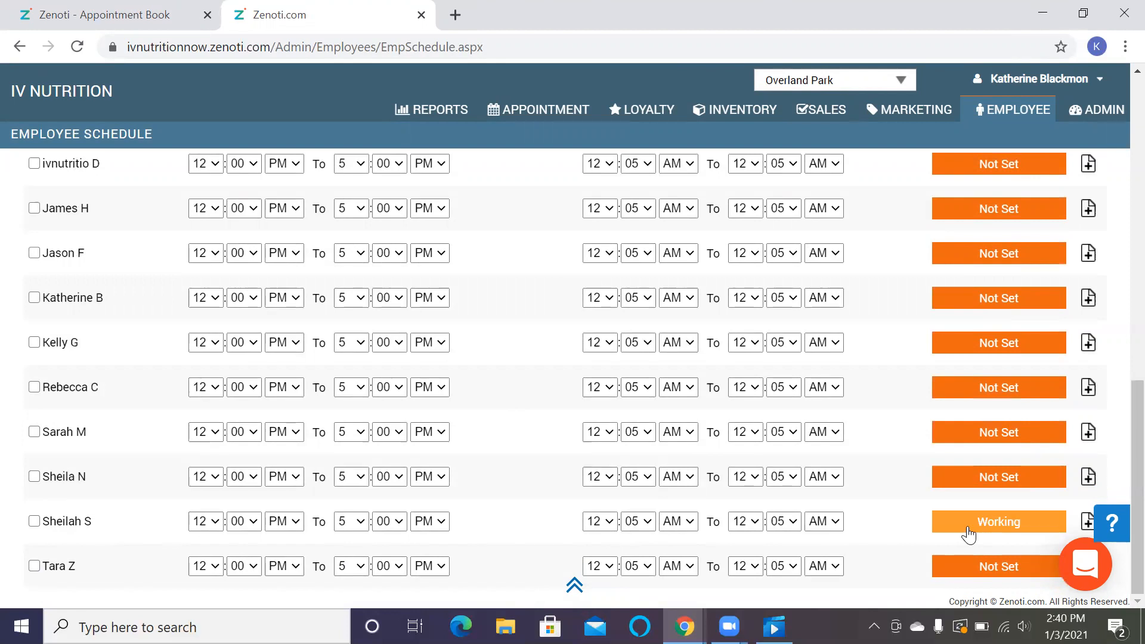
mouse_move(899, 554)
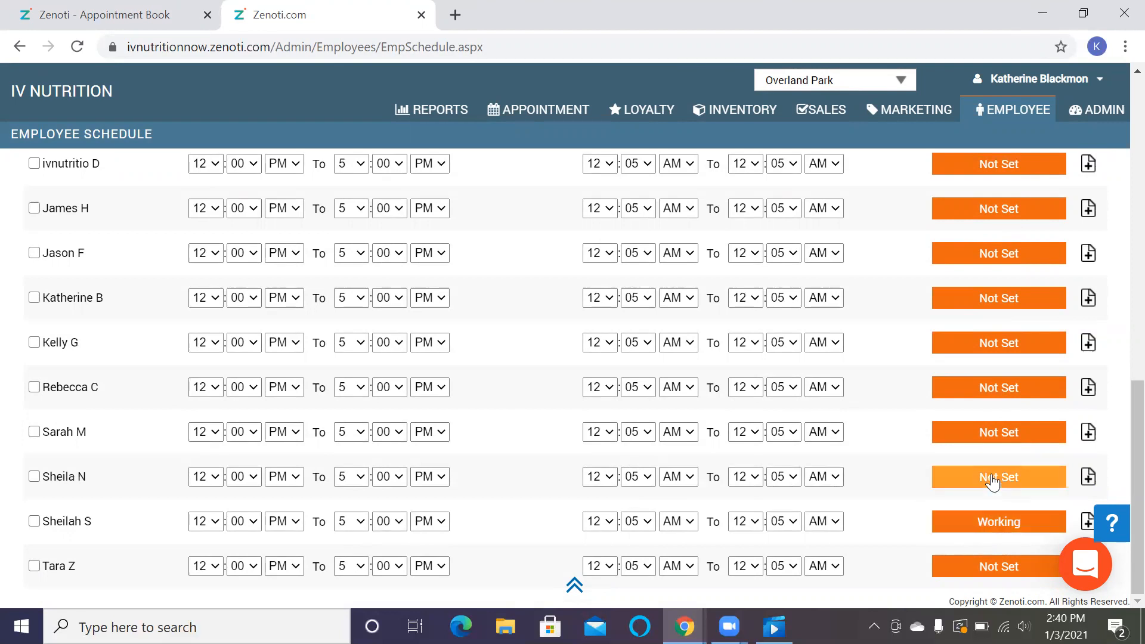
click(997, 477)
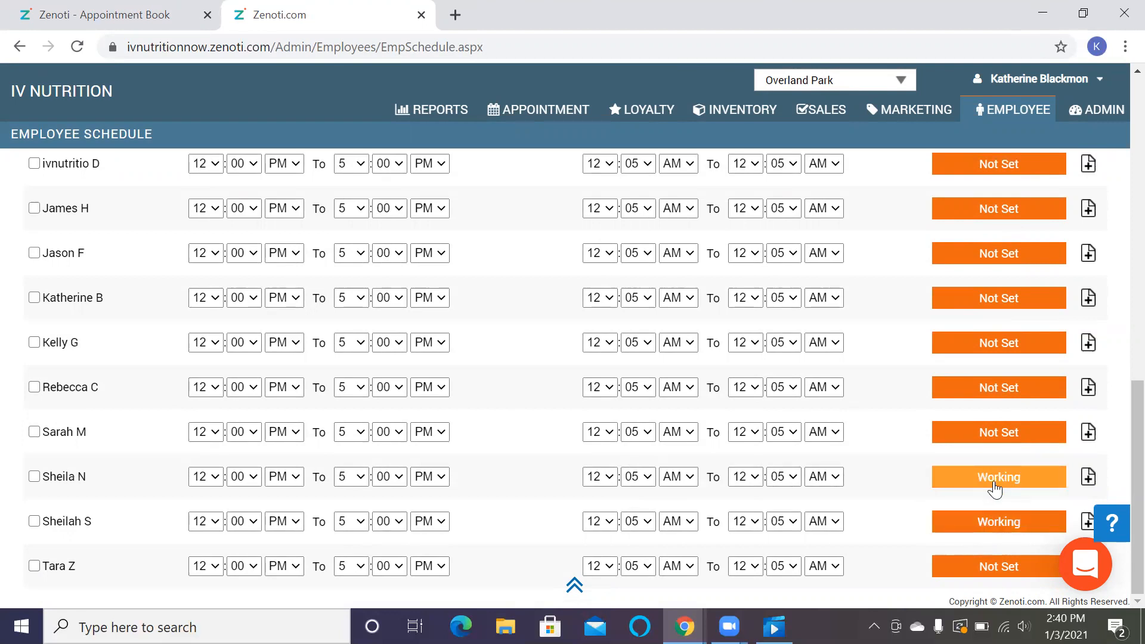
click(997, 477)
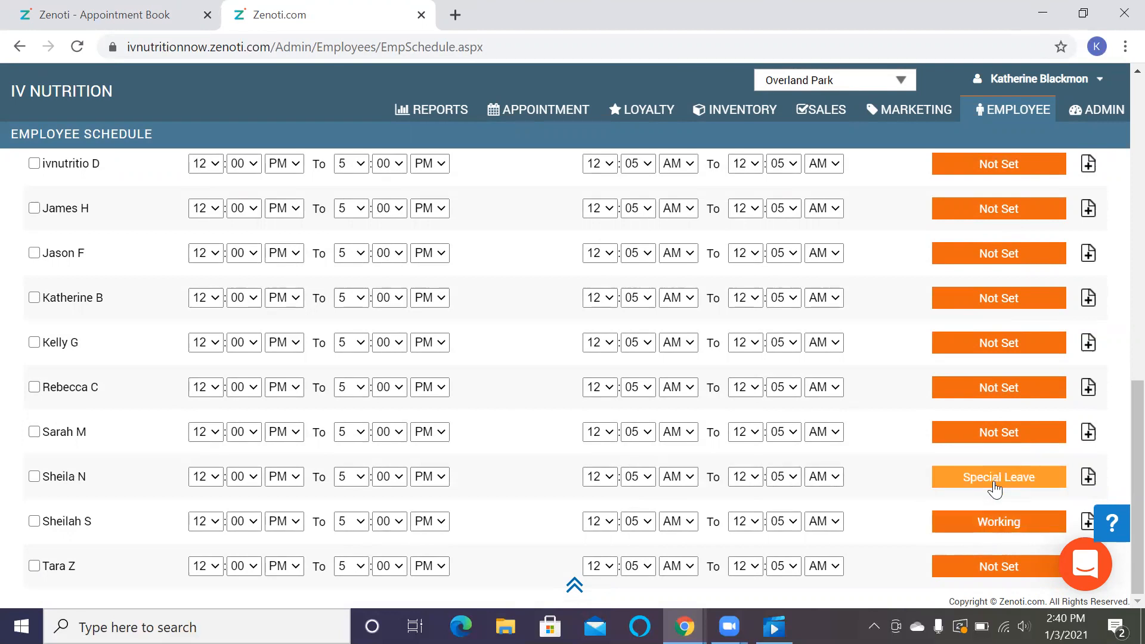
click(997, 477)
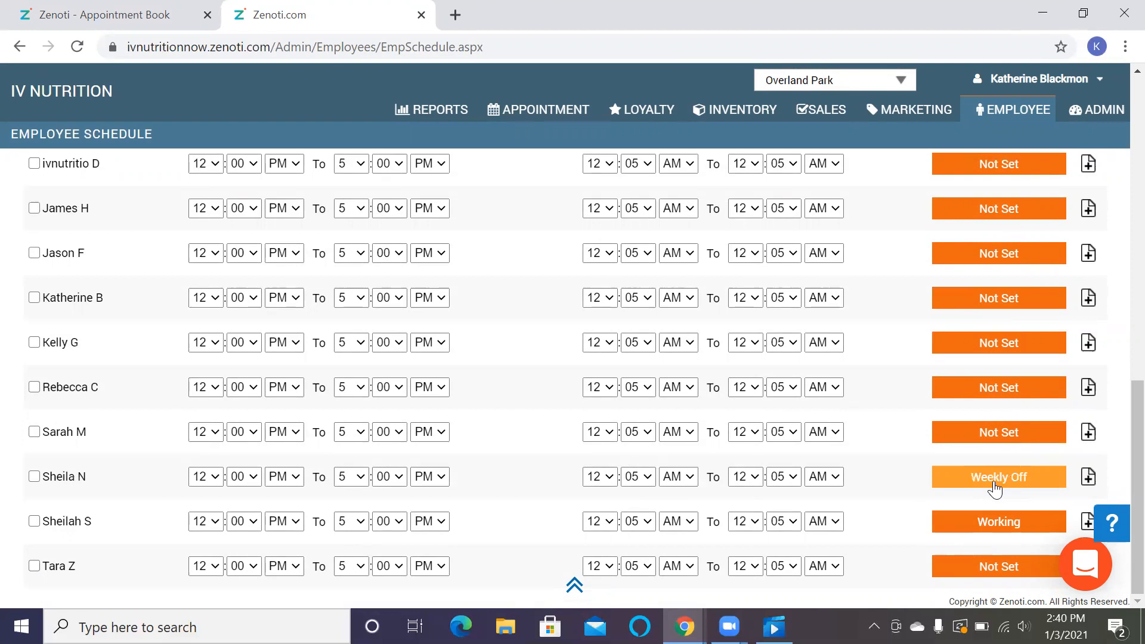
click(997, 477)
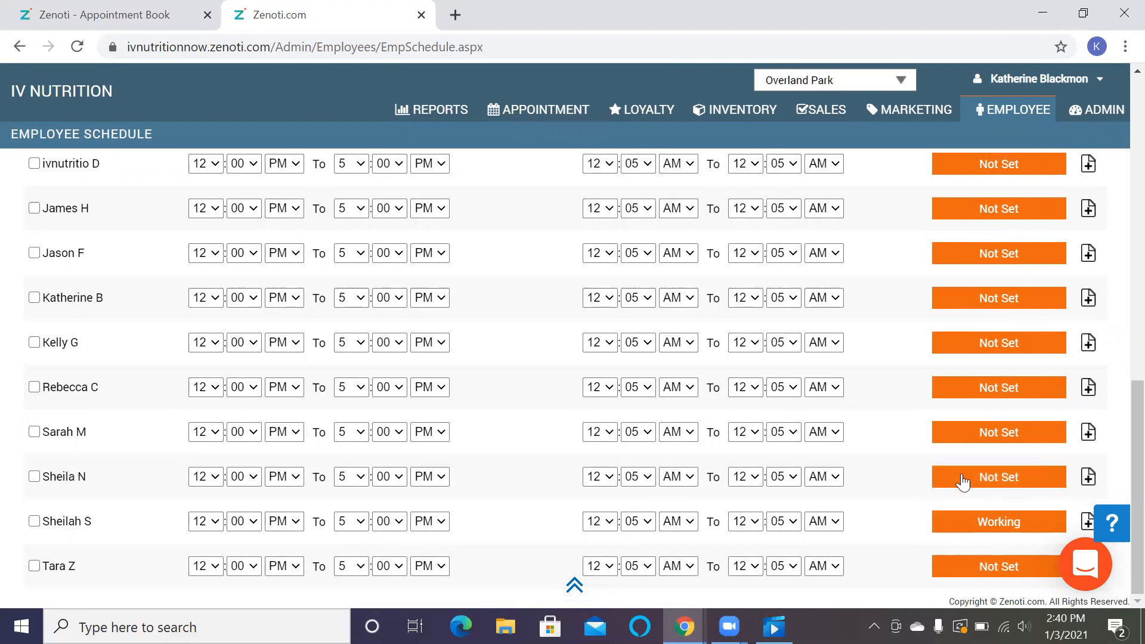
mouse_move(906, 517)
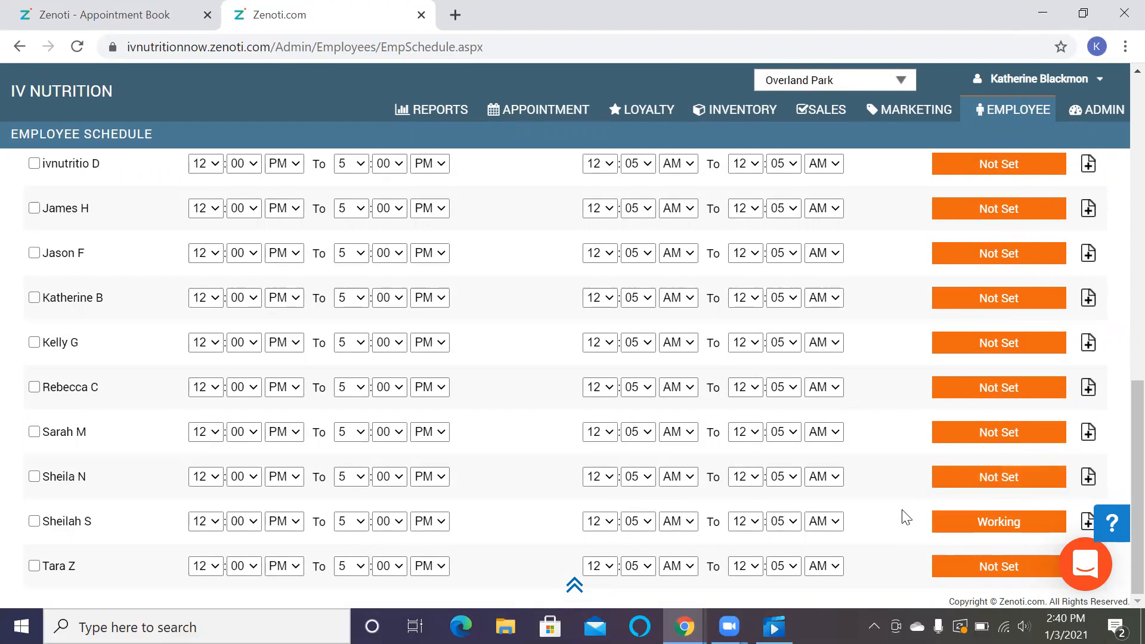
mouse_move(961, 544)
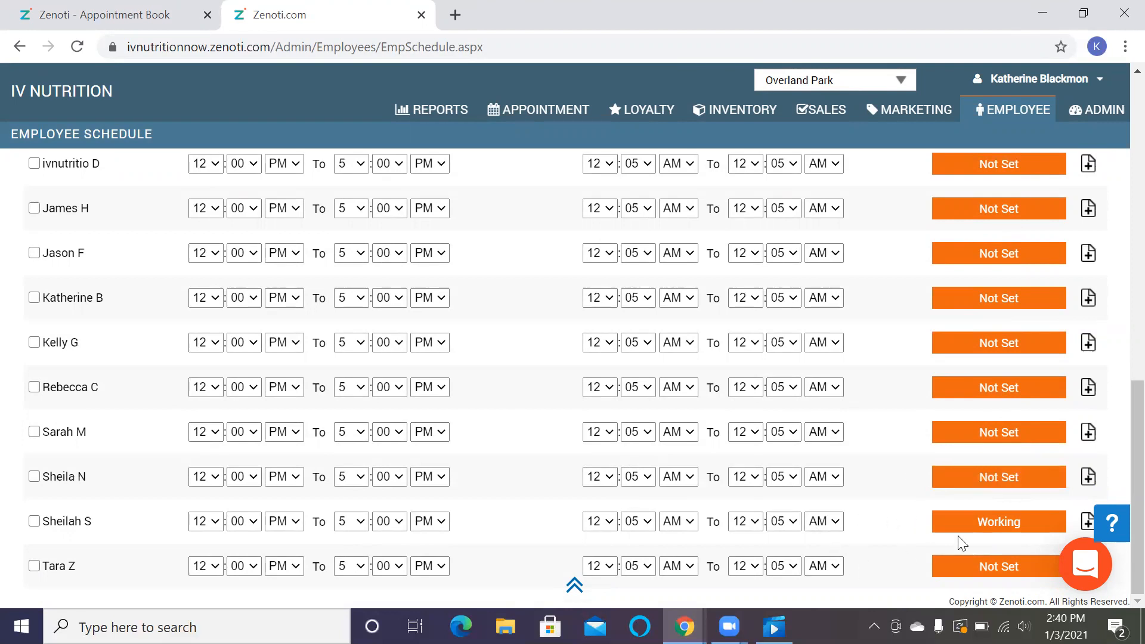
Step: Save the Sunday, Jan 03 employee schedule and get the 'Schedule changes saved' confirmation
scroll(up, 3)
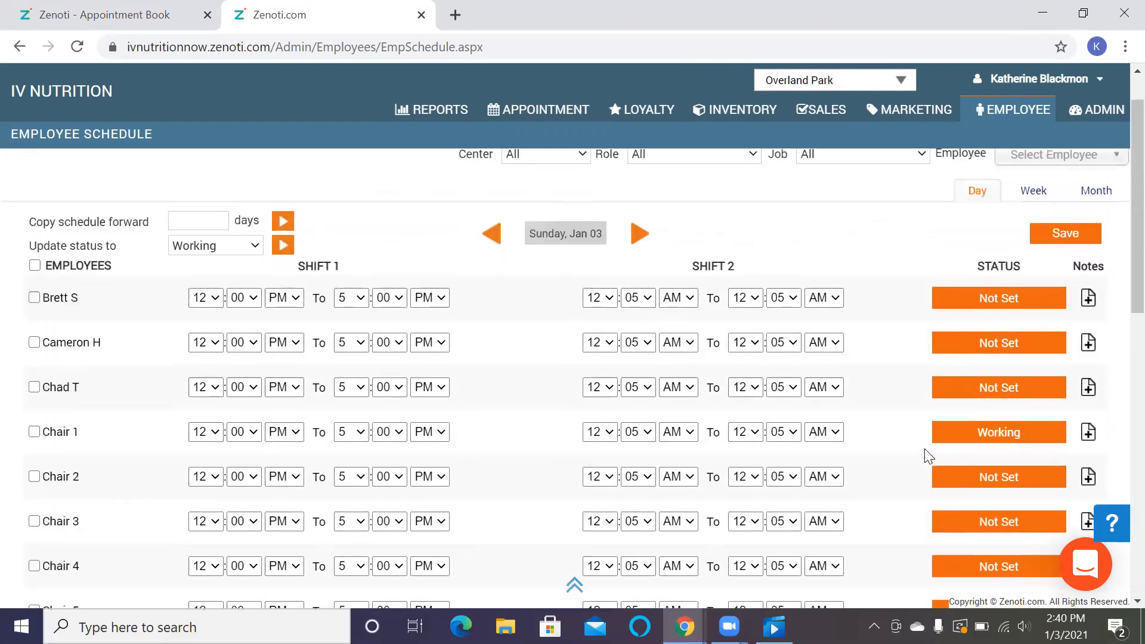
scroll(up, 3)
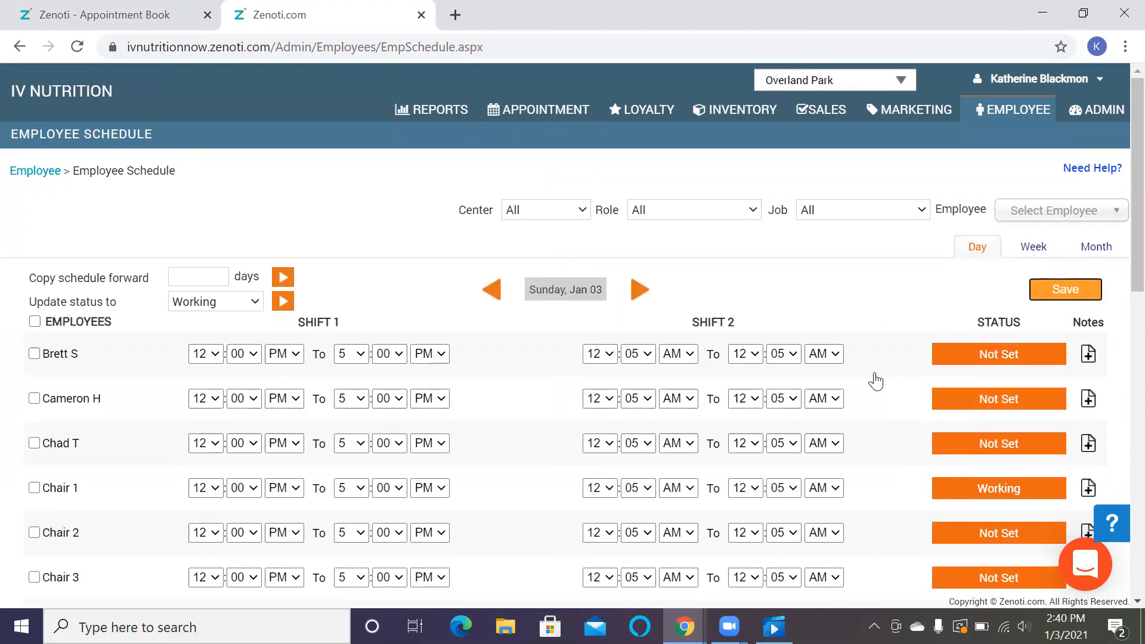
click(1064, 289)
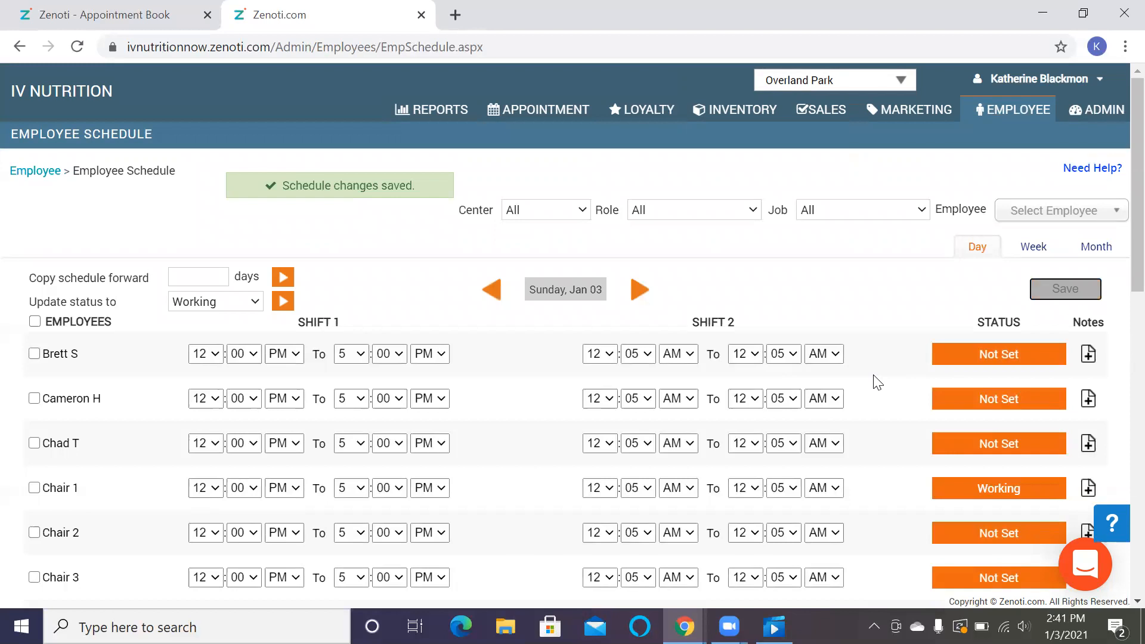
mouse_move(564, 289)
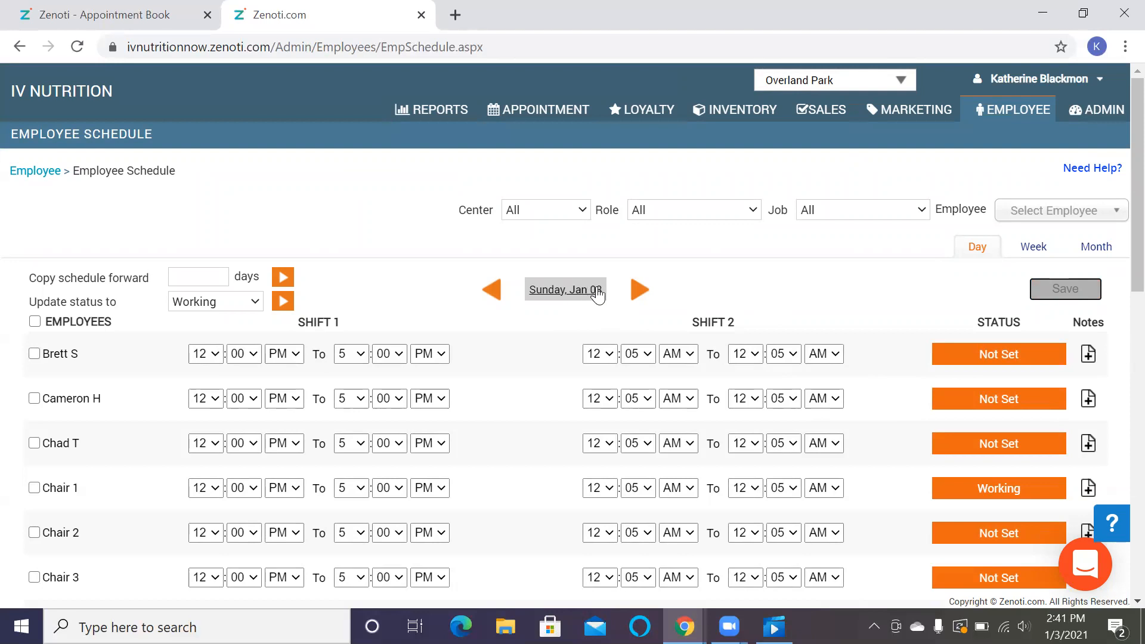
mouse_move(591, 296)
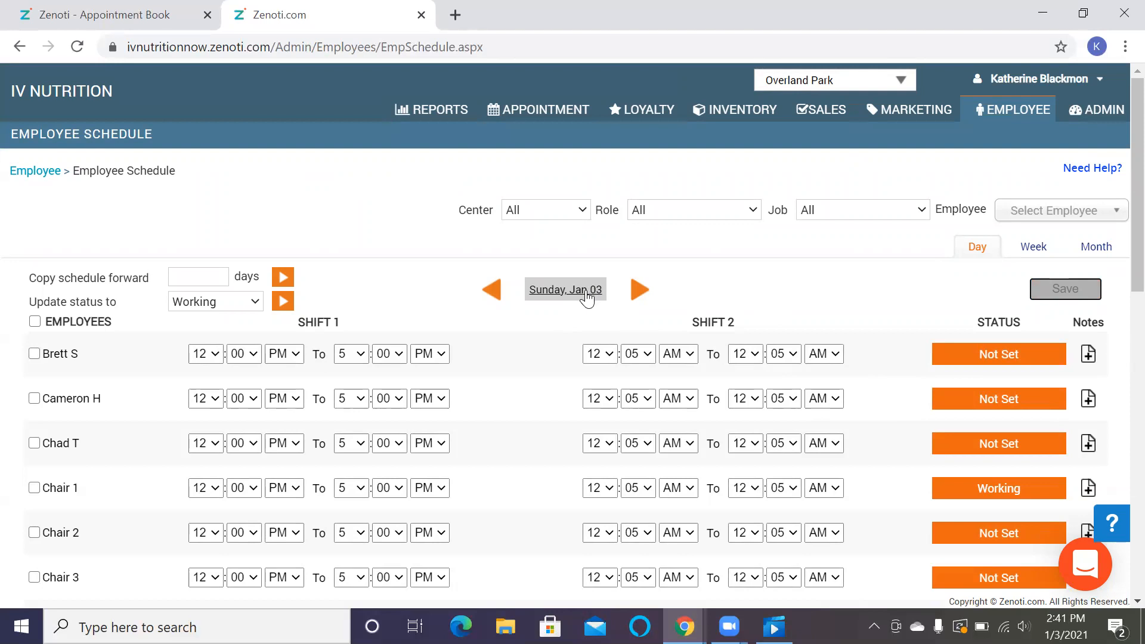
mouse_move(708, 306)
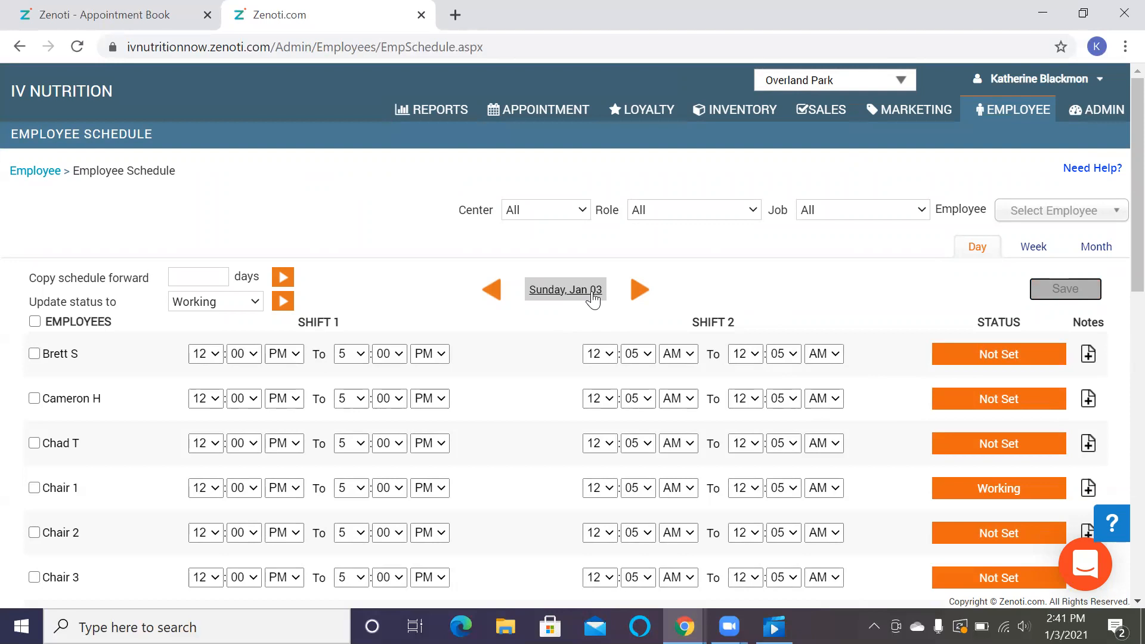
Step: Switch the employee schedule to Tuesday, Jan 19 and bring the January 2021 calendar back up
click(564, 289)
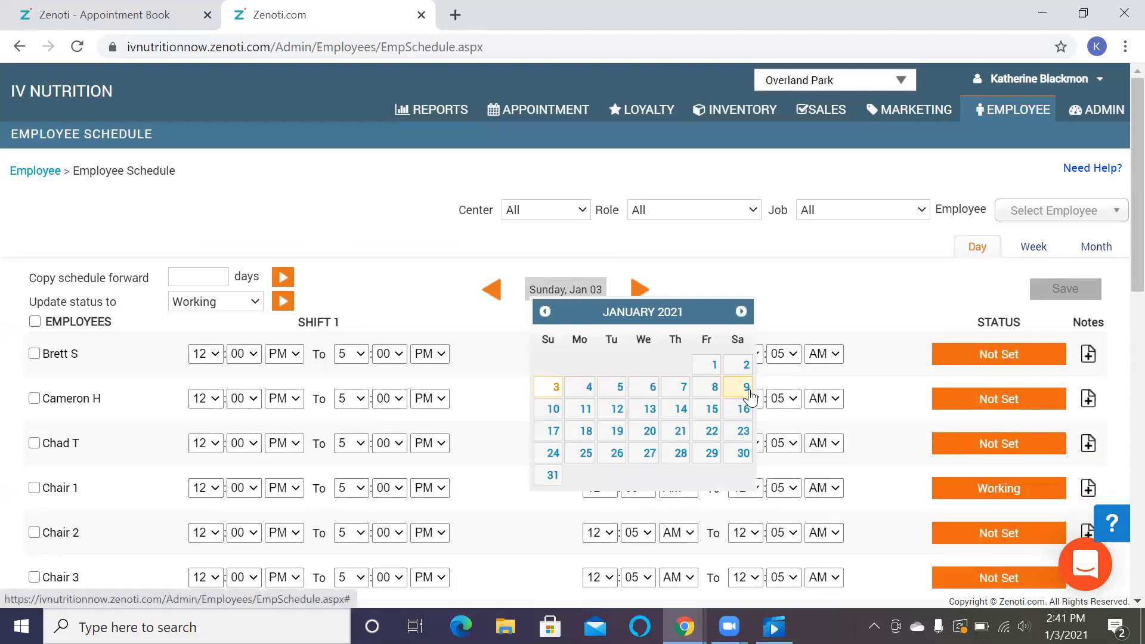
mouse_move(617, 437)
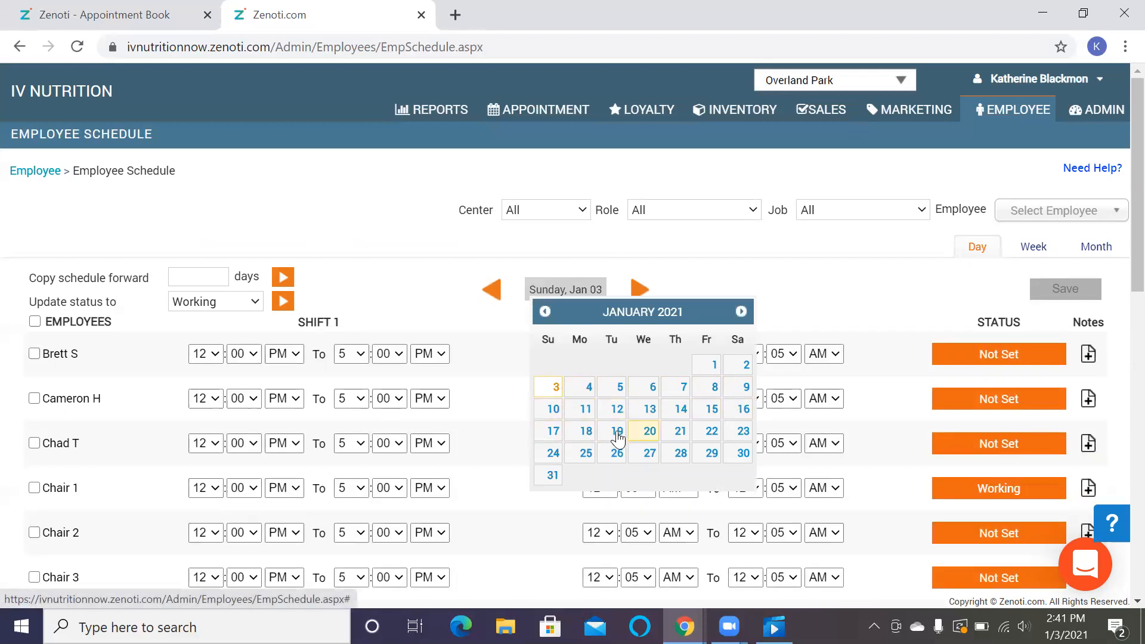
click(616, 430)
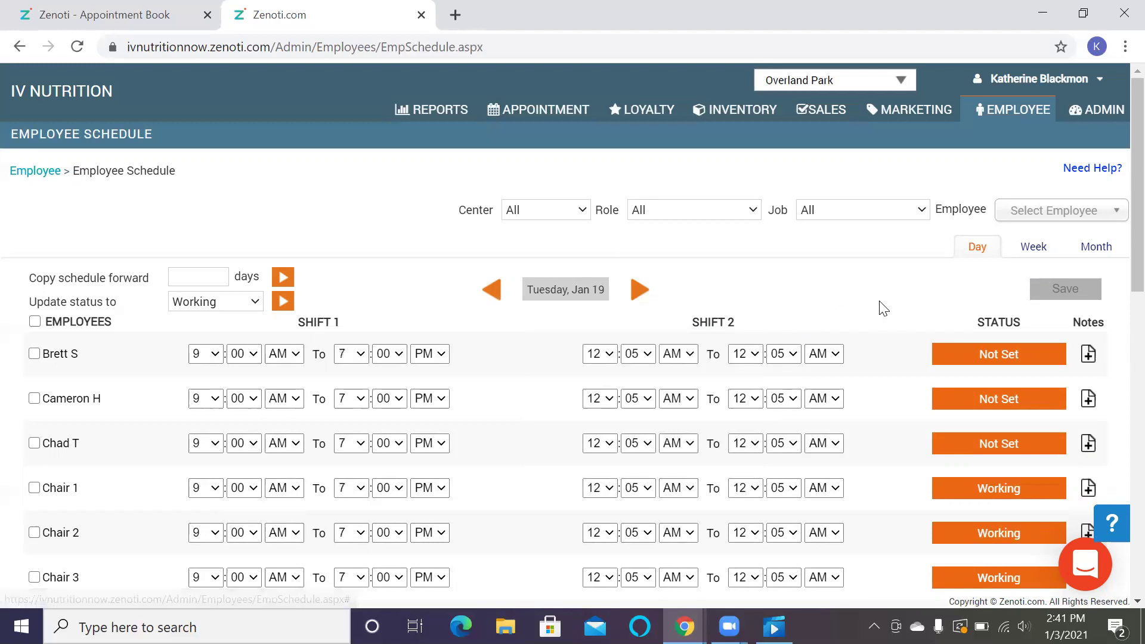
mouse_move(736, 347)
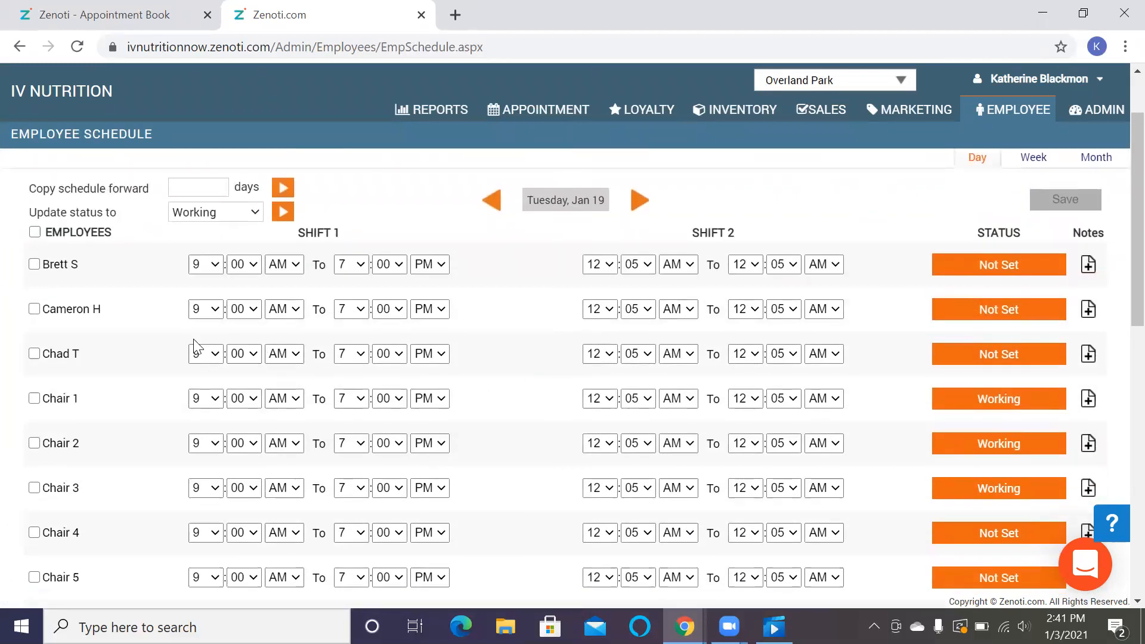
mouse_move(99, 513)
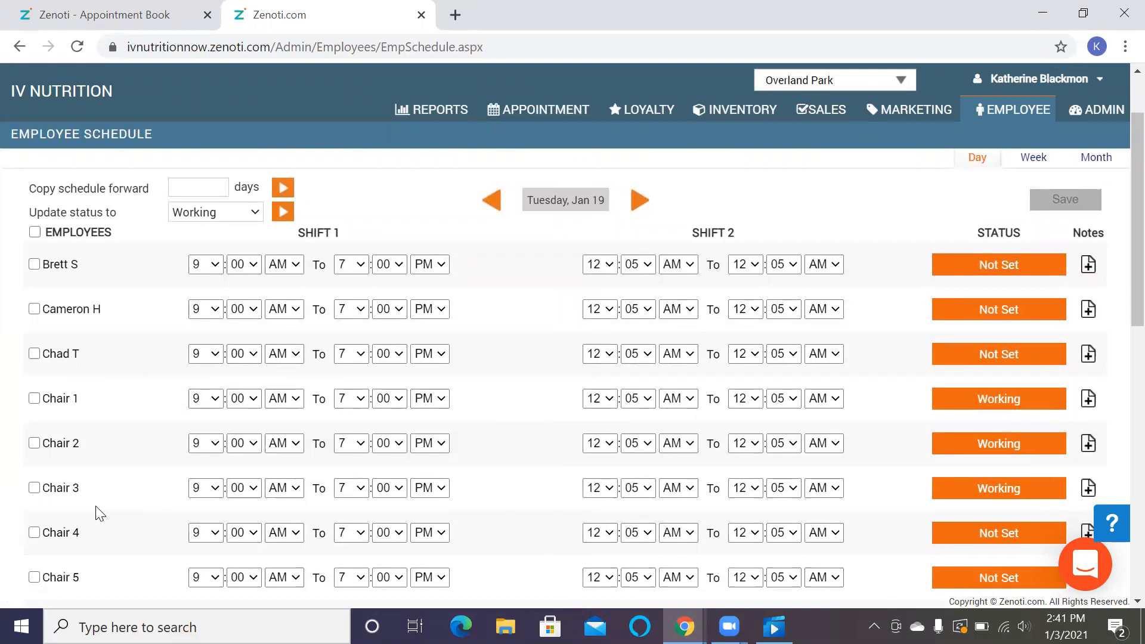
mouse_move(109, 505)
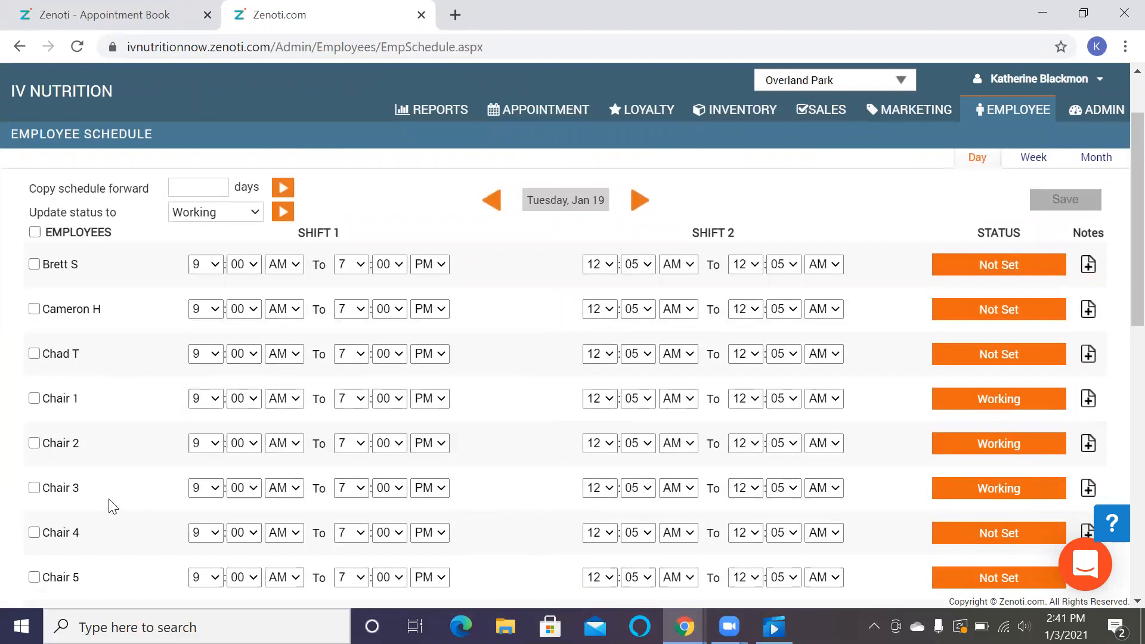
mouse_move(150, 506)
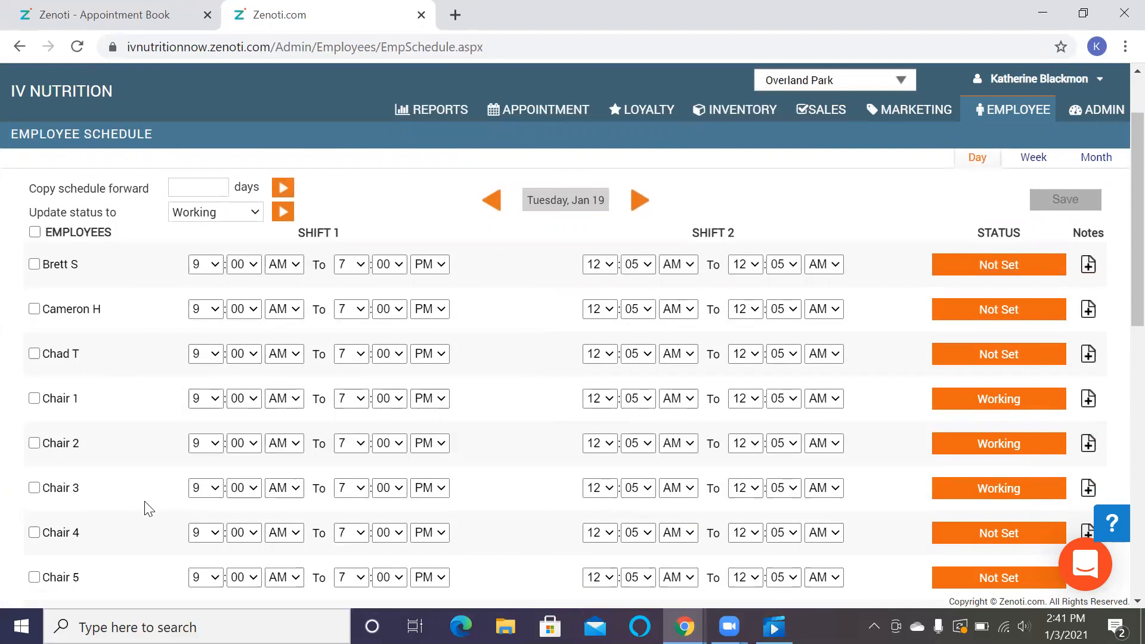
mouse_move(511, 519)
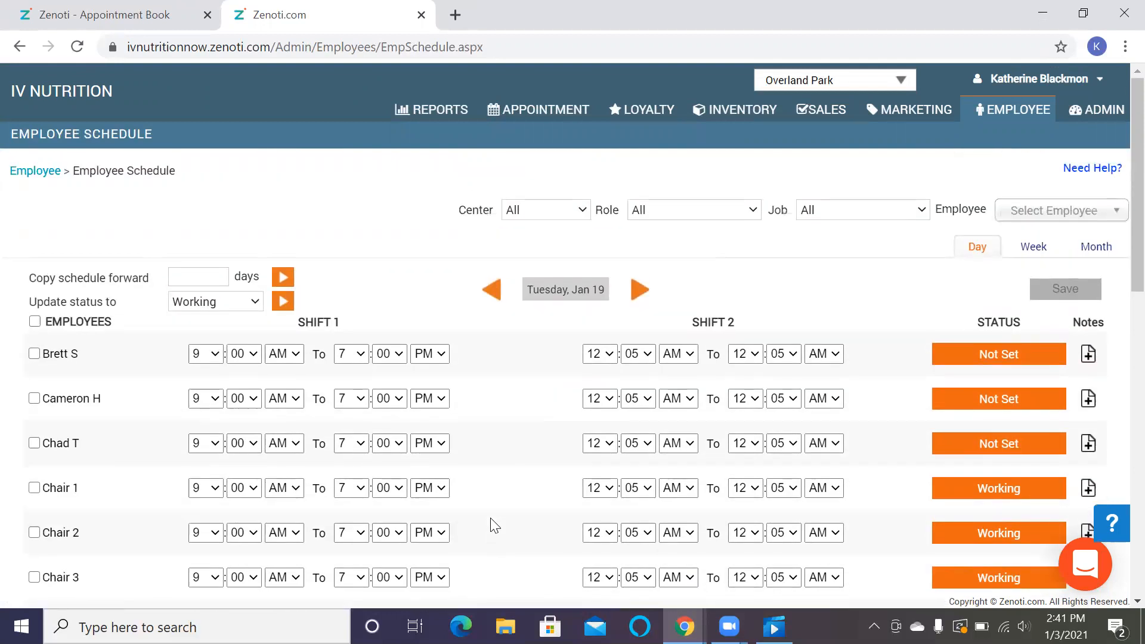
mouse_move(565, 289)
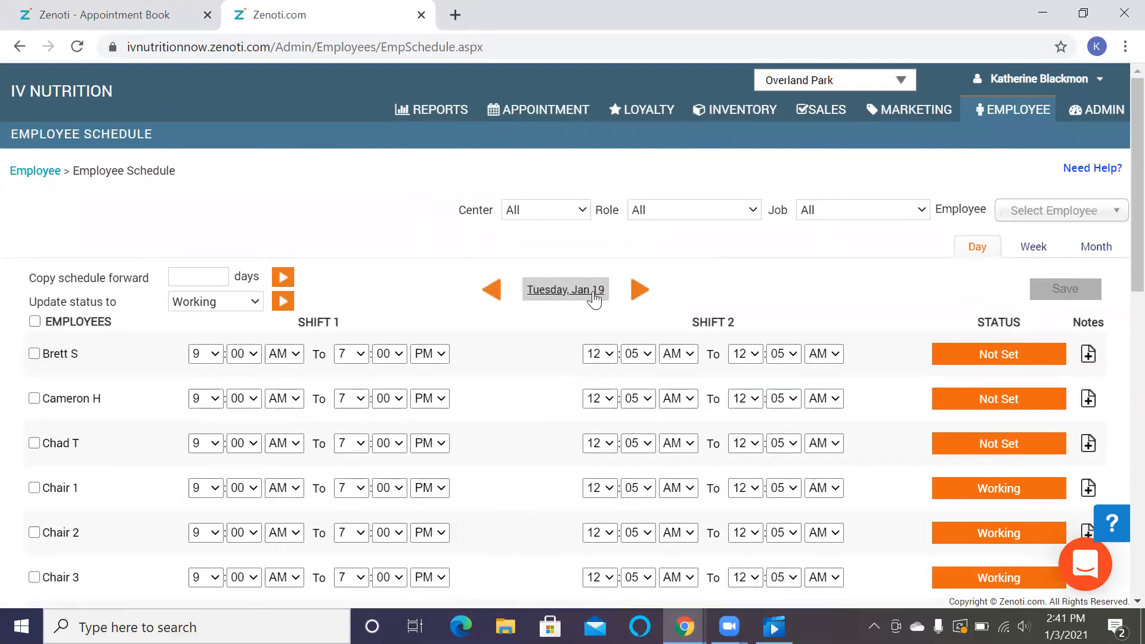
click(564, 289)
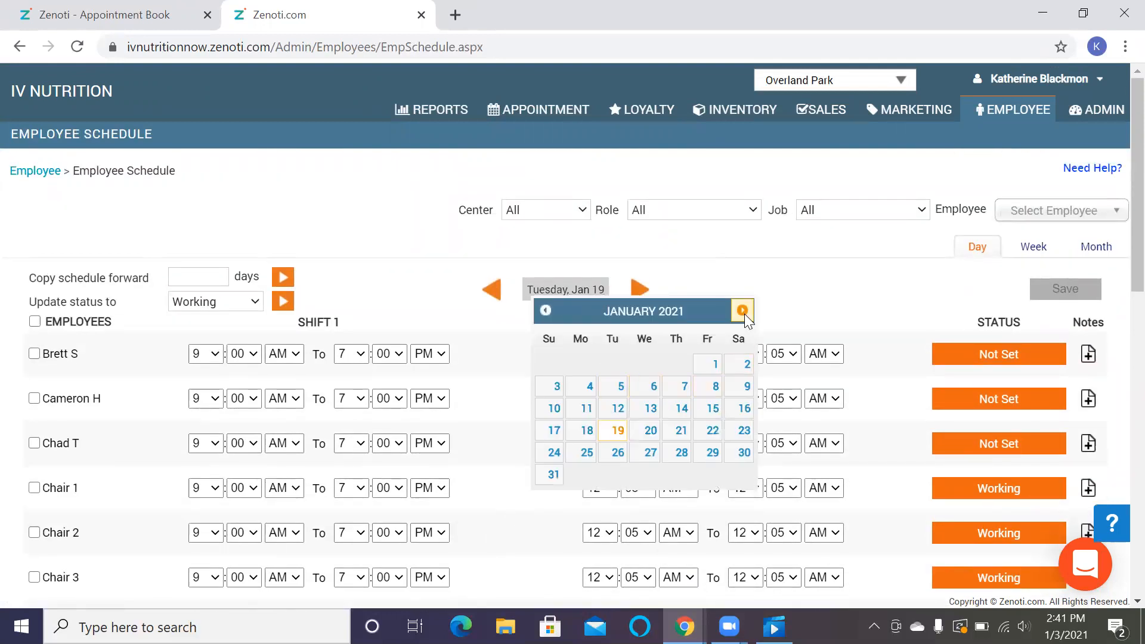
mouse_move(146, 461)
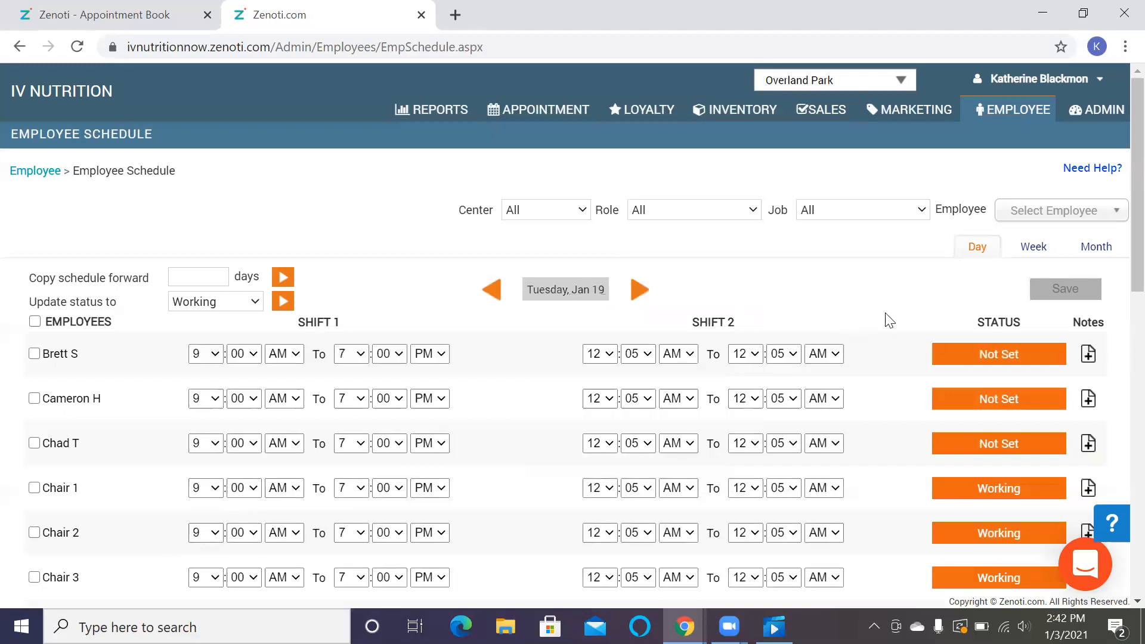
mouse_move(967, 283)
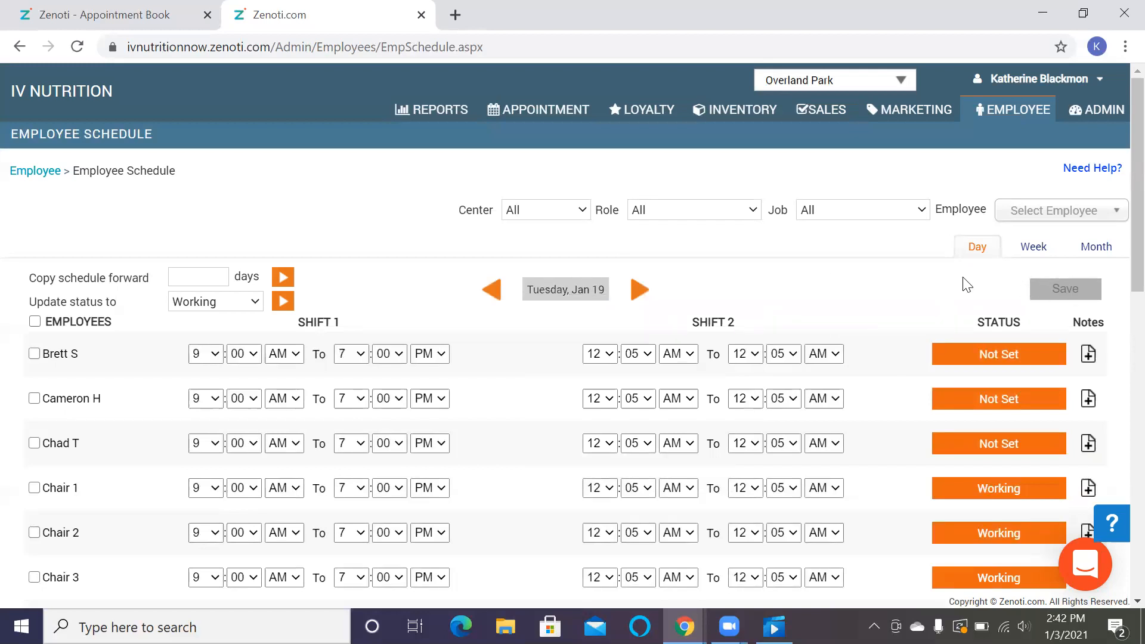
mouse_move(538, 110)
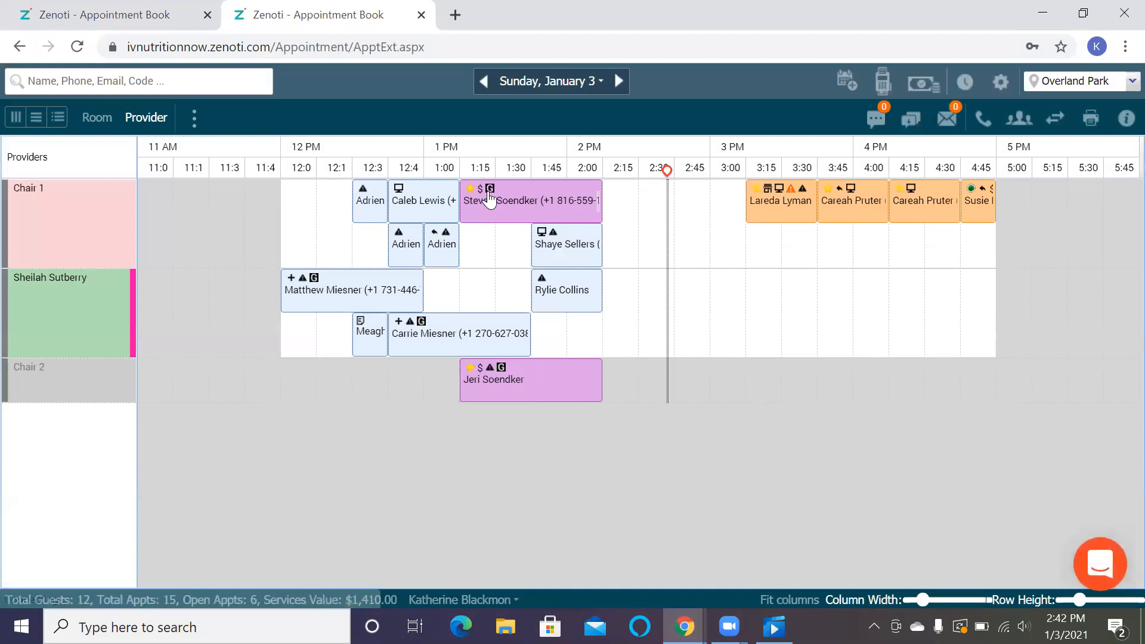
mouse_move(676, 426)
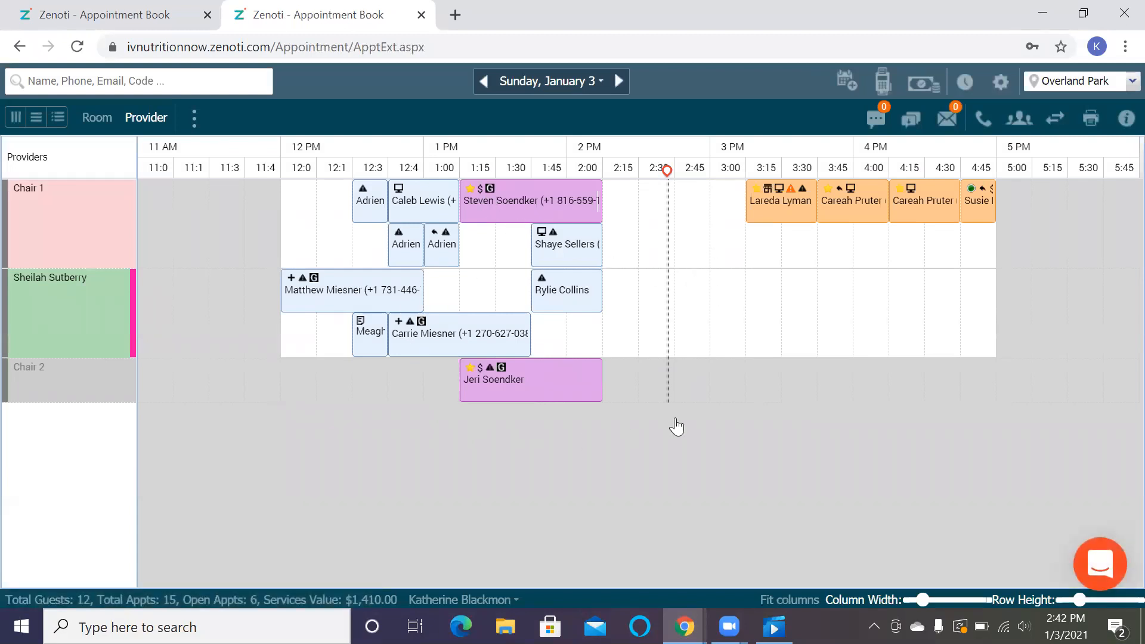
mouse_move(540, 450)
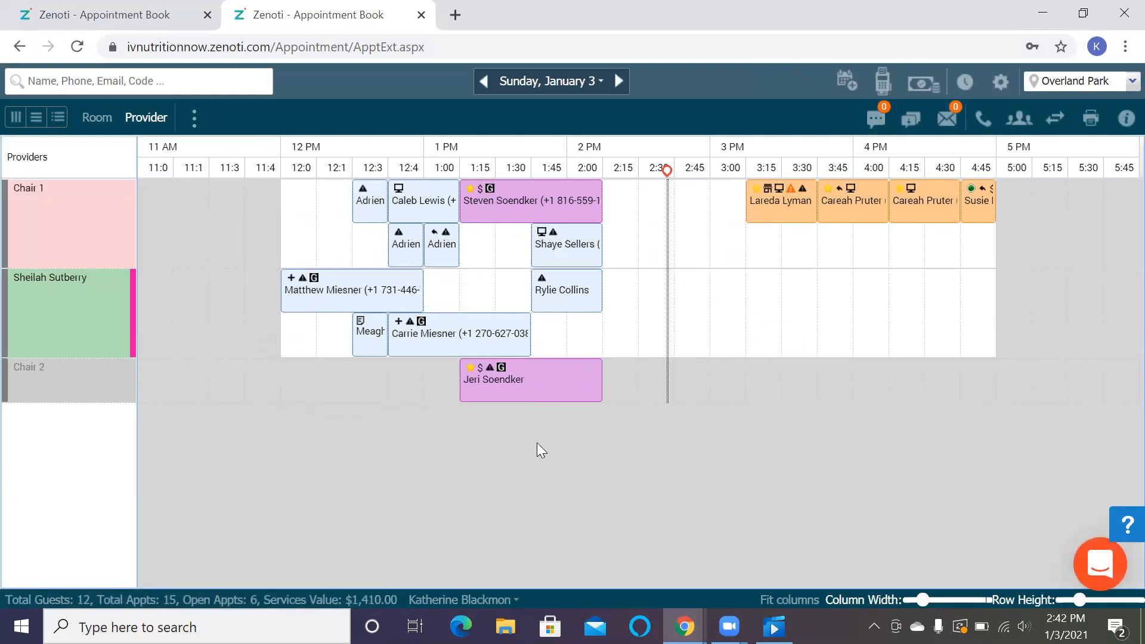
mouse_move(431, 444)
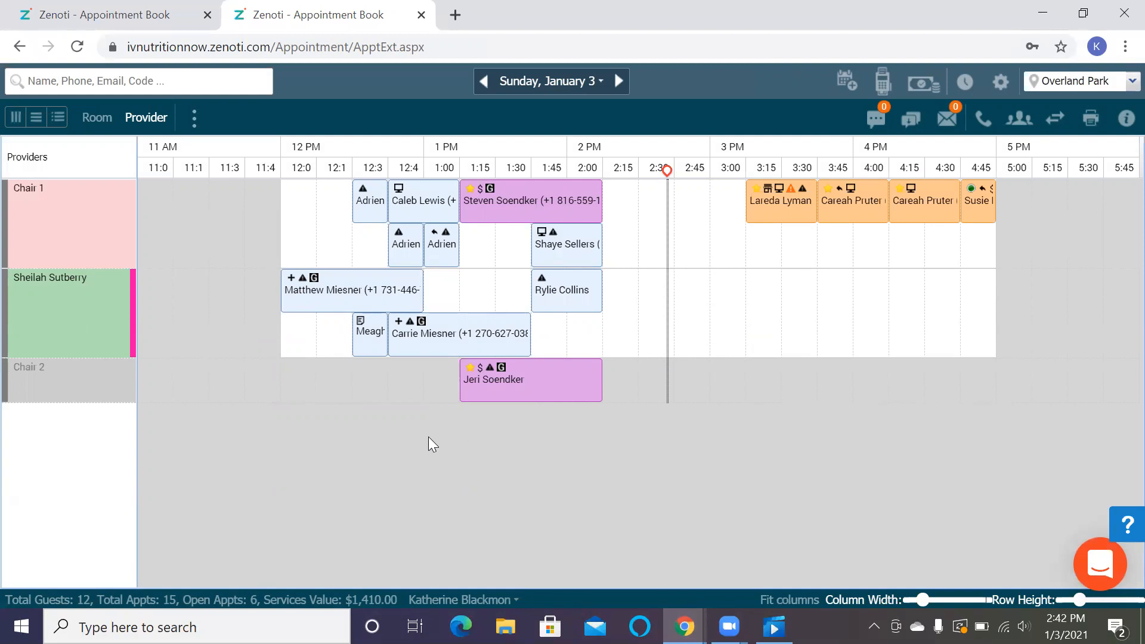
mouse_move(97, 118)
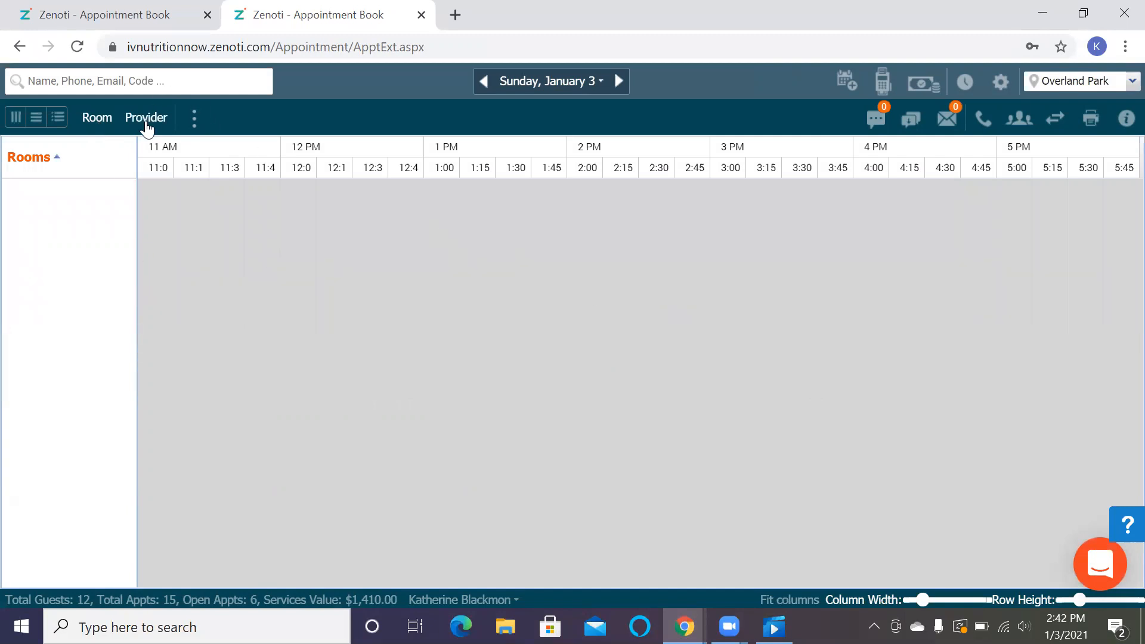
Step: Review Sunday, January 3 in Provider view, then advance to Monday, January 4
click(146, 118)
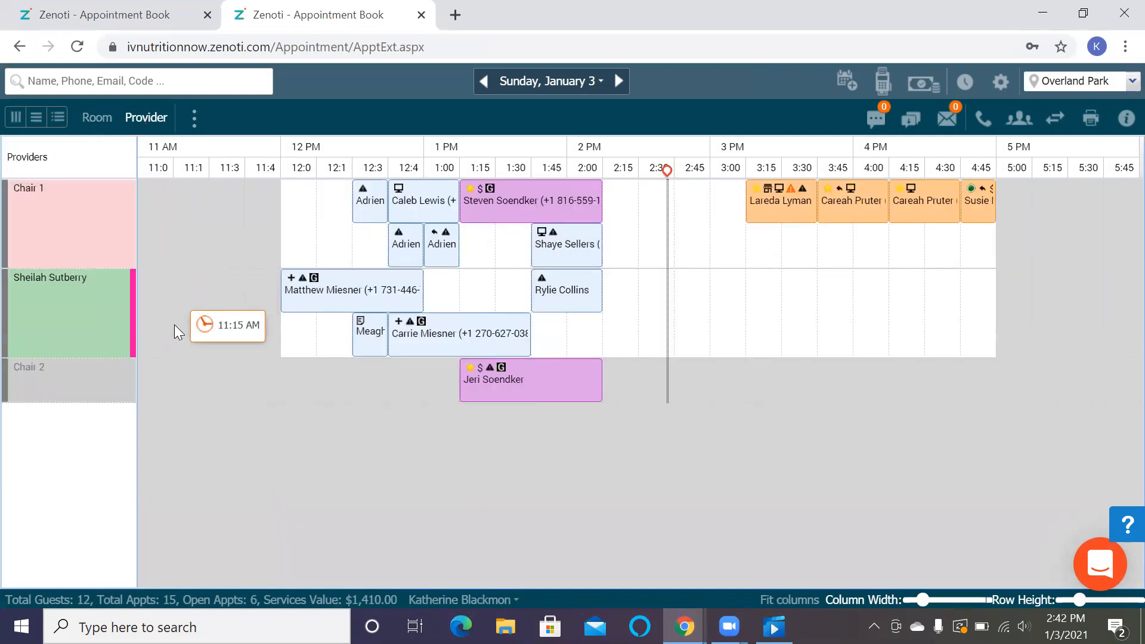
mouse_move(229, 406)
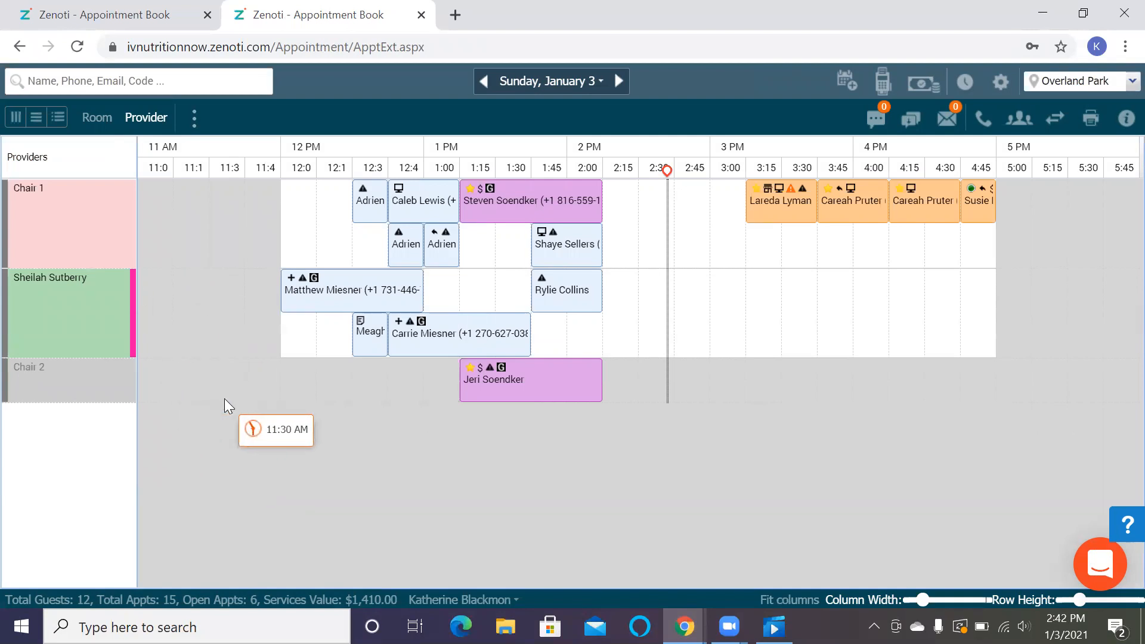
mouse_move(383, 424)
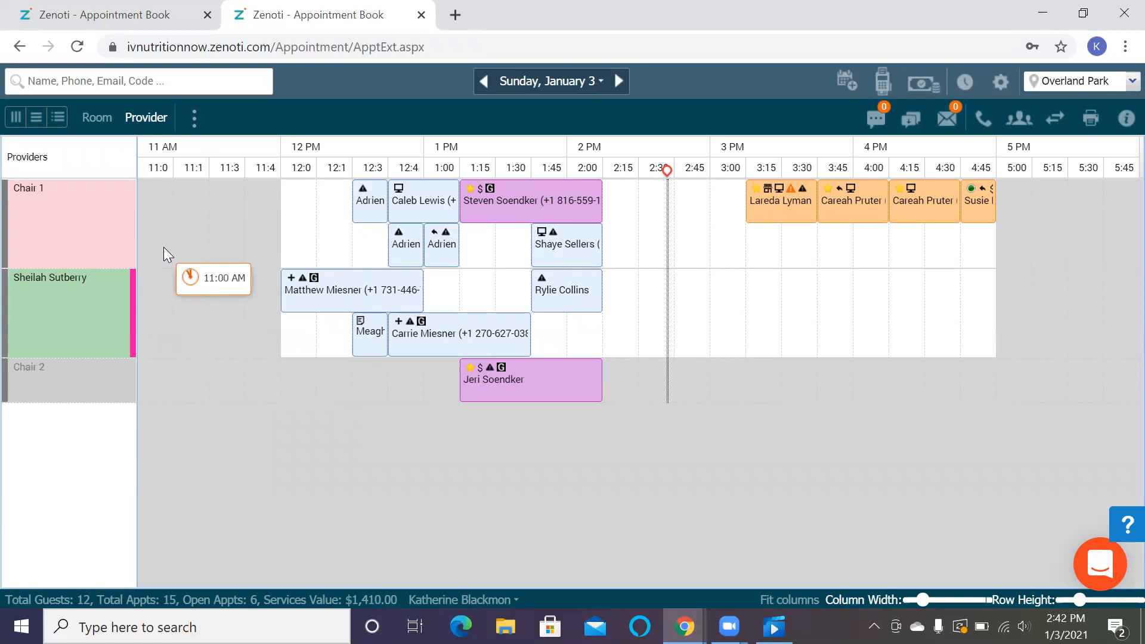
mouse_move(378, 268)
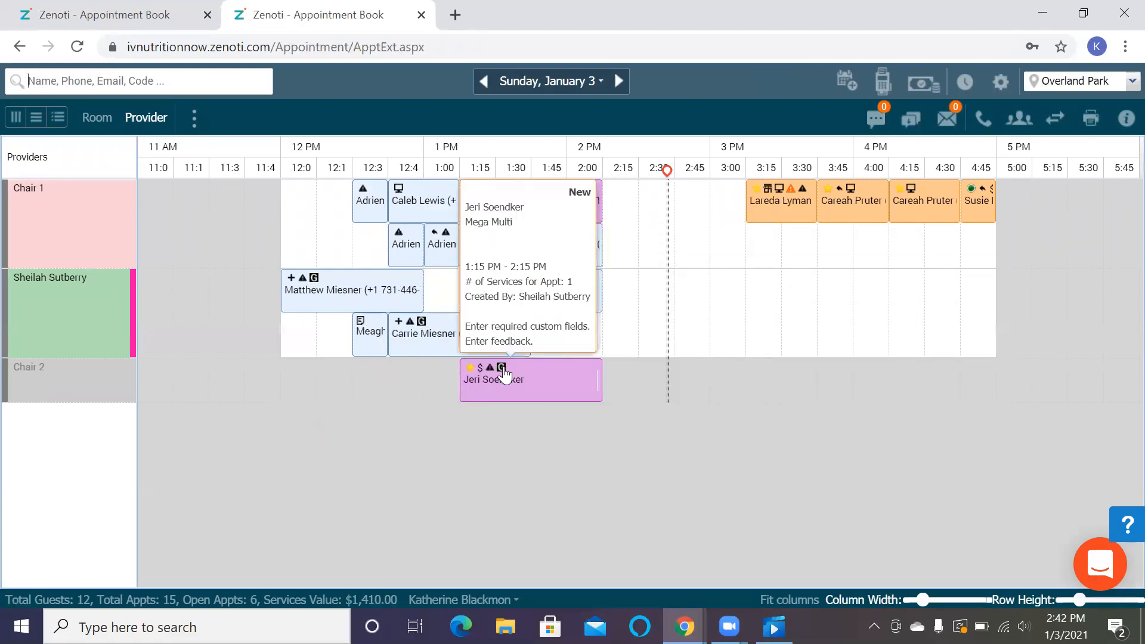
mouse_move(516, 376)
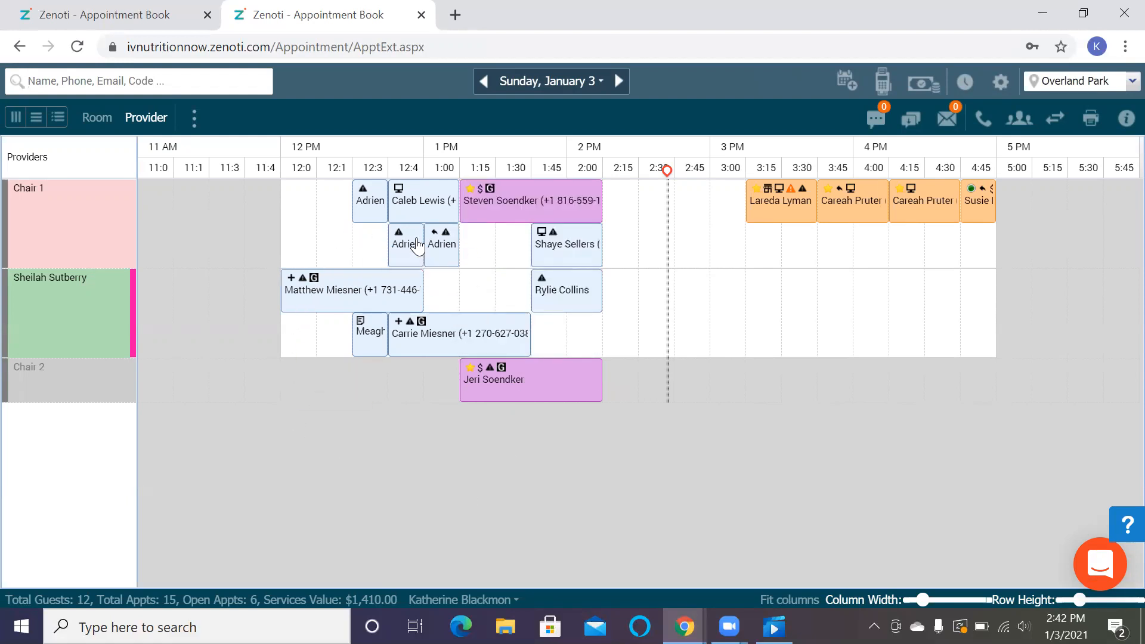
mouse_move(784, 206)
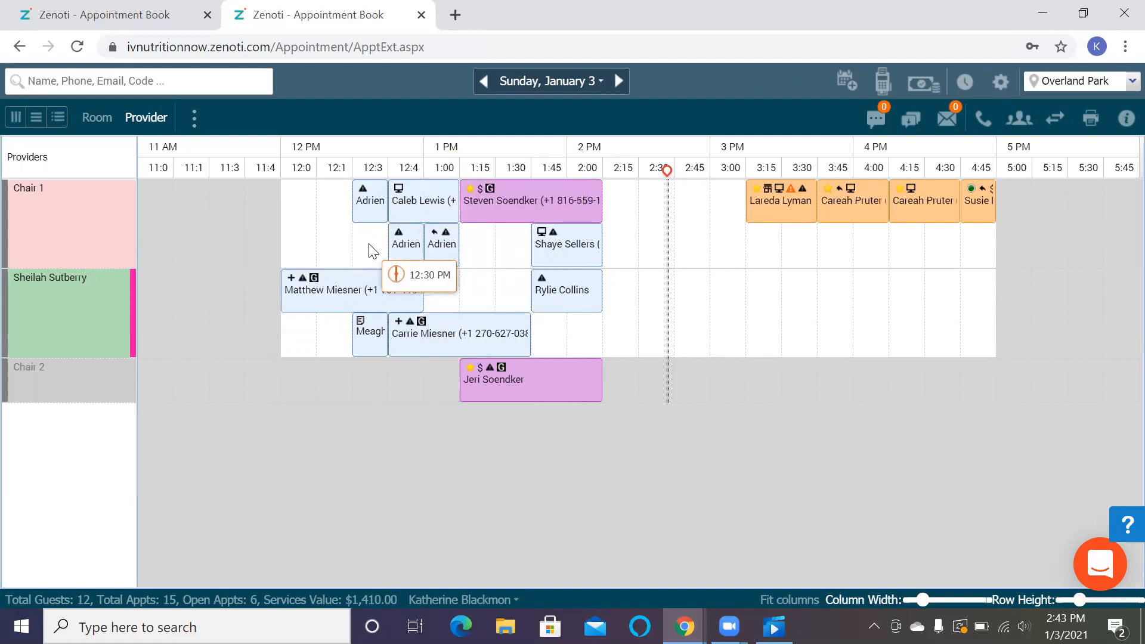
mouse_move(812, 225)
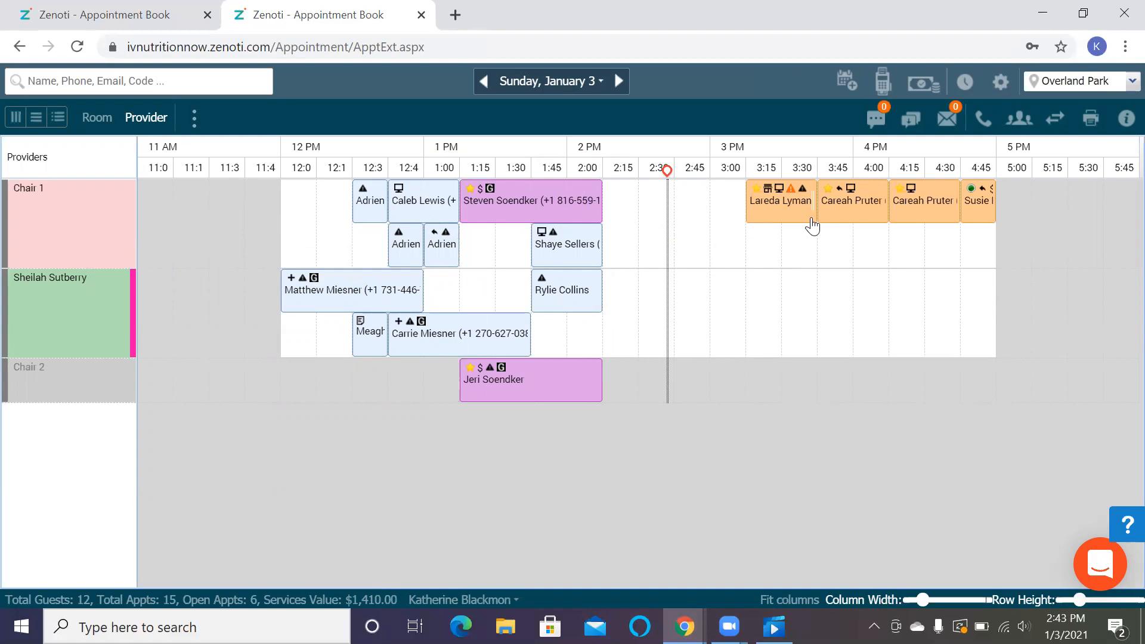
mouse_move(287, 296)
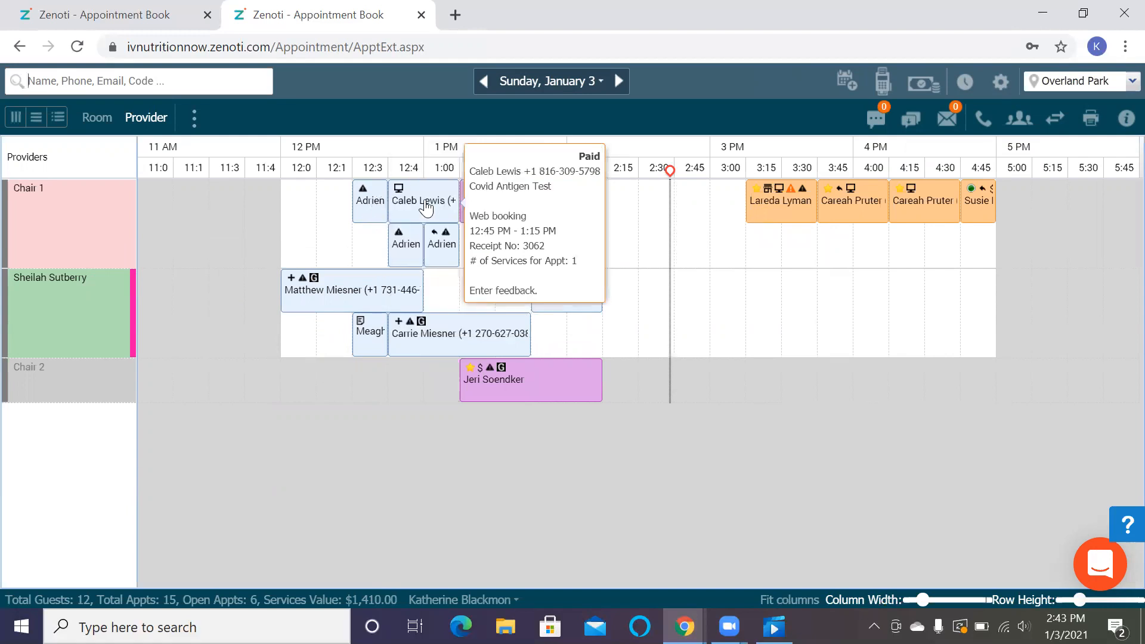
mouse_move(464, 210)
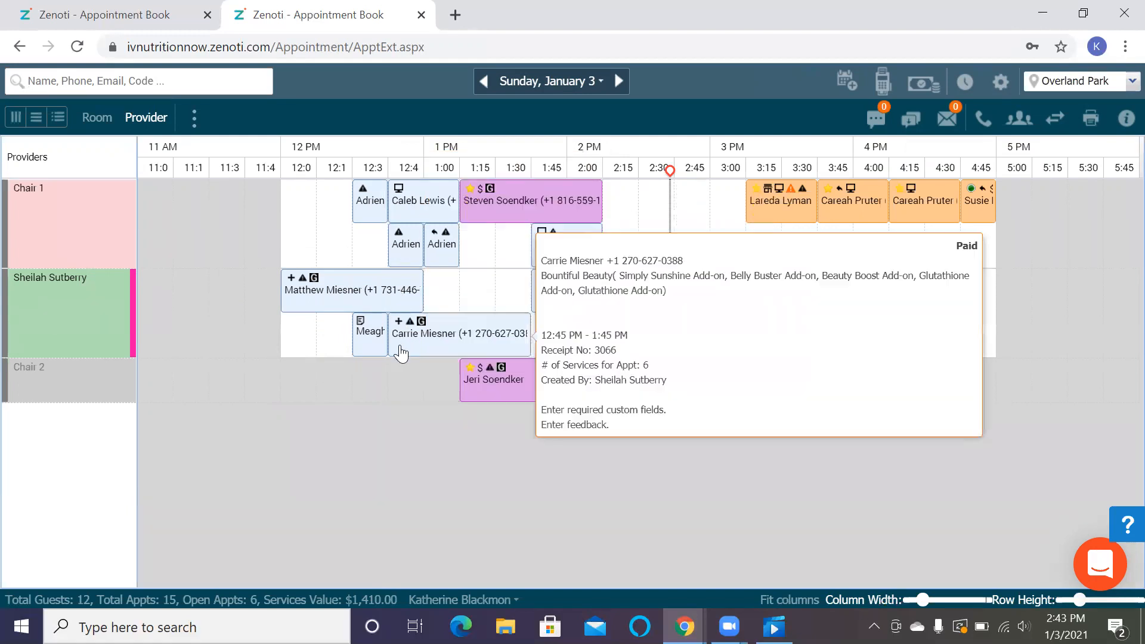
mouse_move(417, 337)
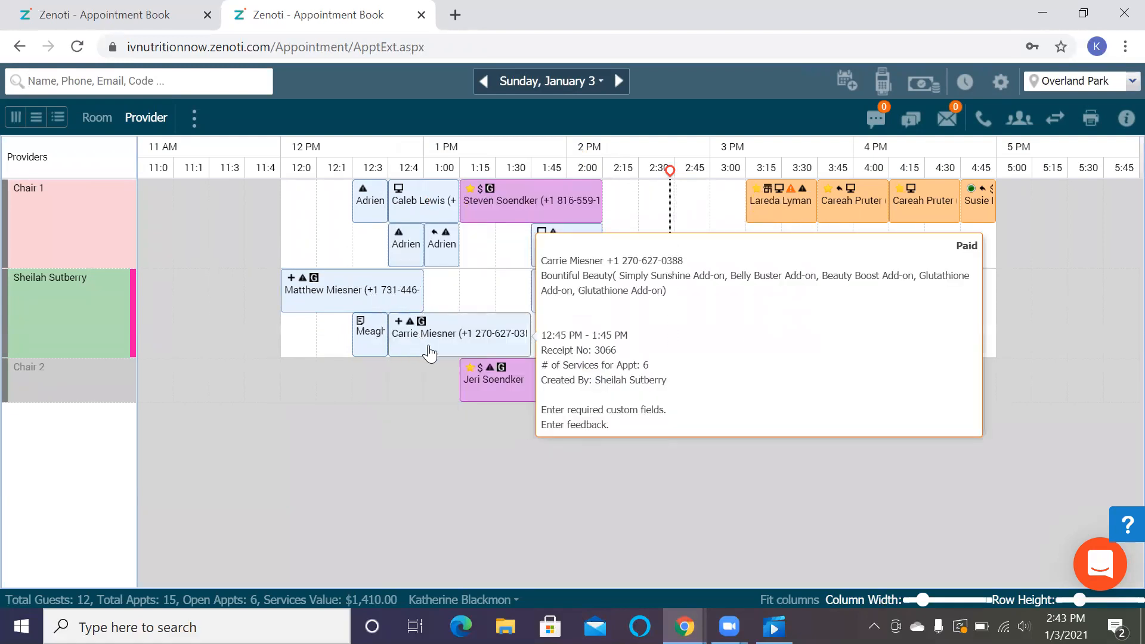
click(617, 81)
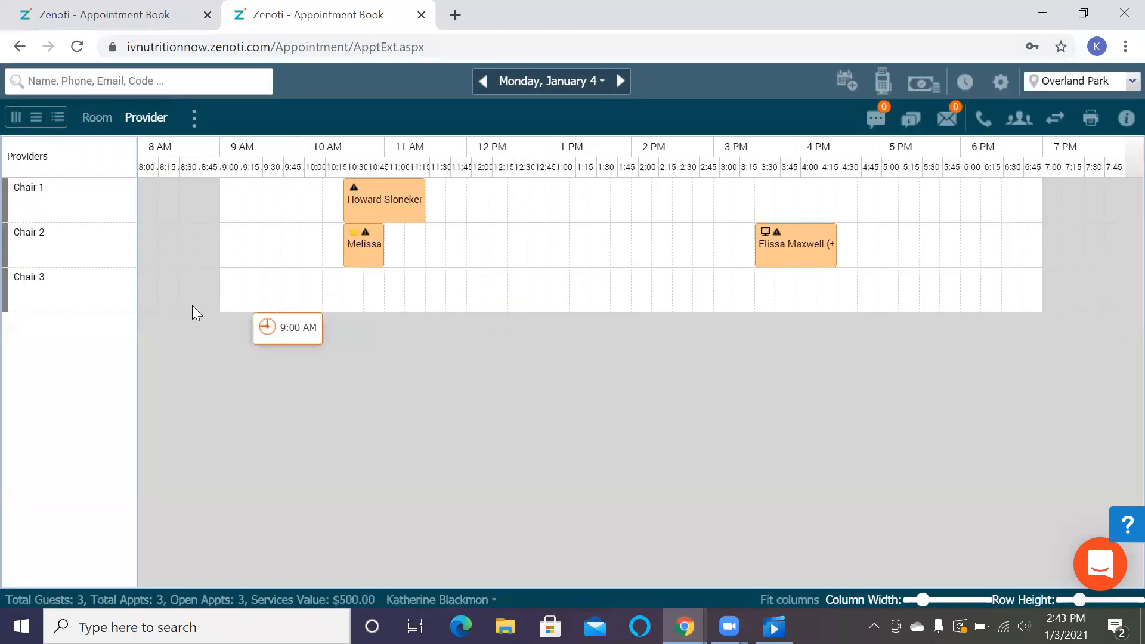
mouse_move(225, 334)
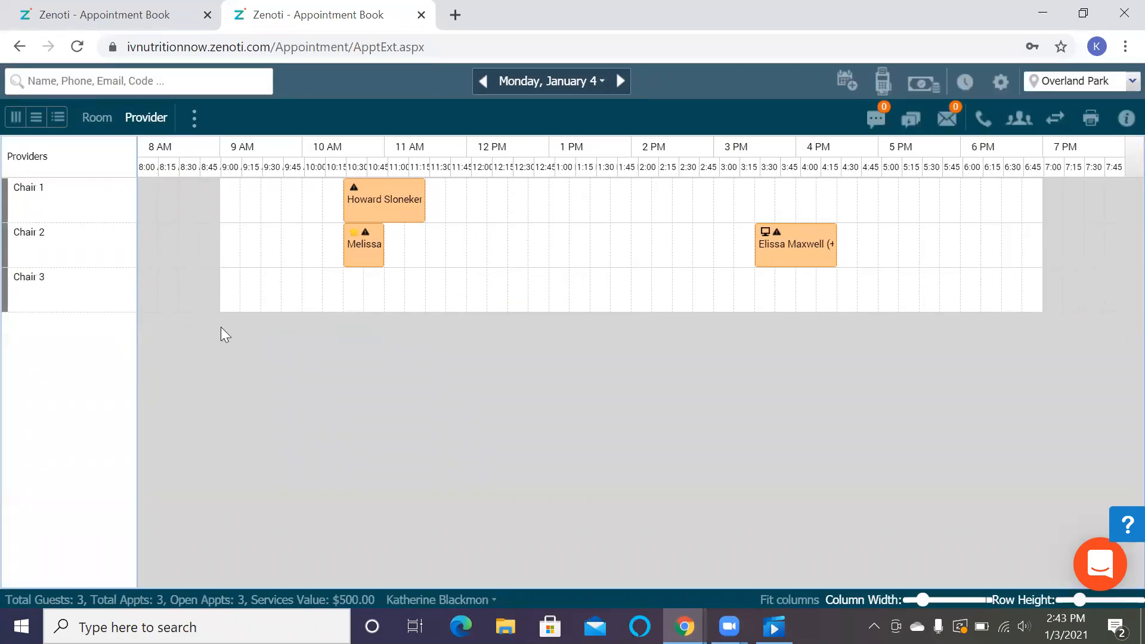
mouse_move(152, 302)
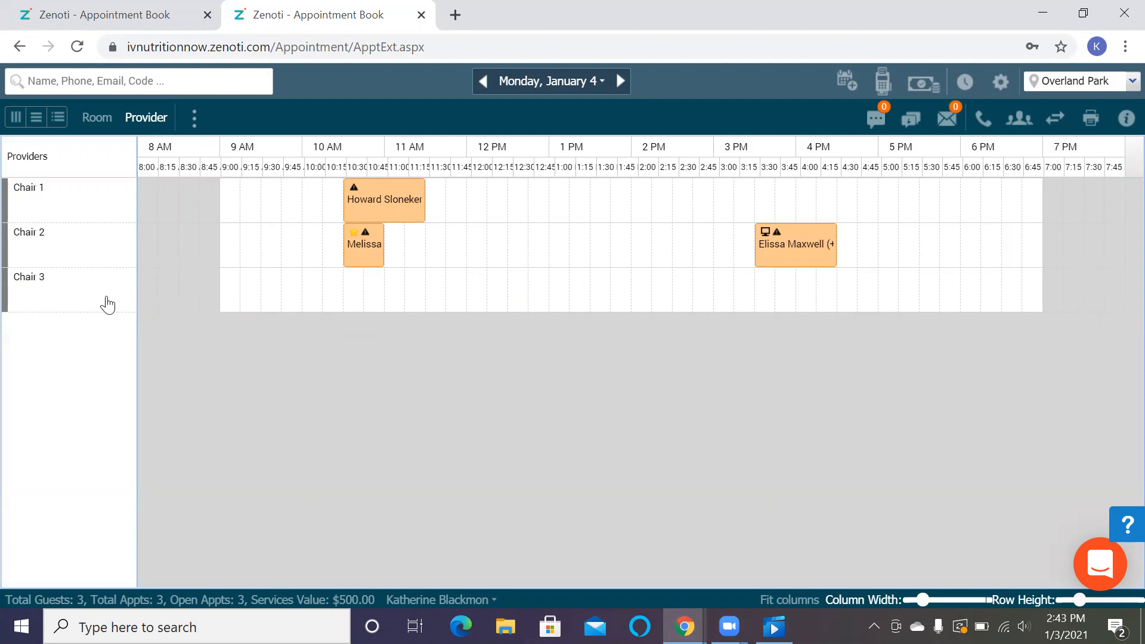
mouse_move(113, 300)
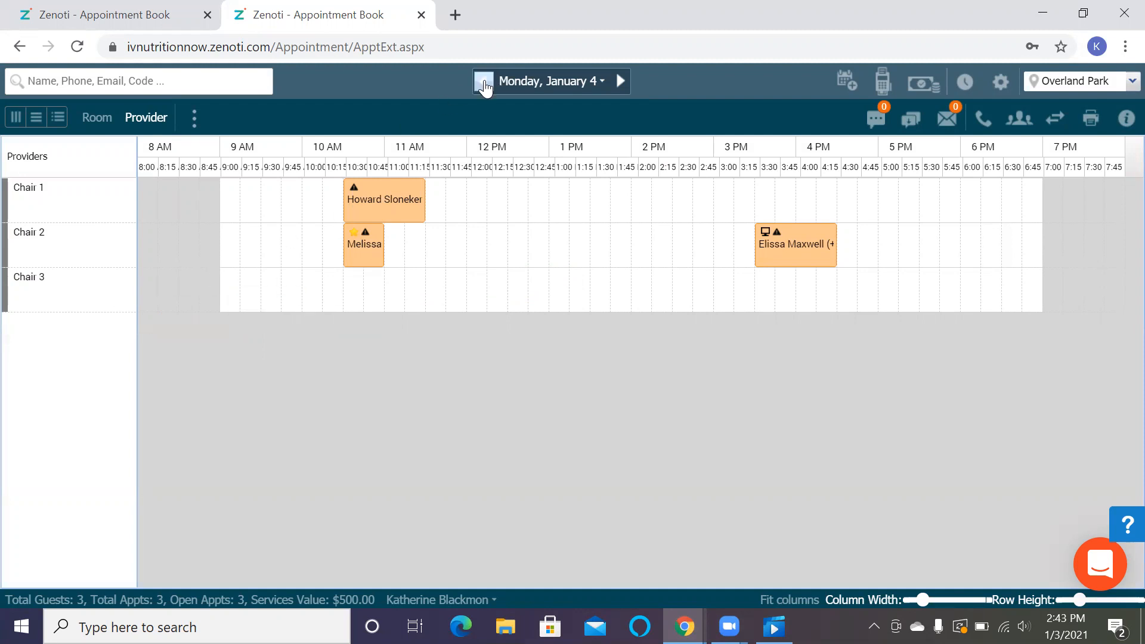
Step: Return the Appointment Book from Monday, January 4 to Sunday, January 3
click(484, 81)
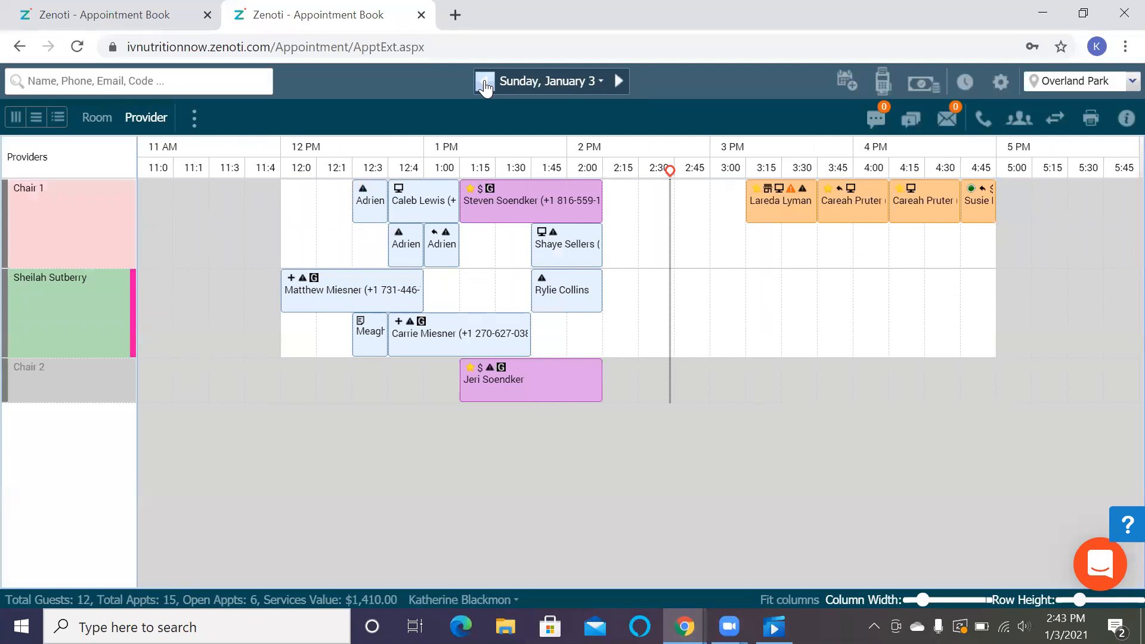
Step: Go back to Saturday, January 2 (24 appointments, $2,760.00) and bring up the date calendar
click(484, 81)
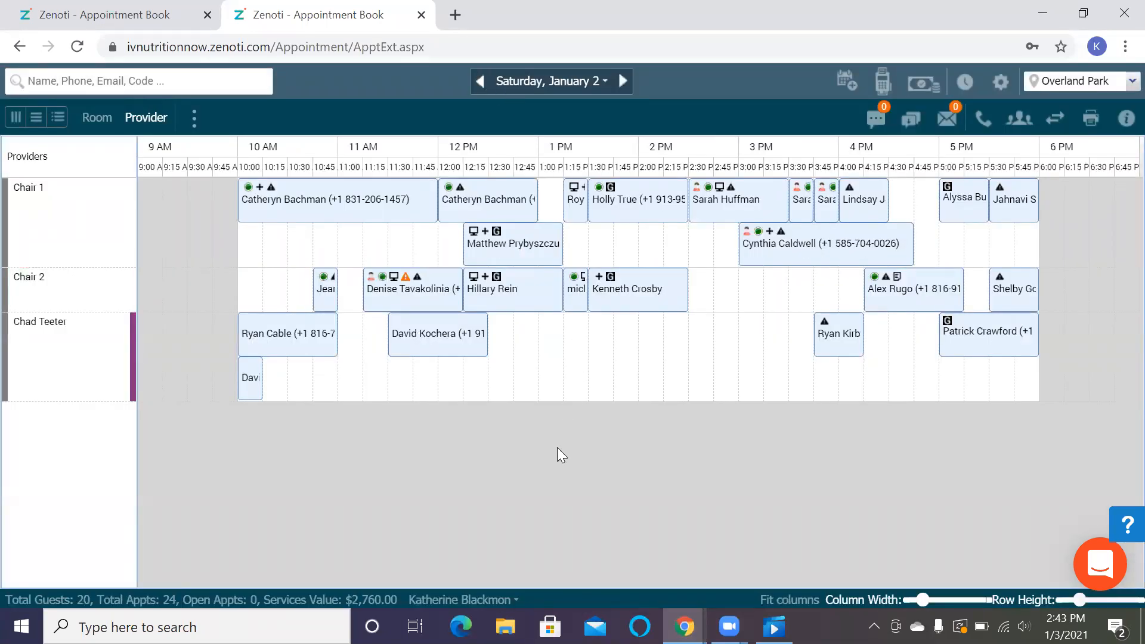
mouse_move(79, 364)
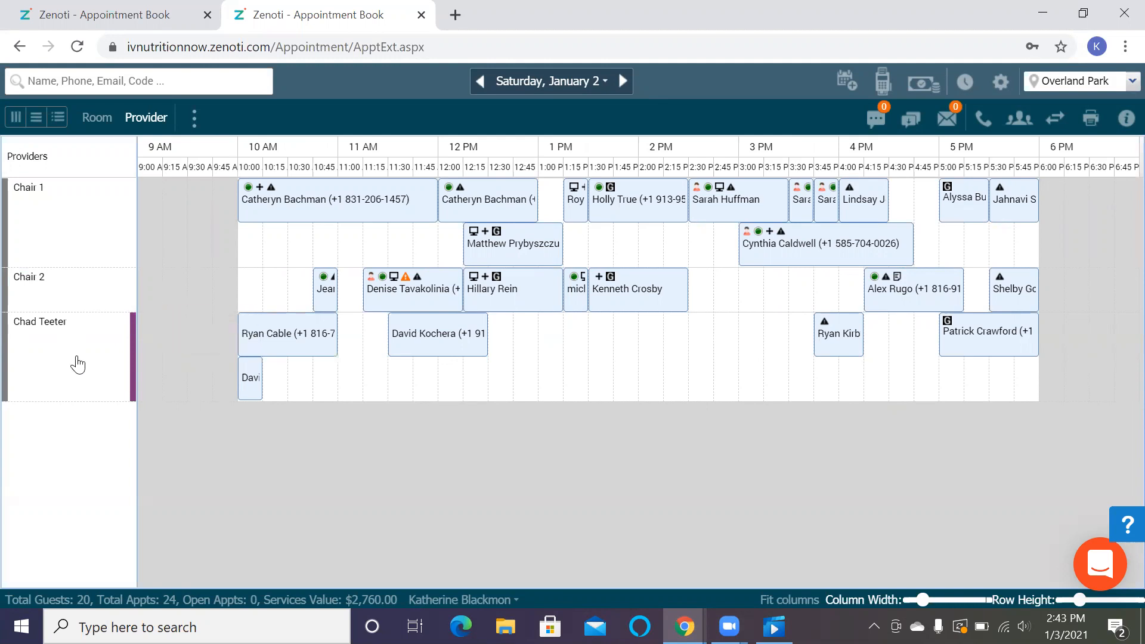
mouse_move(935, 346)
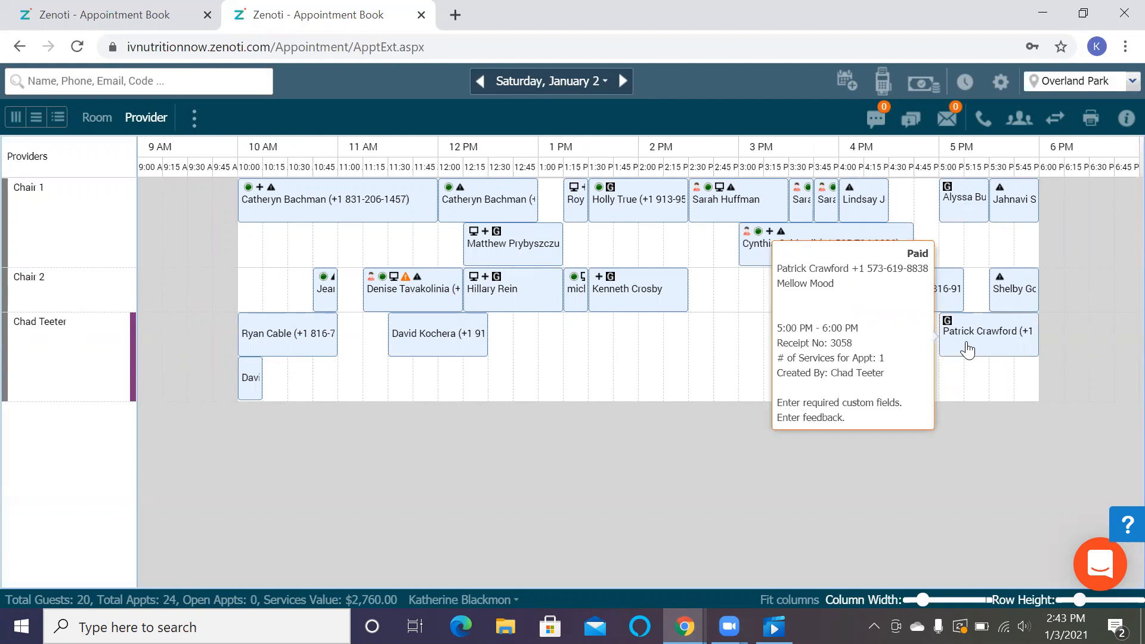
mouse_move(997, 349)
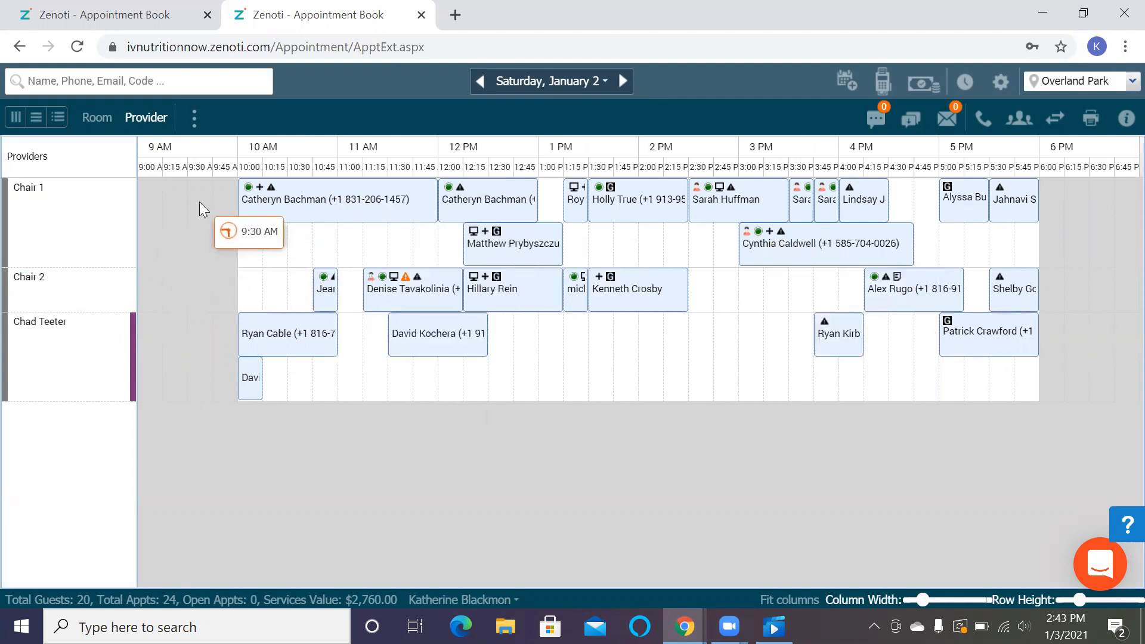
mouse_move(637, 298)
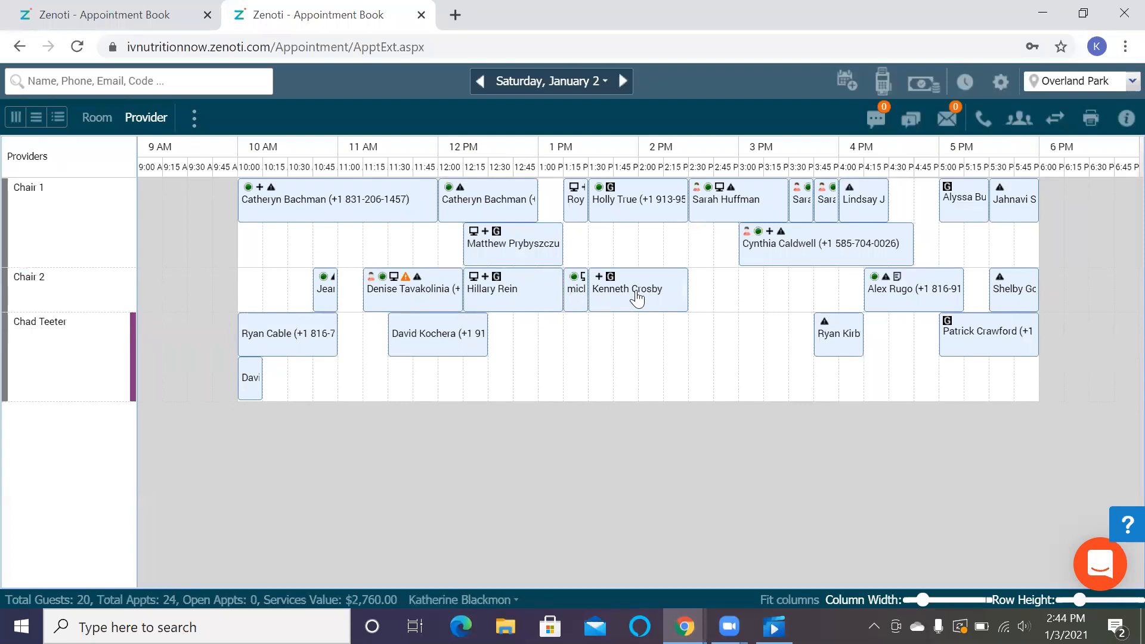
mouse_move(636, 289)
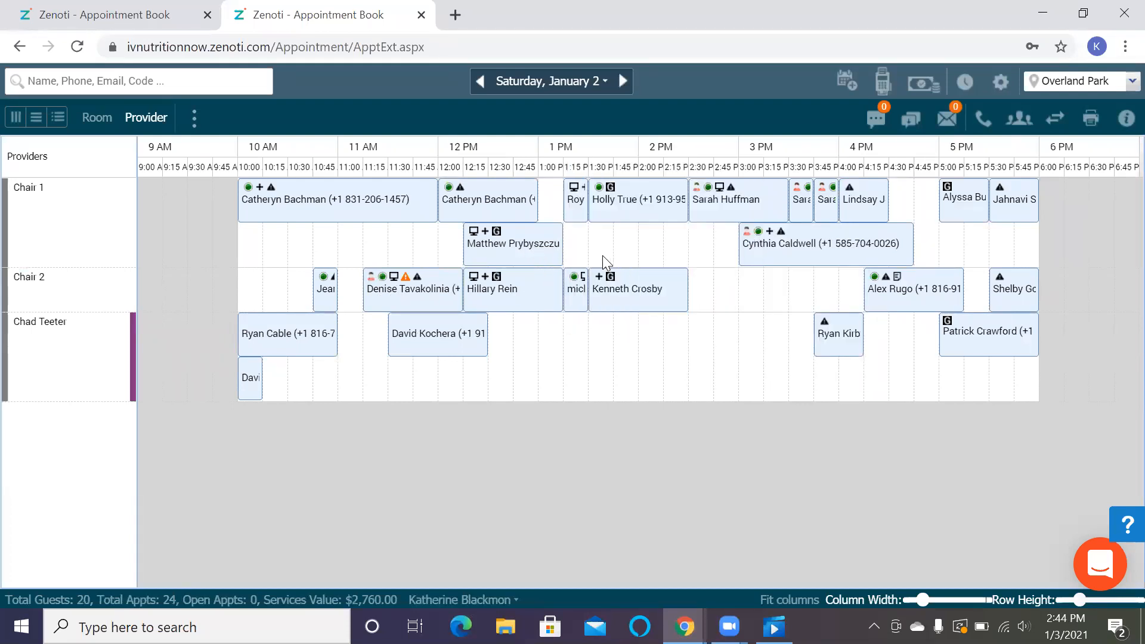
mouse_move(767, 248)
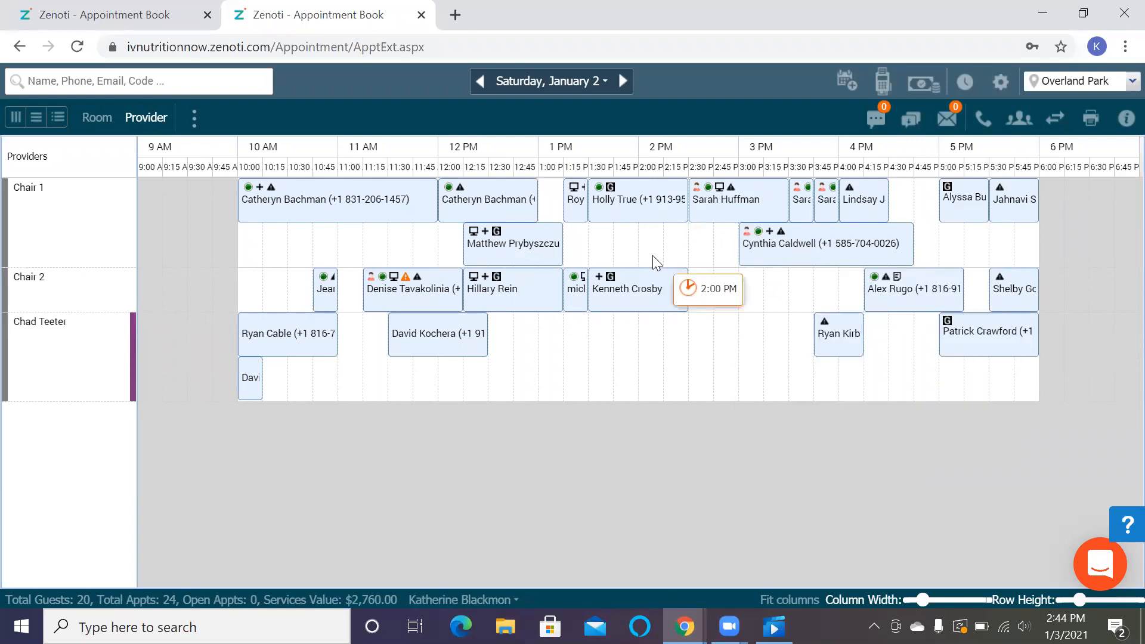
mouse_move(591, 99)
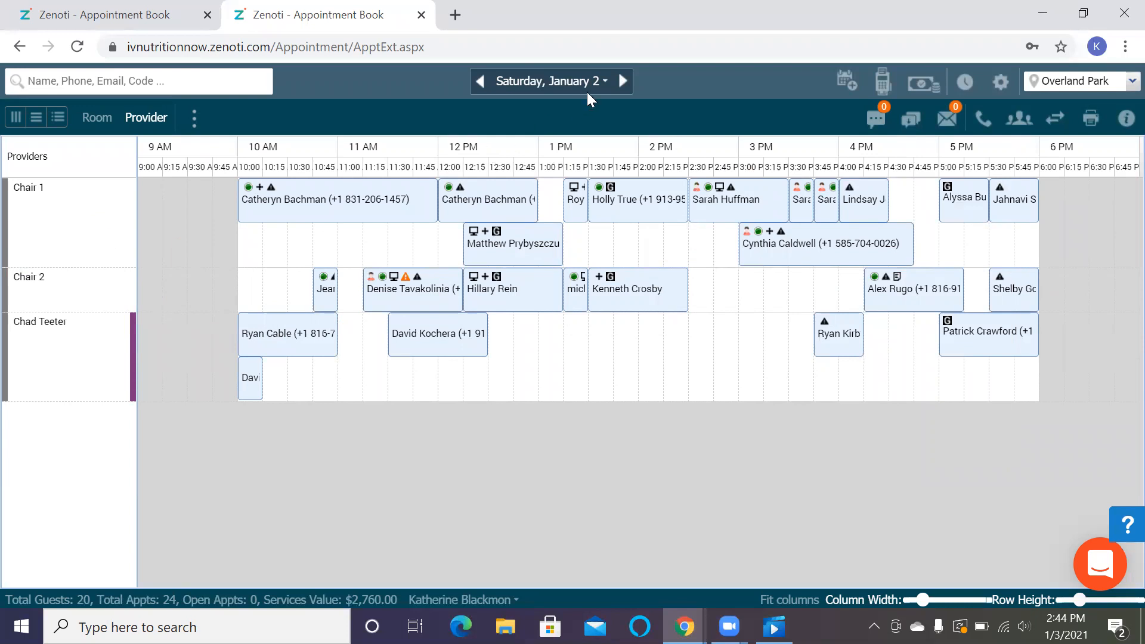
click(549, 82)
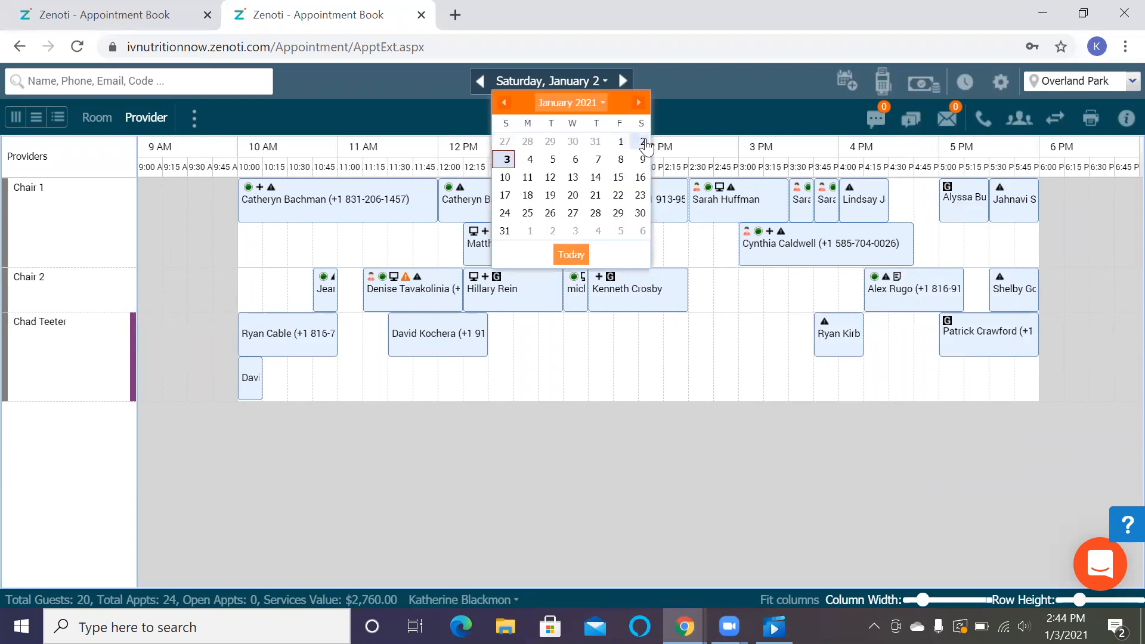
click(594, 413)
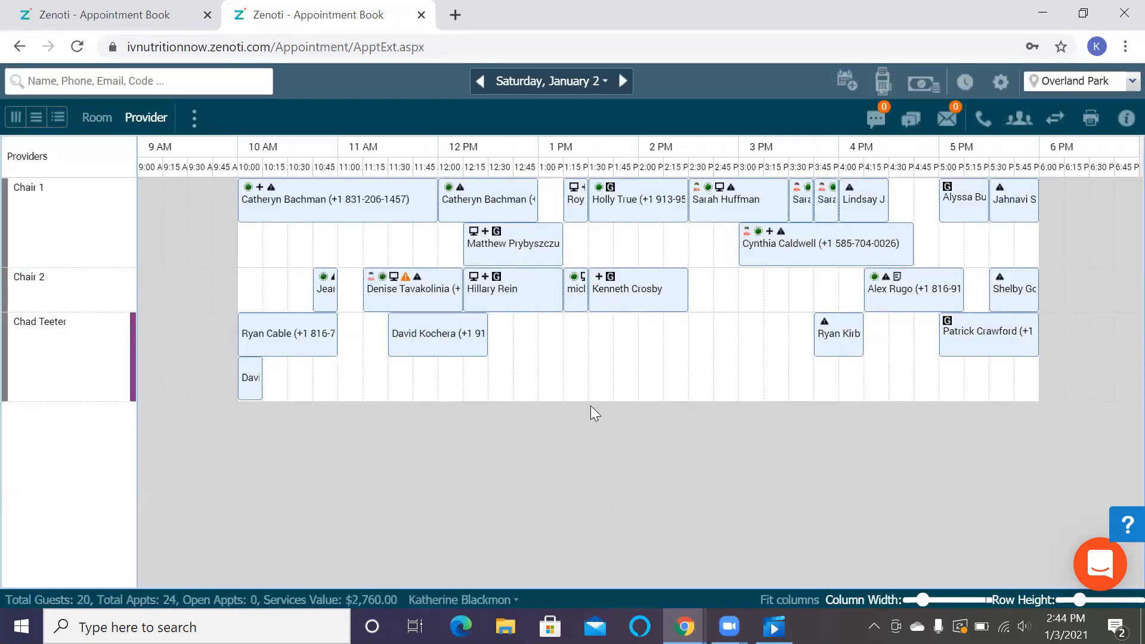
mouse_move(402, 460)
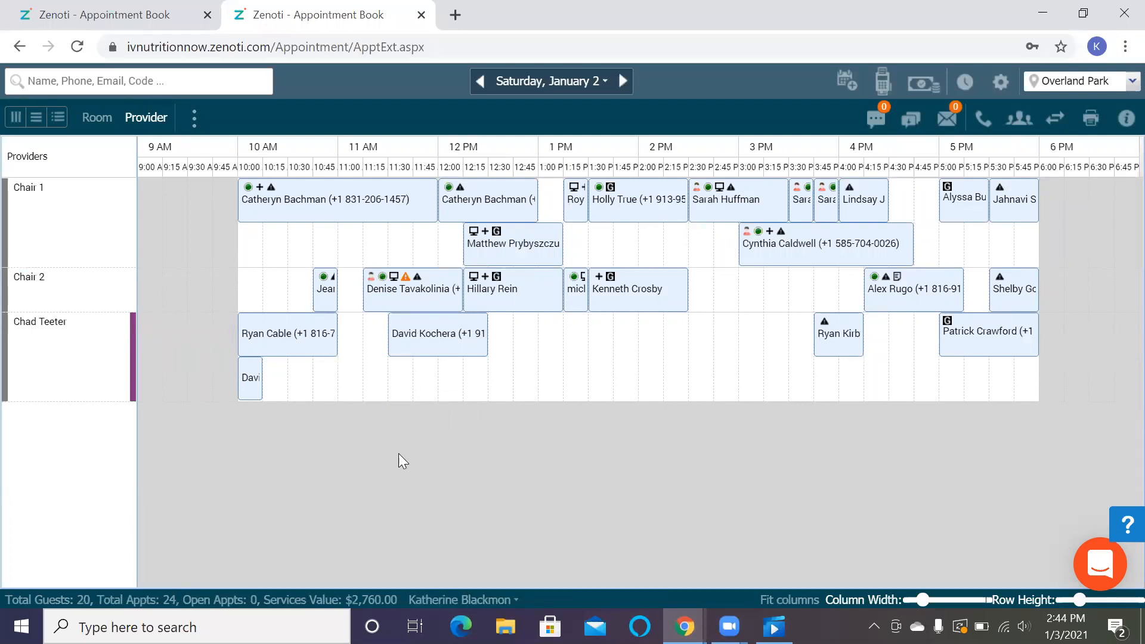
mouse_move(423, 465)
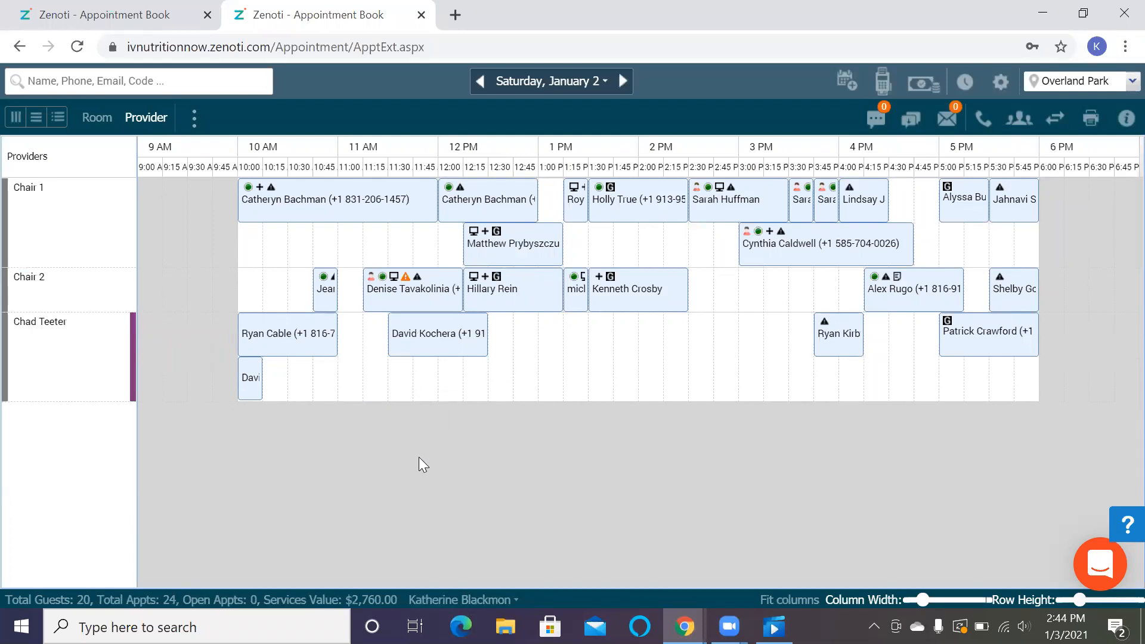
mouse_move(856, 299)
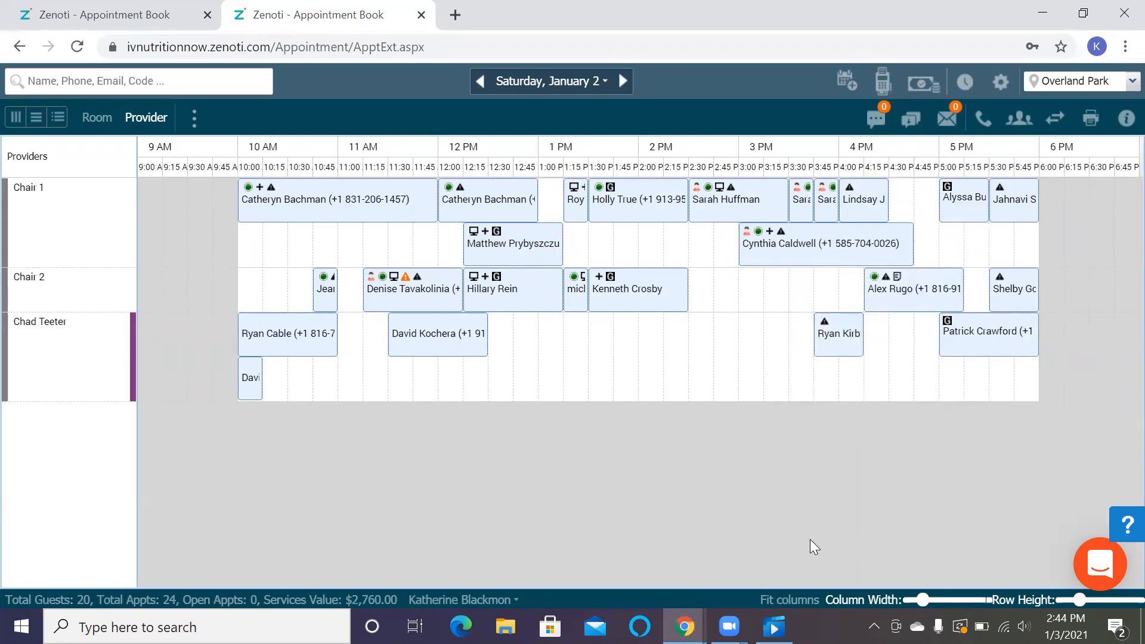
mouse_move(757, 531)
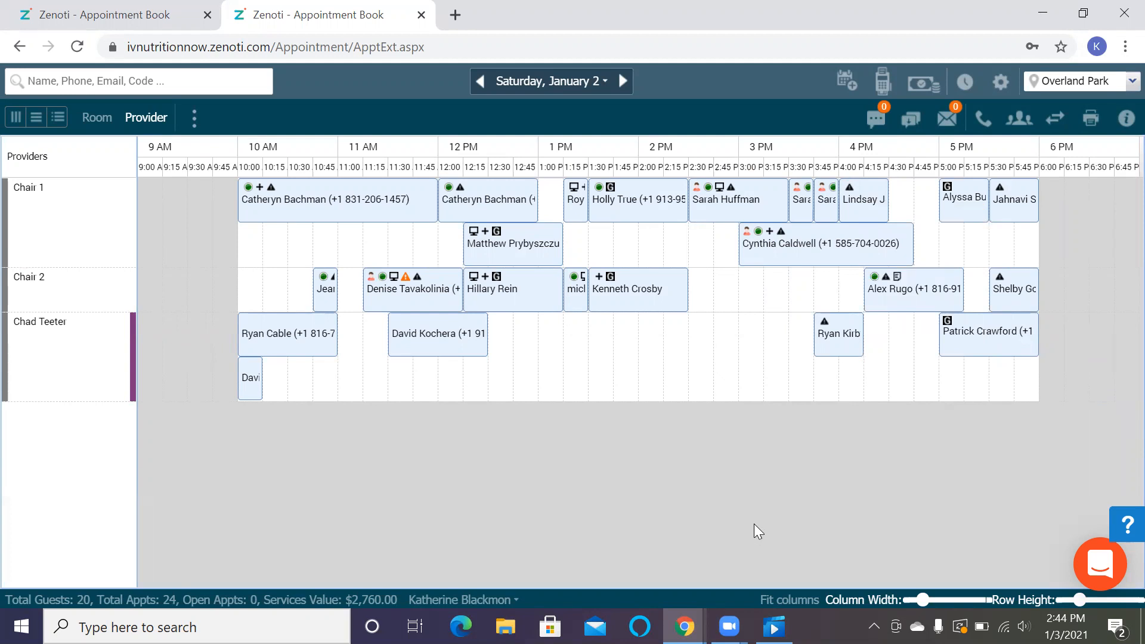
mouse_move(748, 530)
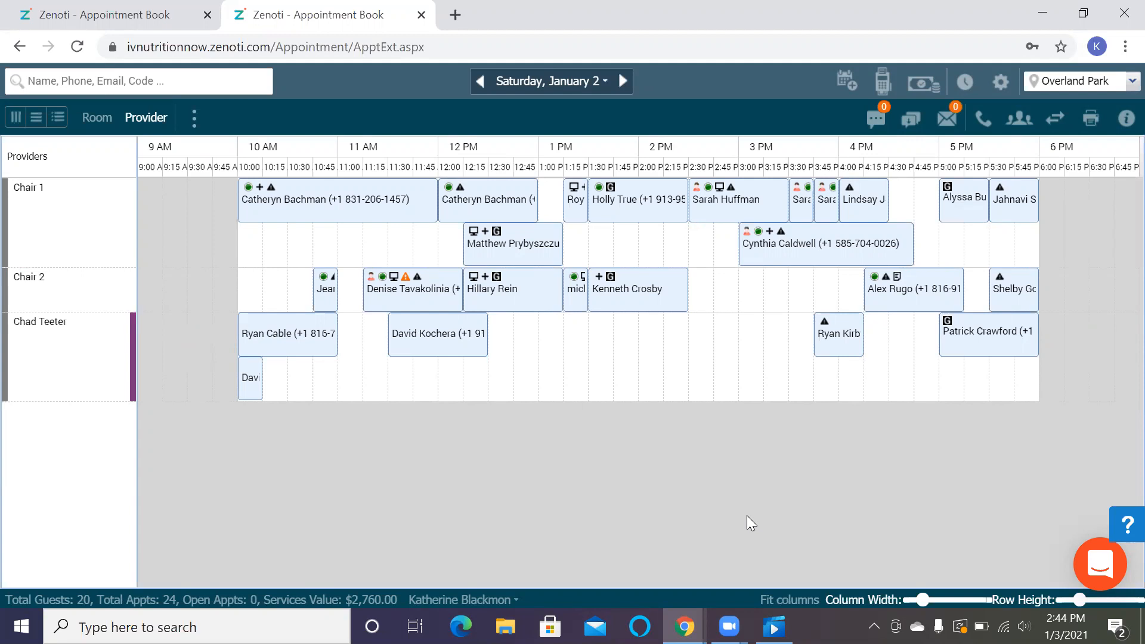
mouse_move(714, 442)
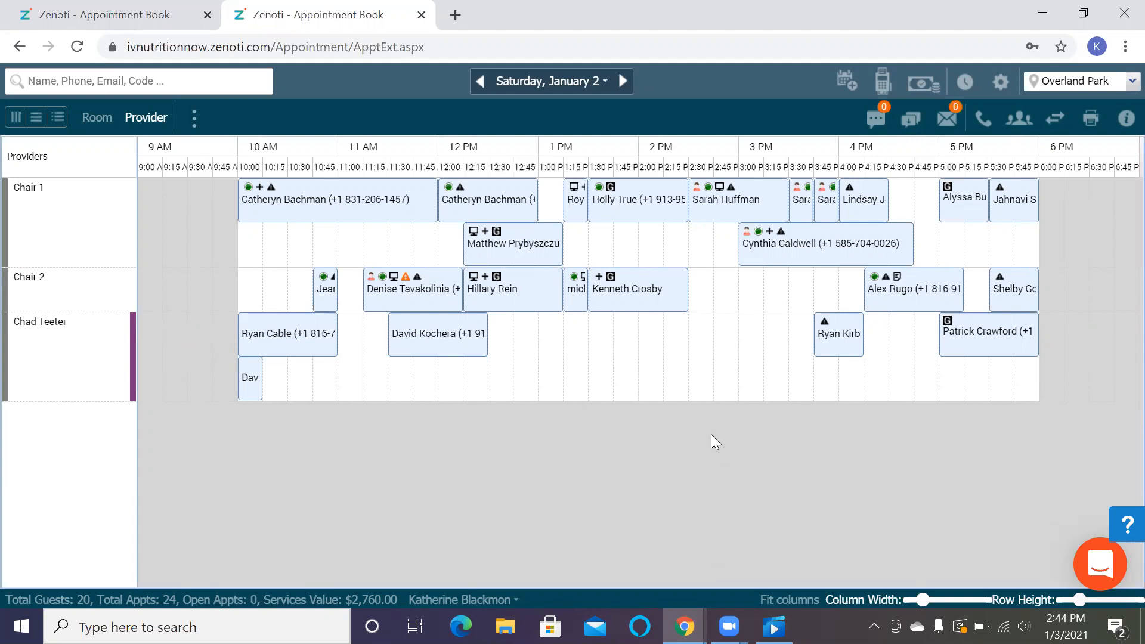
mouse_move(693, 452)
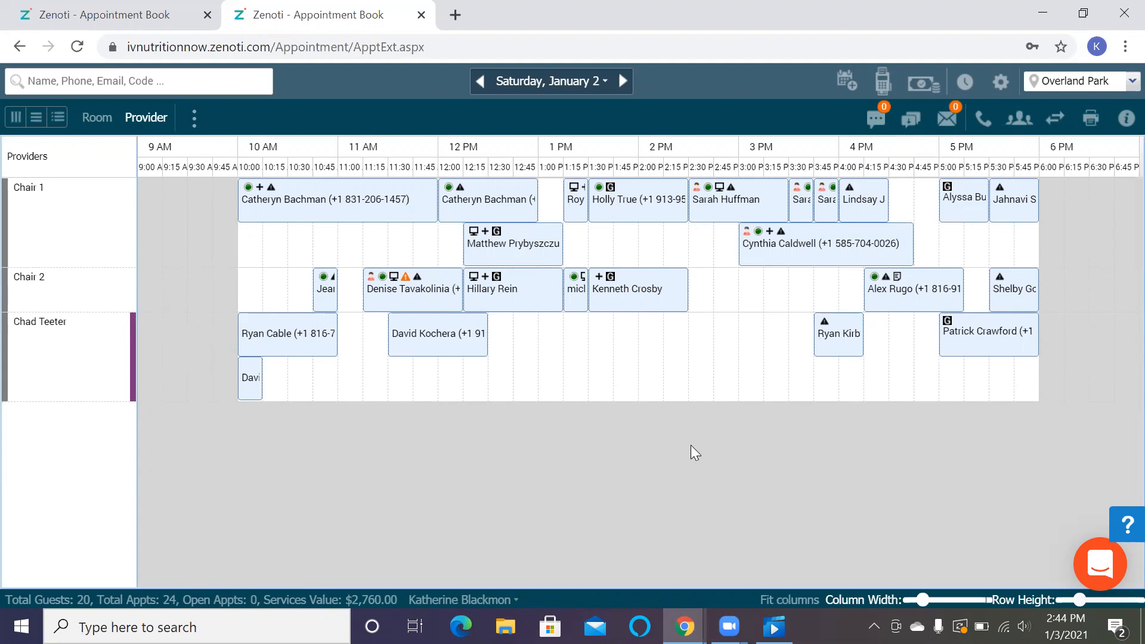